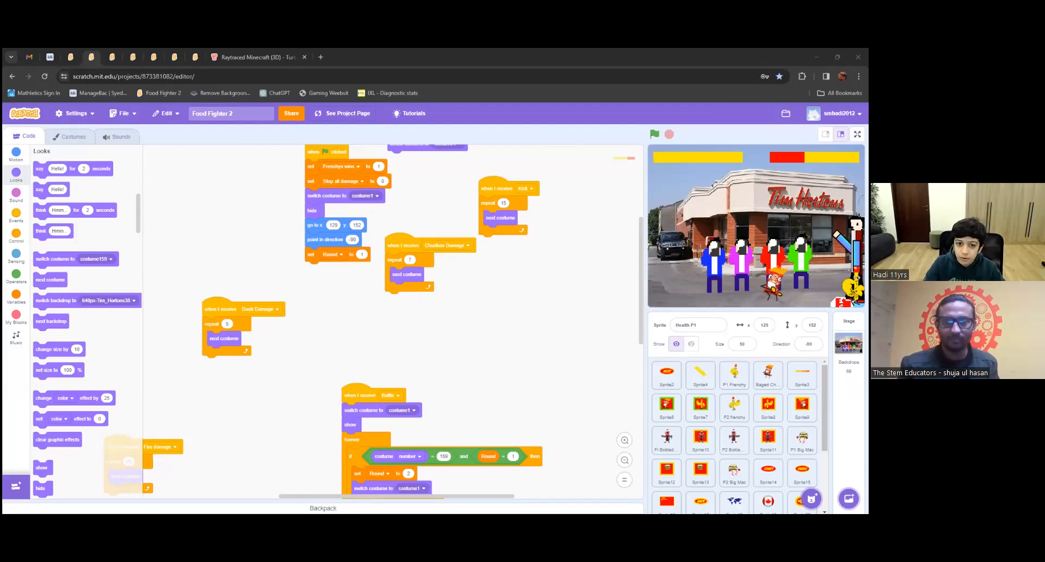
Step: Show the Food Fighter 2 game stage in full-screen player mode
left_click(857, 134)
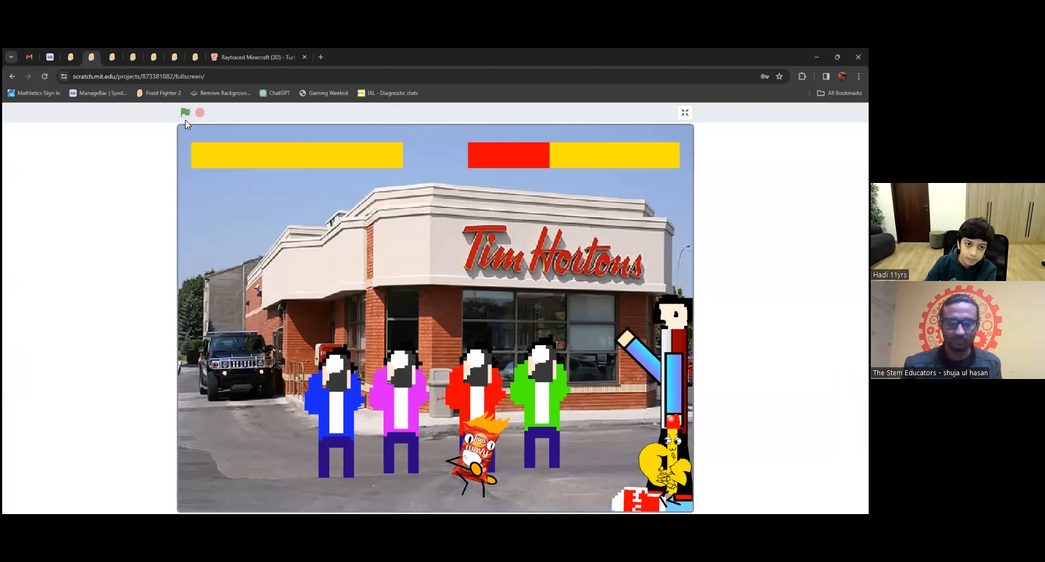
Step: Restart the game with the green flag and press START on the title screen
left_click(185, 112)
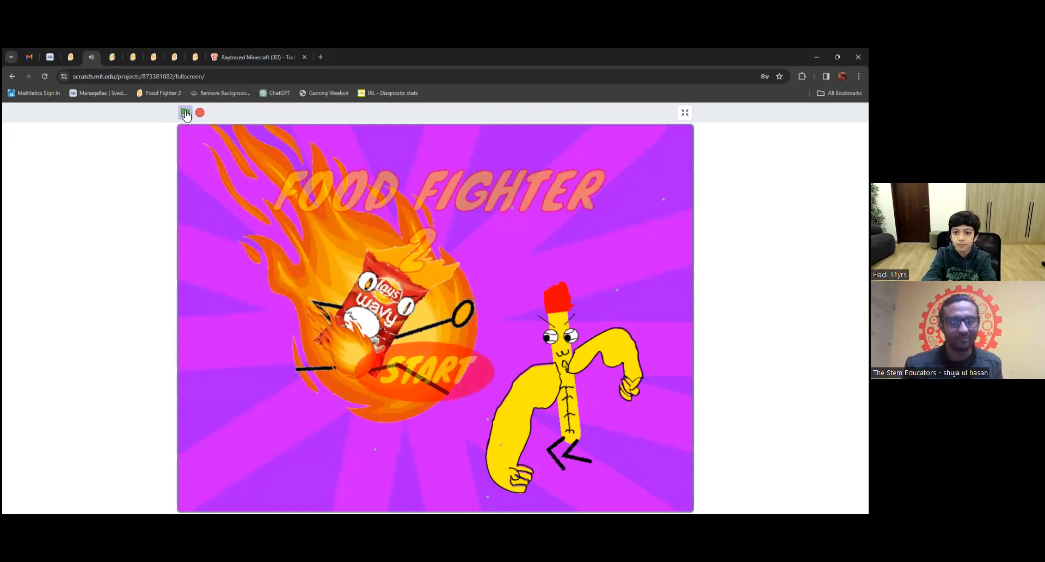
left_click(186, 114)
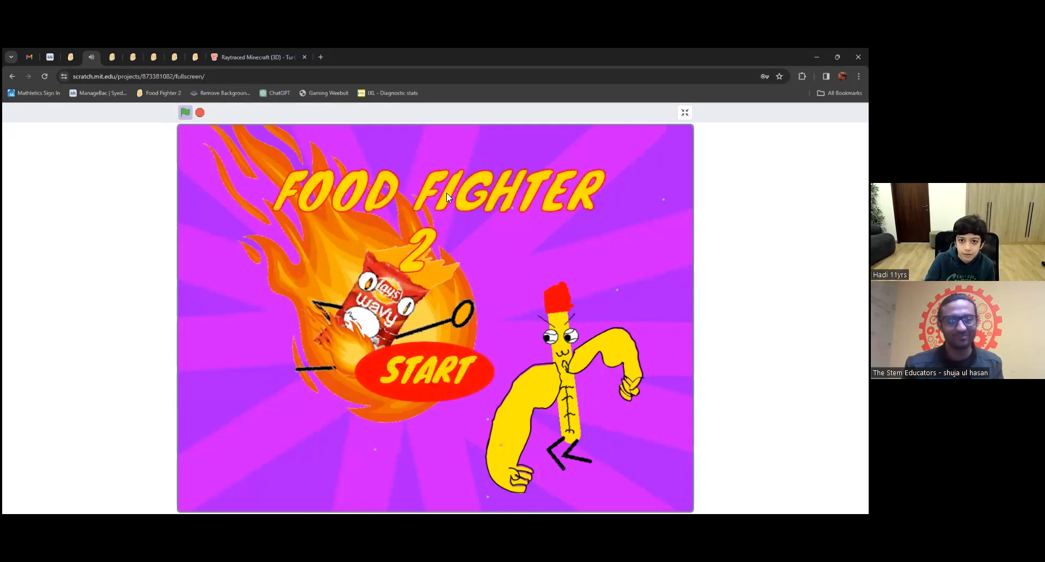
mouse_move(508, 124)
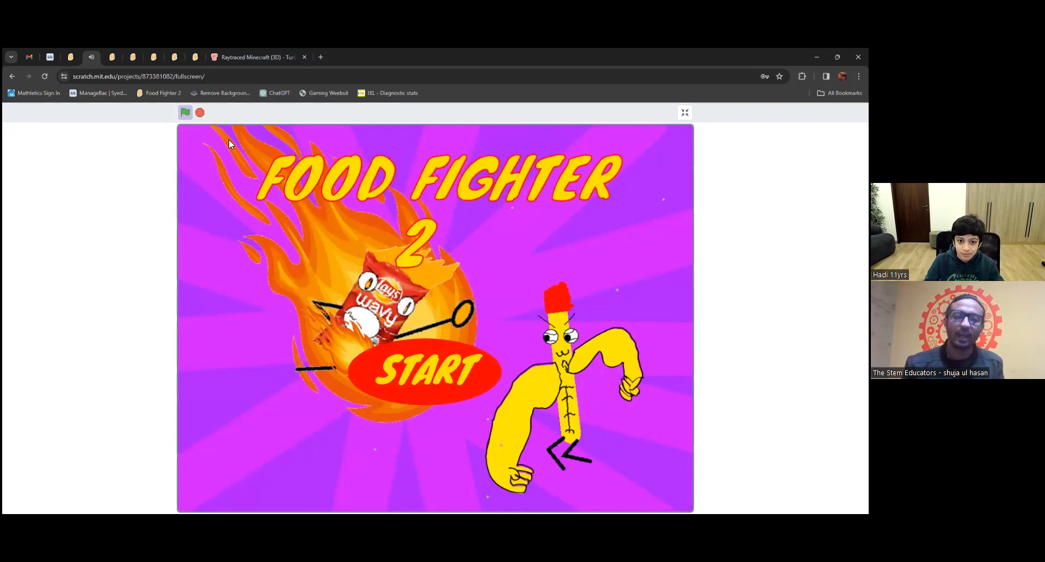
left_click(427, 372)
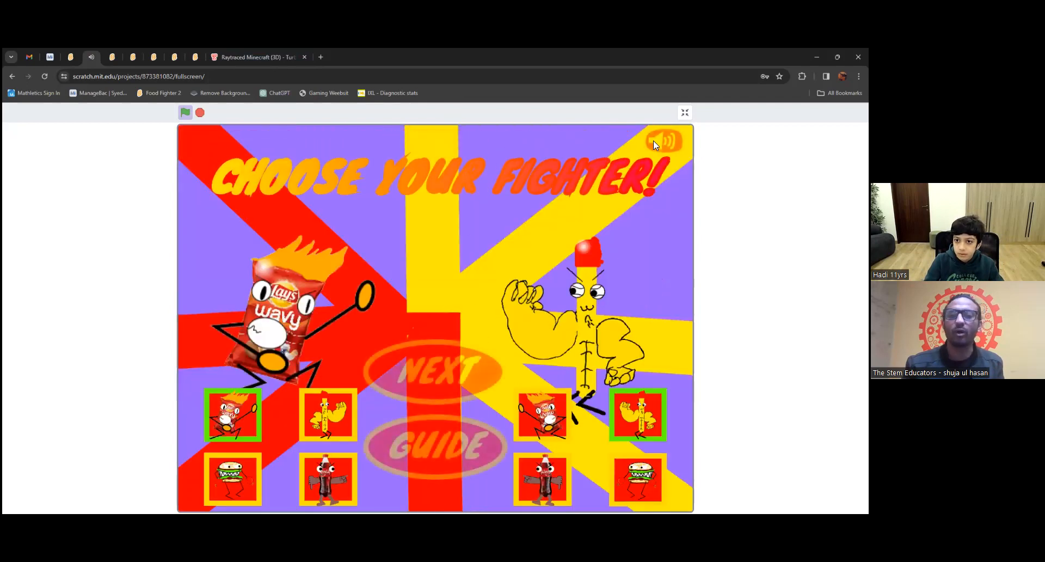
Step: Lower the game's volume using the volume panel slider
left_click(664, 140)
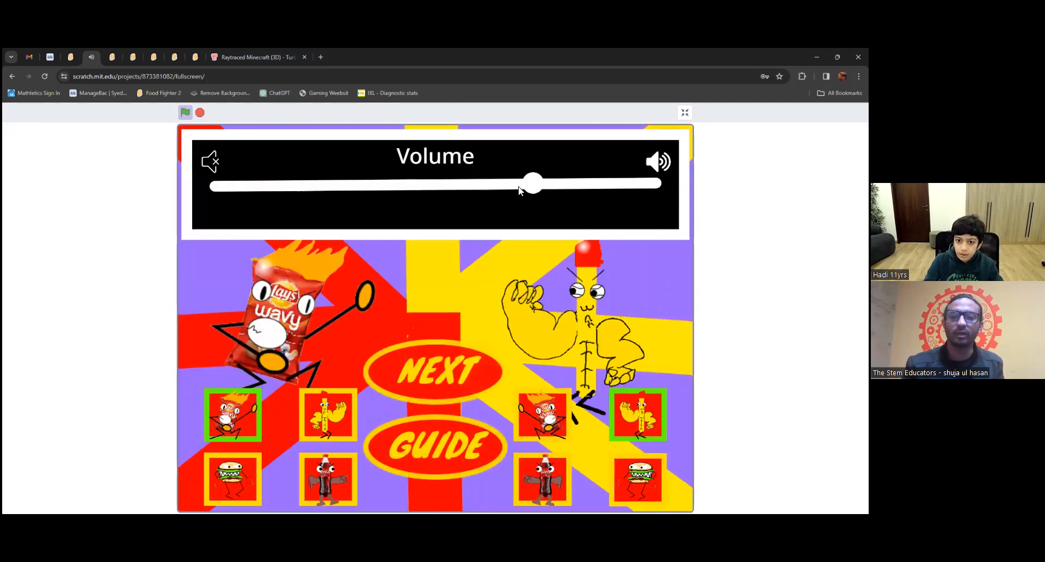
left_click_drag(533, 181, 506, 181)
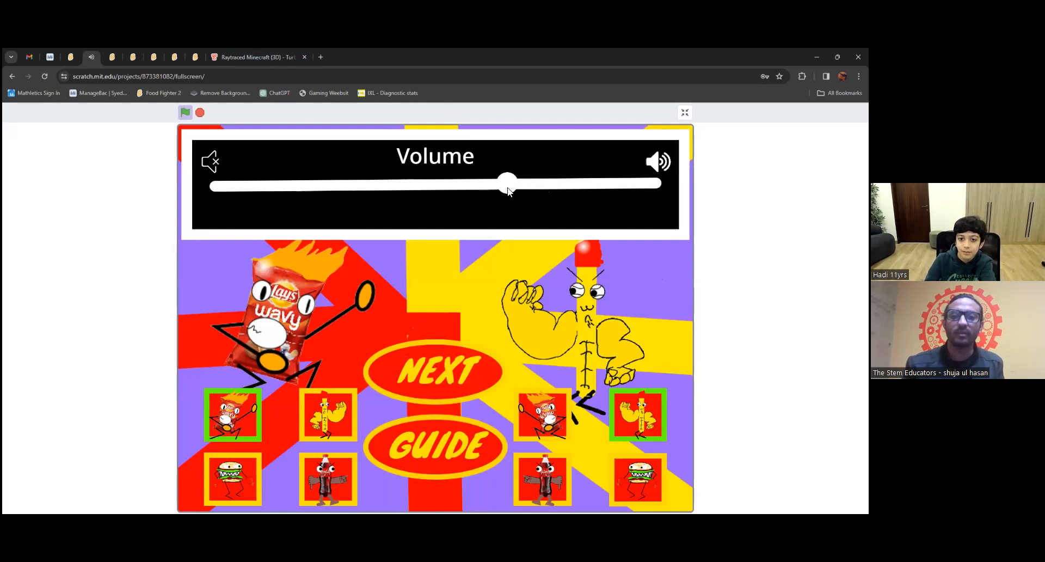
left_click_drag(506, 181, 435, 181)
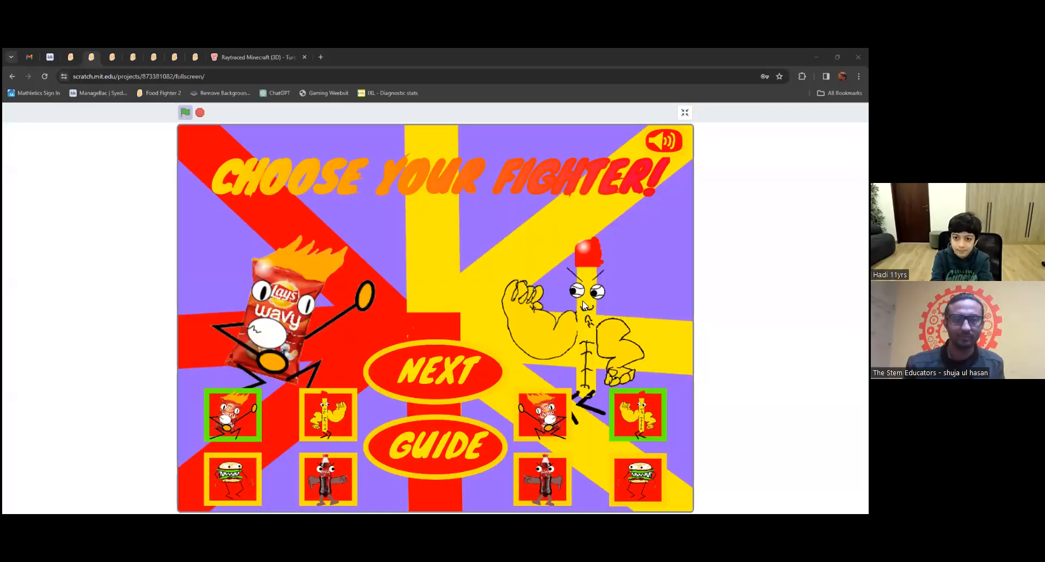
mouse_move(379, 142)
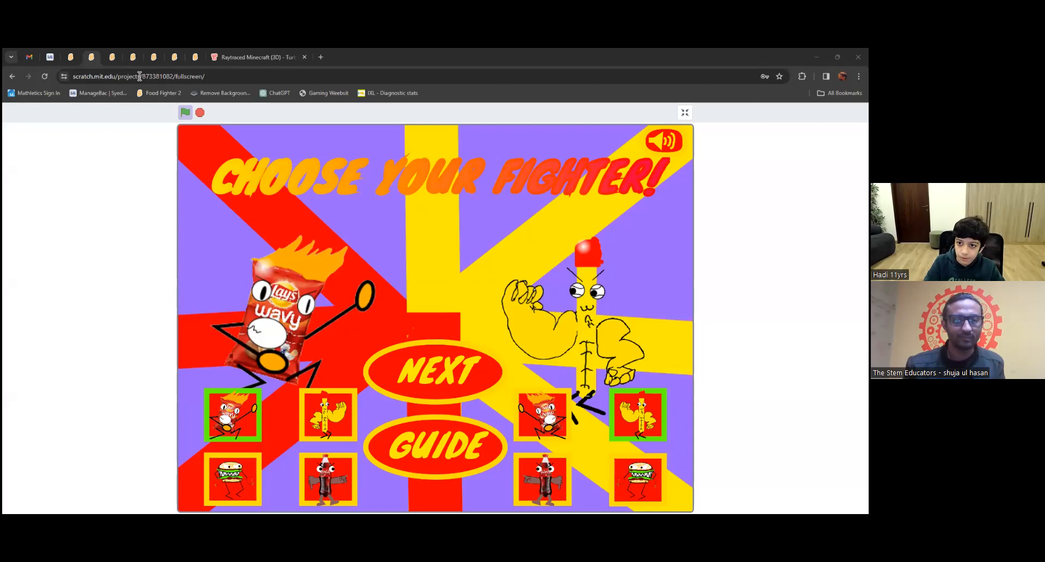
left_click(433, 370)
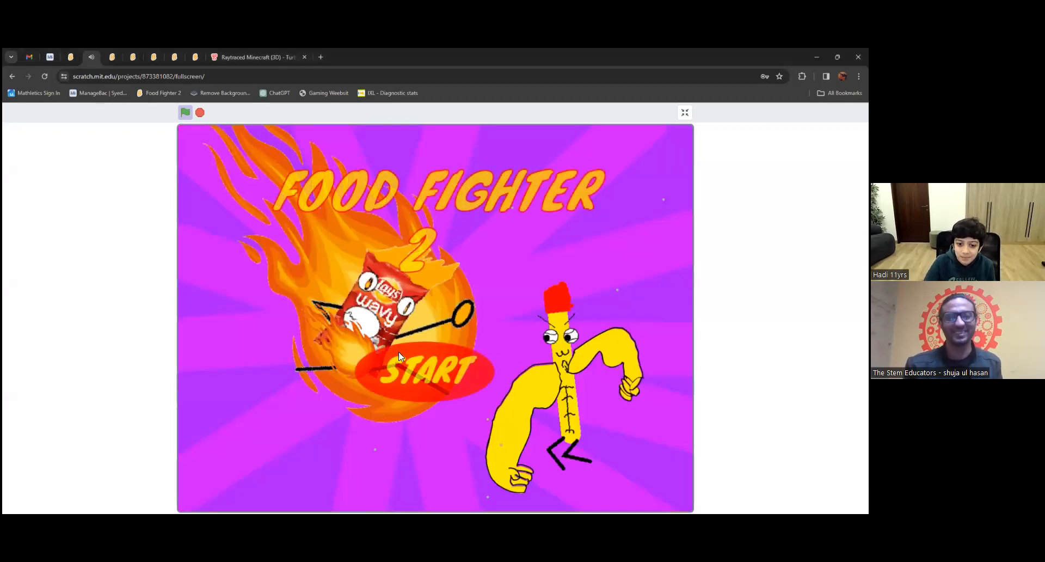
left_click(424, 372)
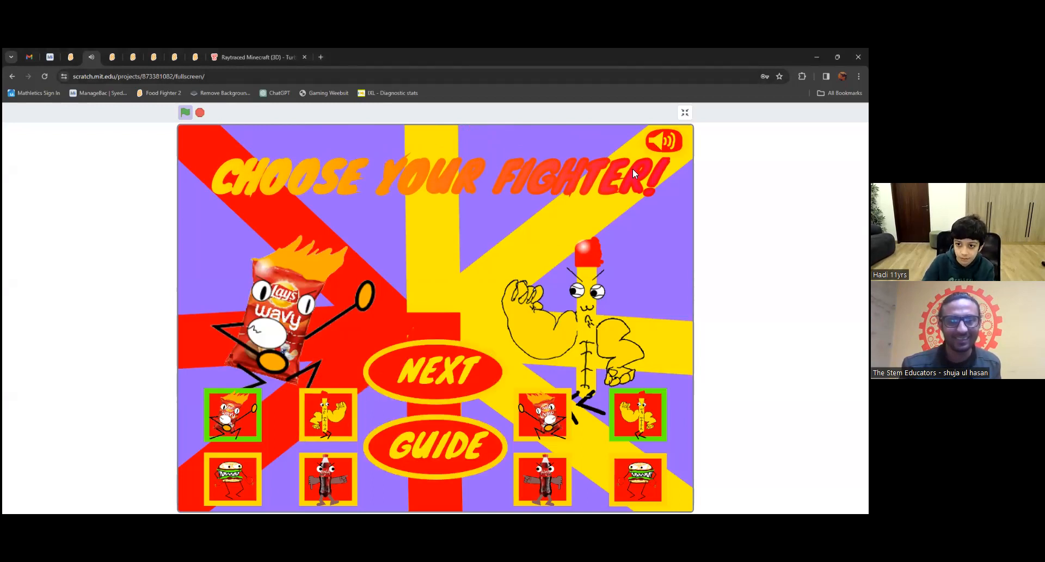
left_click(664, 141)
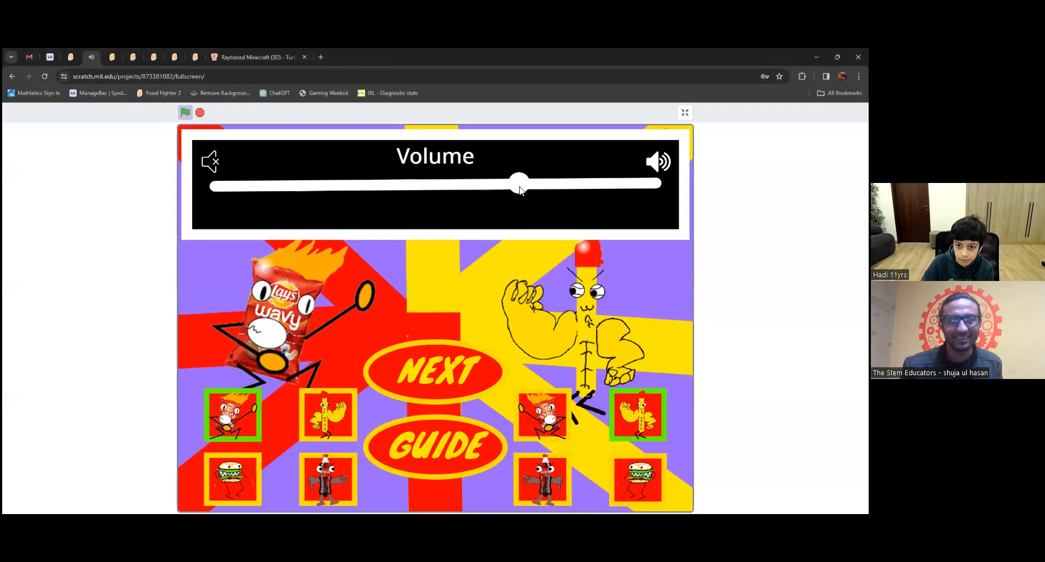
left_click_drag(521, 182, 468, 182)
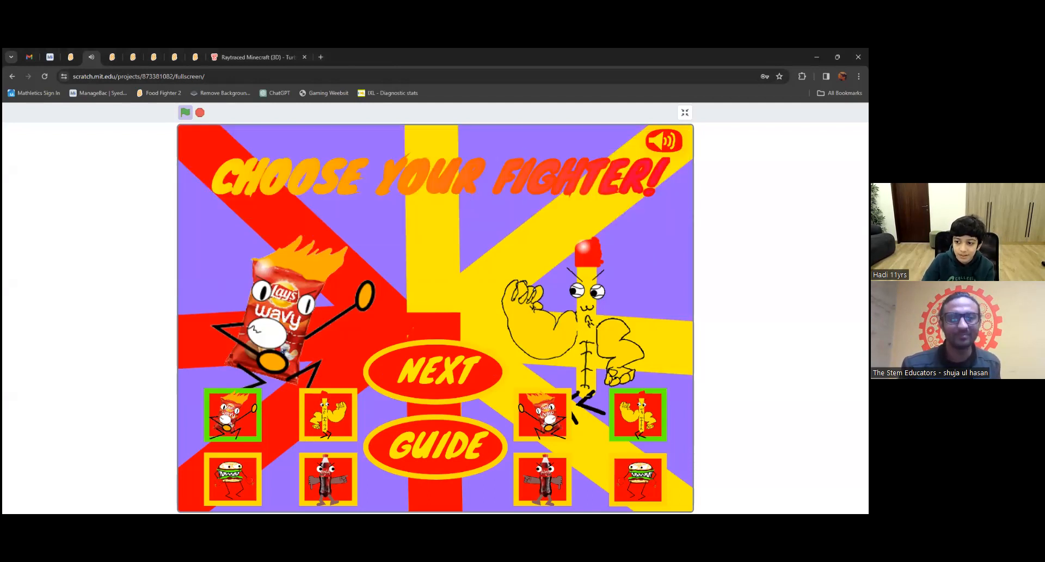
mouse_move(600, 488)
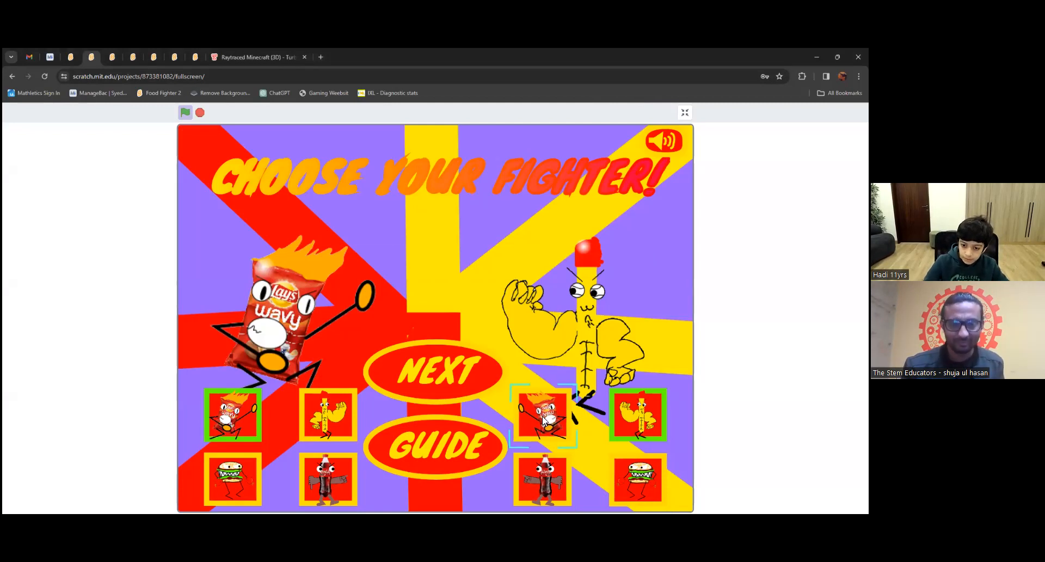
left_click(542, 415)
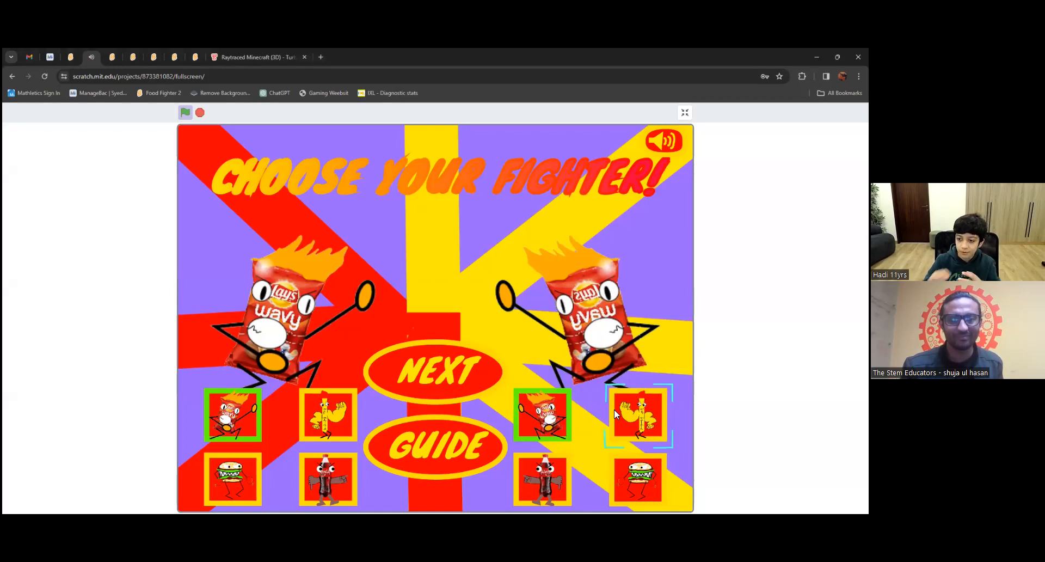
left_click(638, 415)
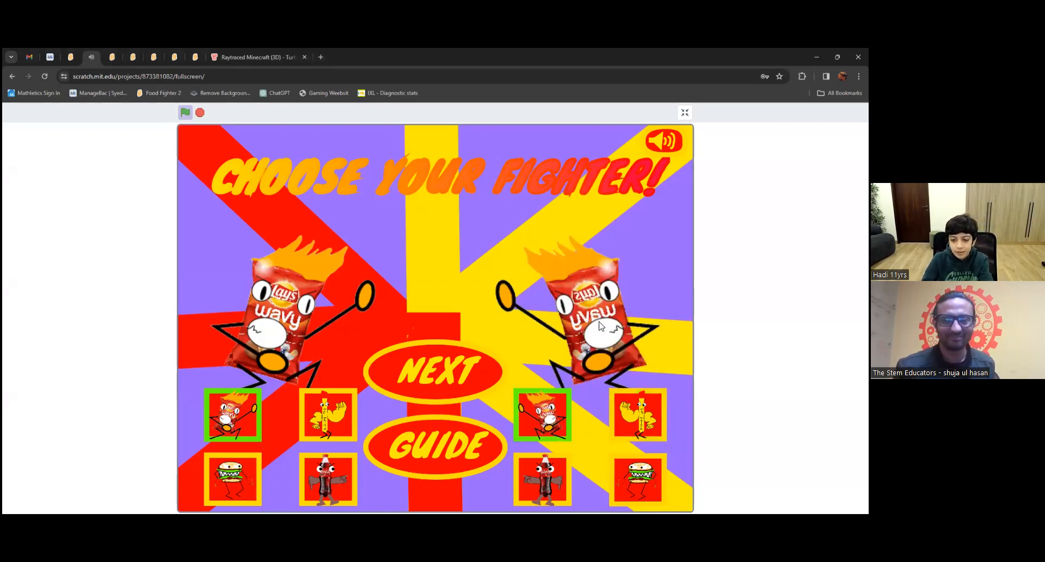
left_click(638, 479)
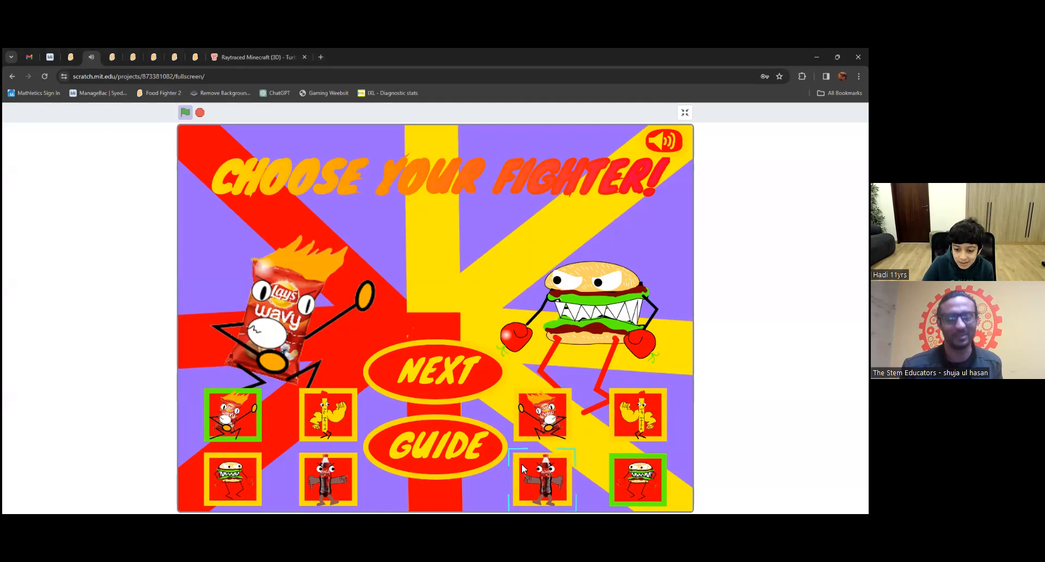
left_click(543, 477)
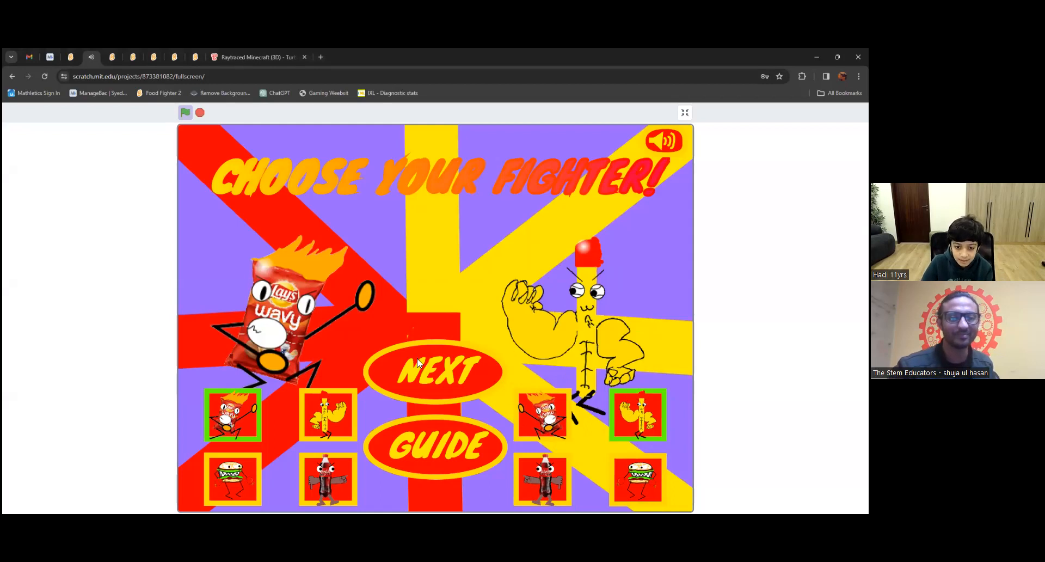
mouse_move(331, 379)
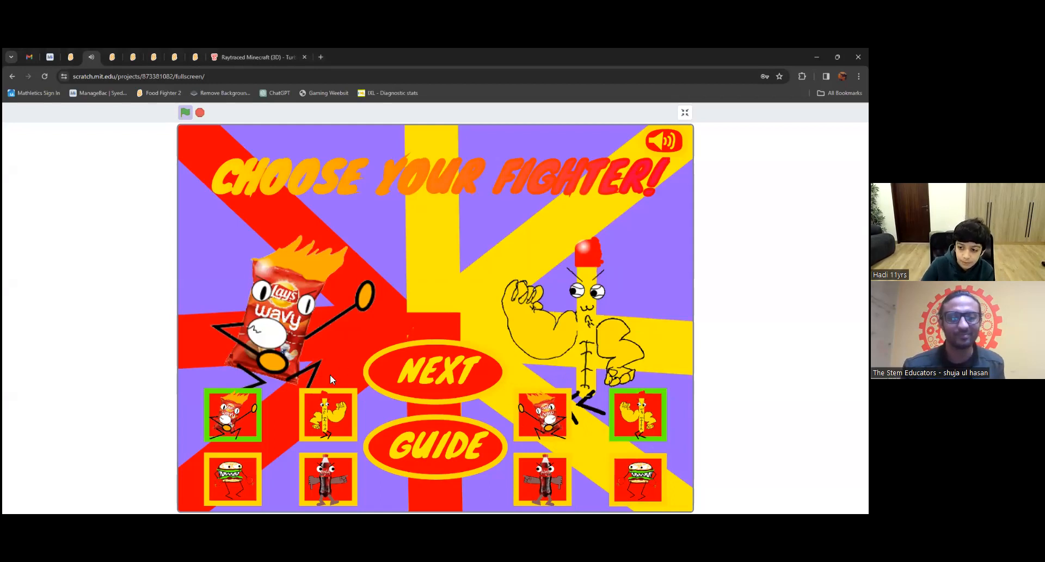
mouse_move(410, 428)
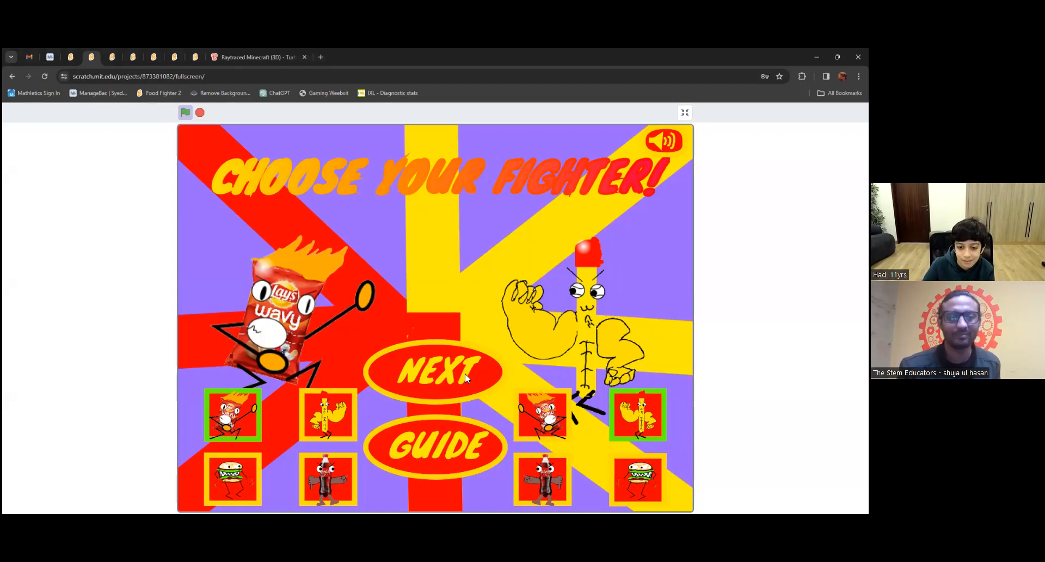
Step: Continue to stage selection and choose the Canada stage to begin the fight
left_click(436, 371)
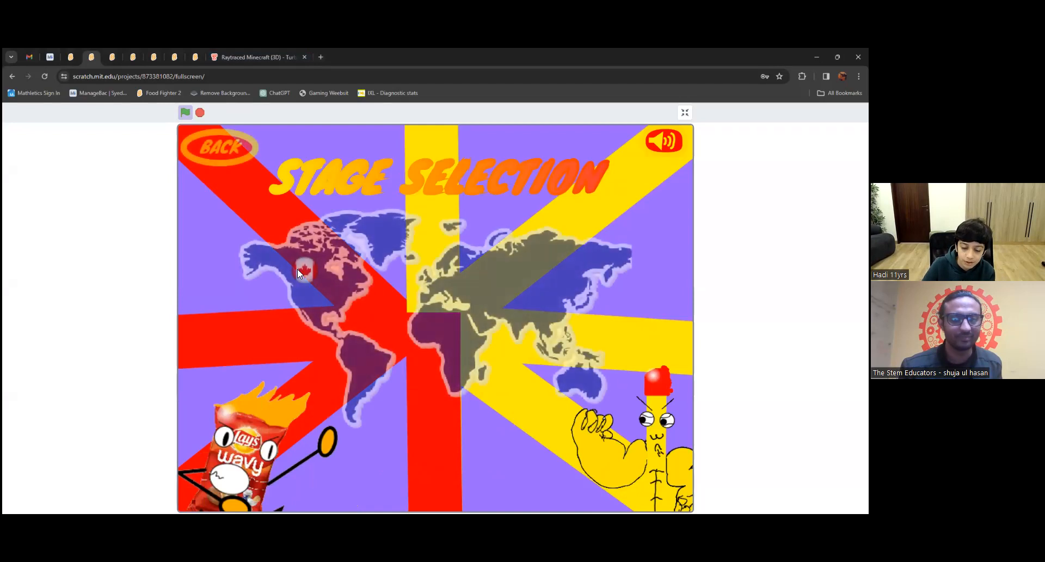
left_click(306, 273)
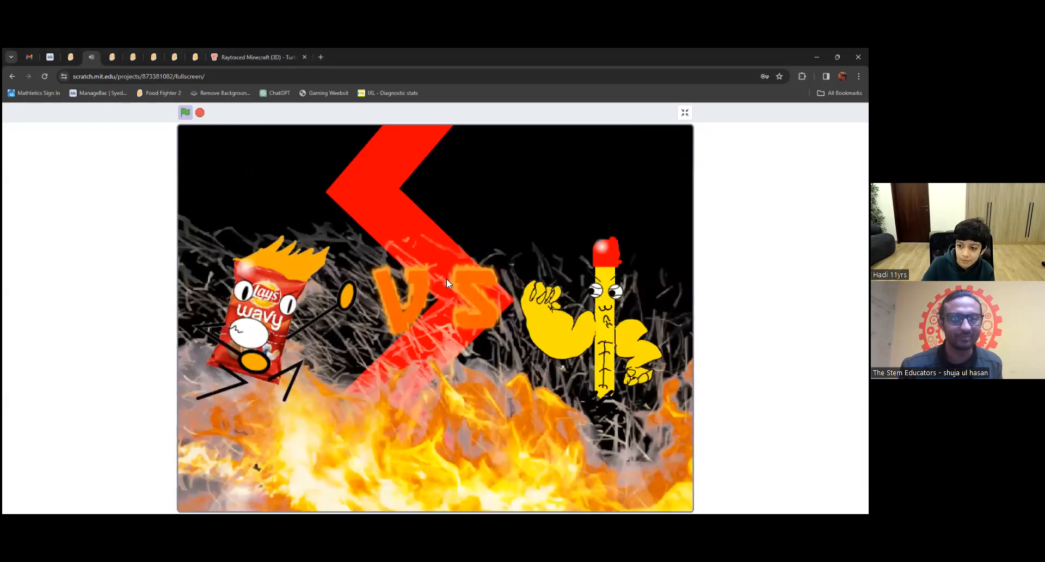
mouse_move(443, 256)
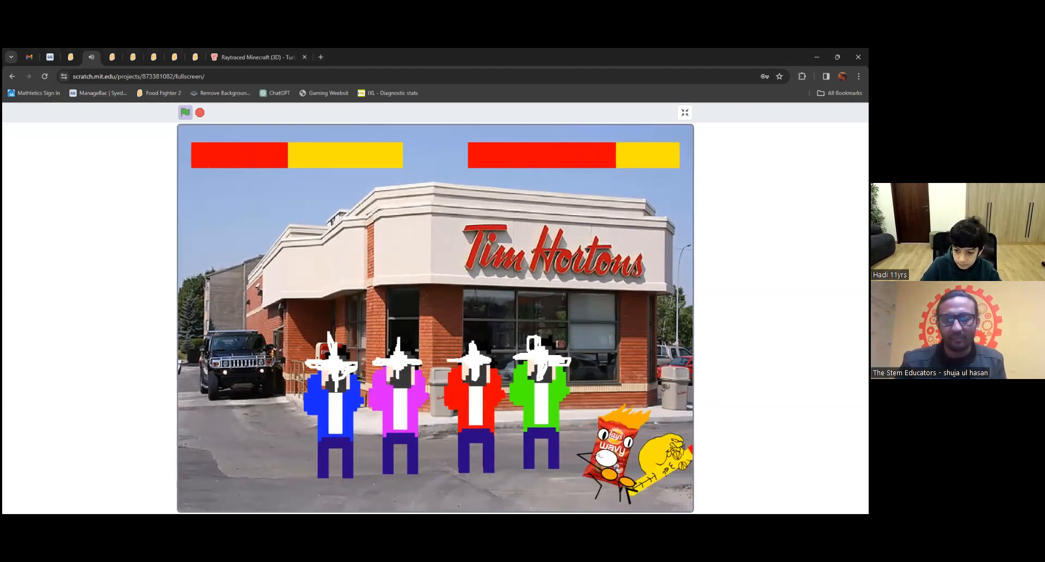
Step: Bookmark the game page in Chrome and dismiss the Bookmark added popup
left_click(778, 75)
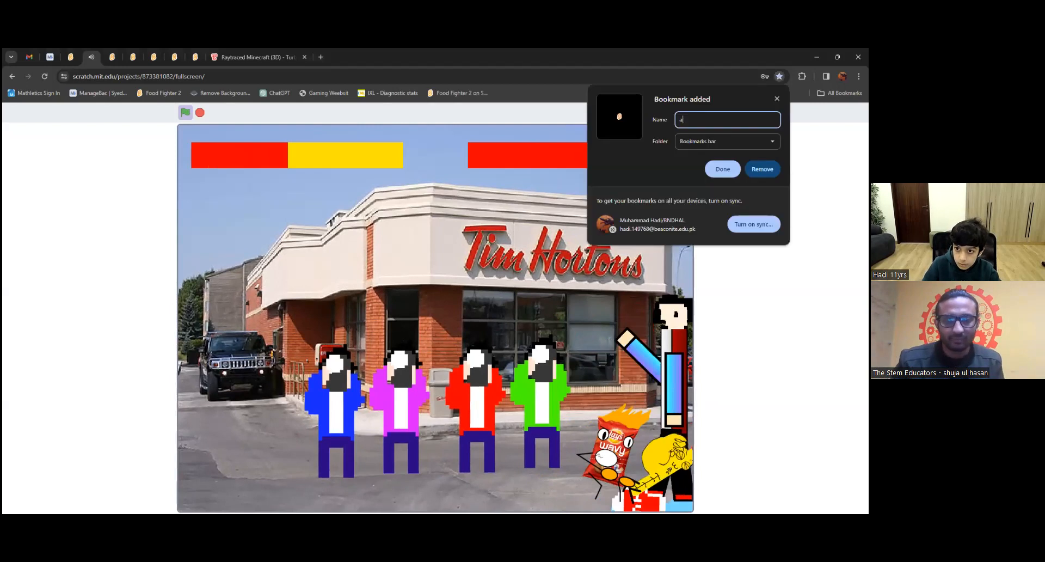
left_click(723, 168)
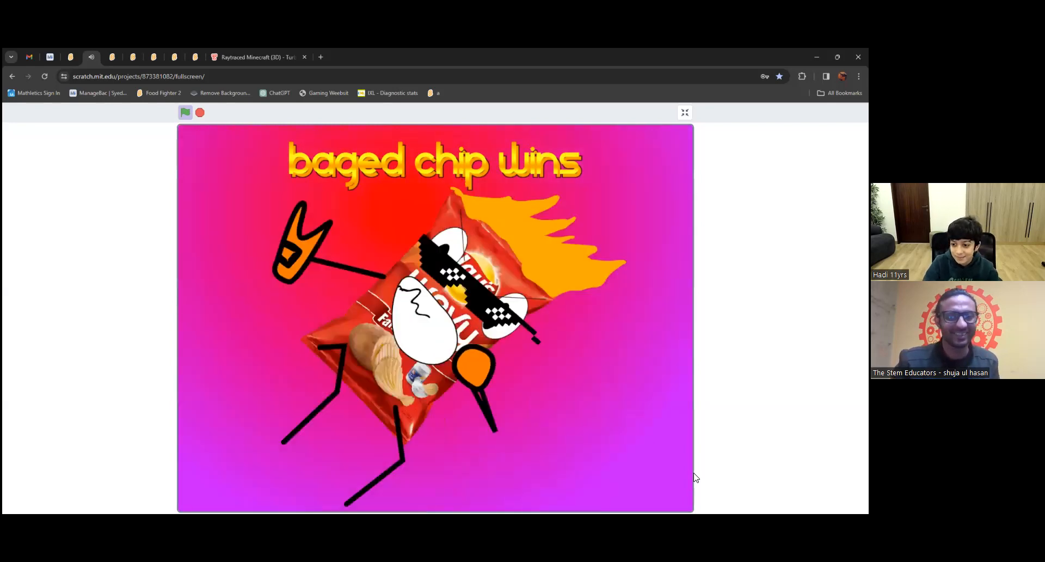
mouse_move(294, 109)
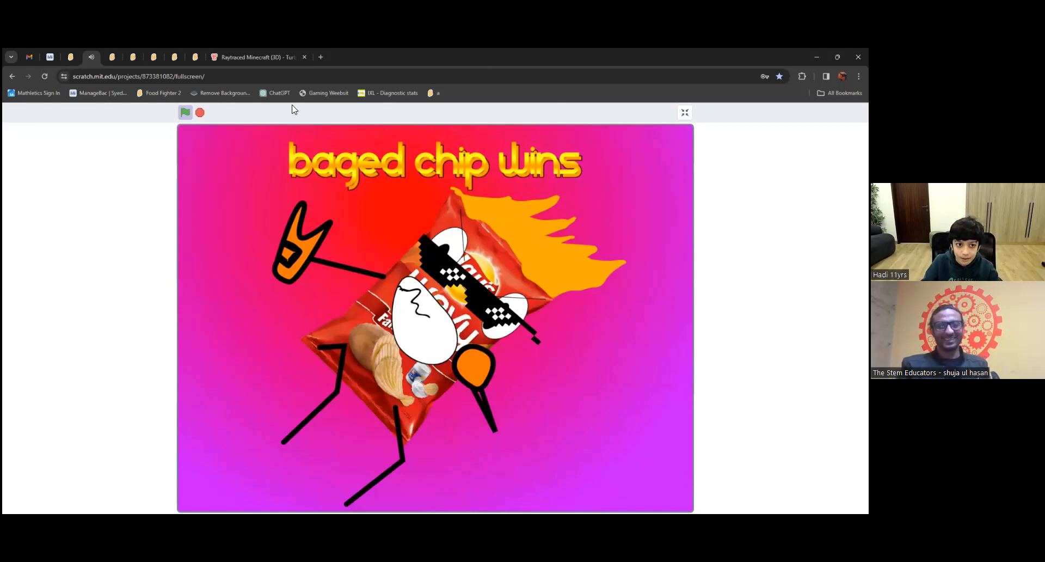
Step: Exit full screen and select a victory sprite in the editor to view its scripts
left_click(201, 112)
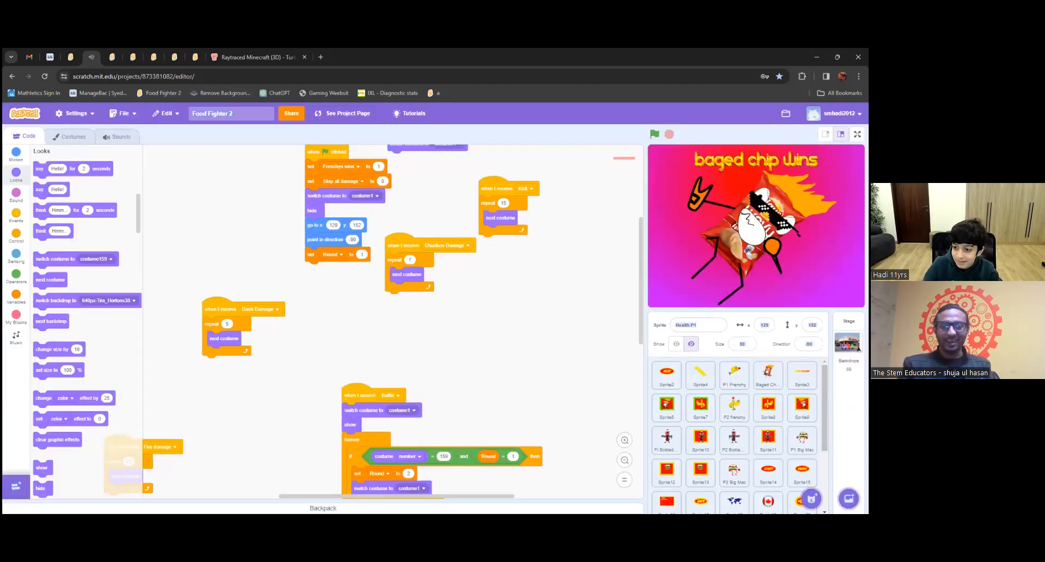
left_click(767, 374)
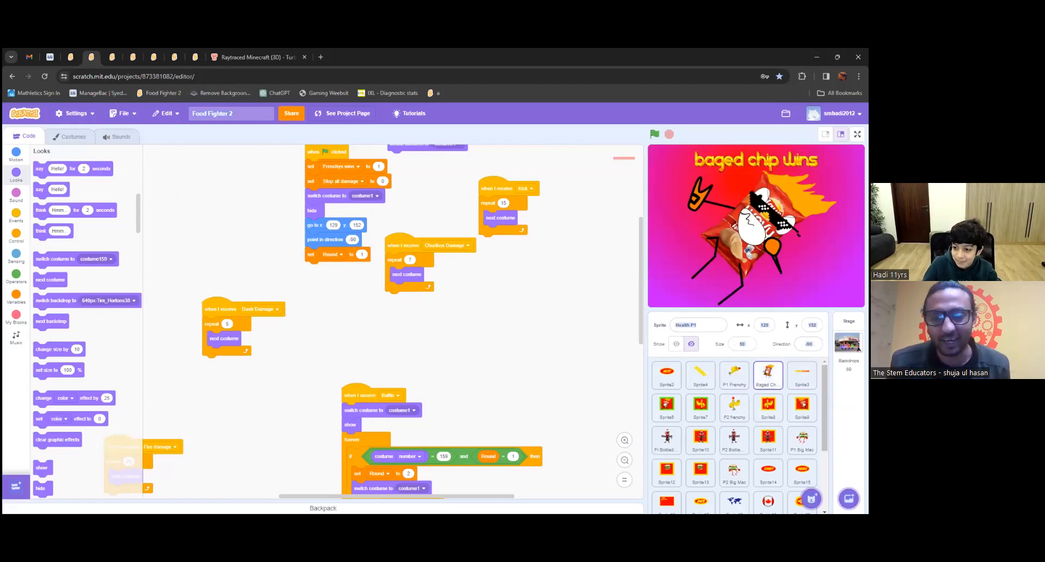
left_click(801, 374)
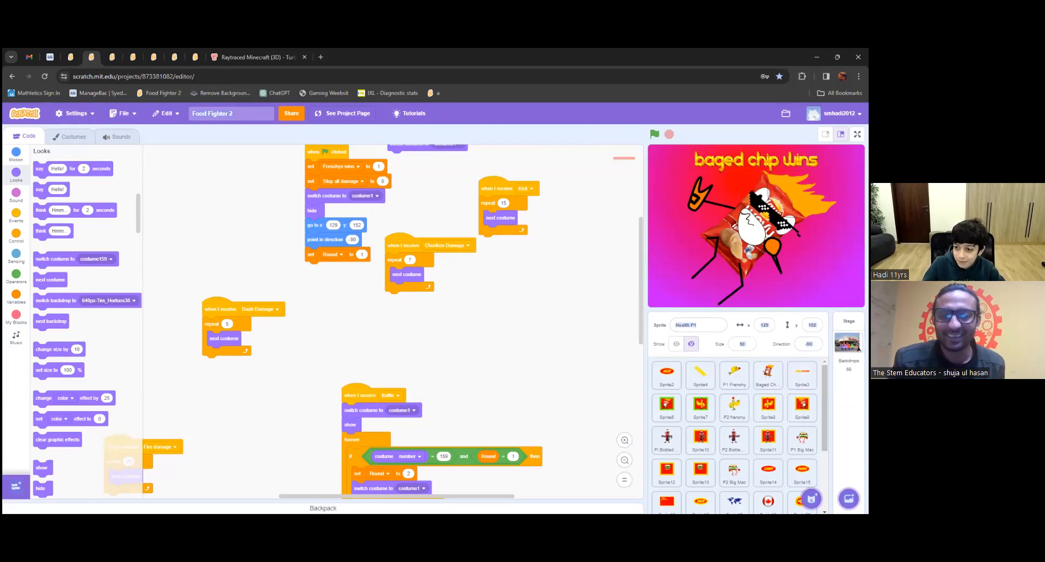
scroll("down", 3)
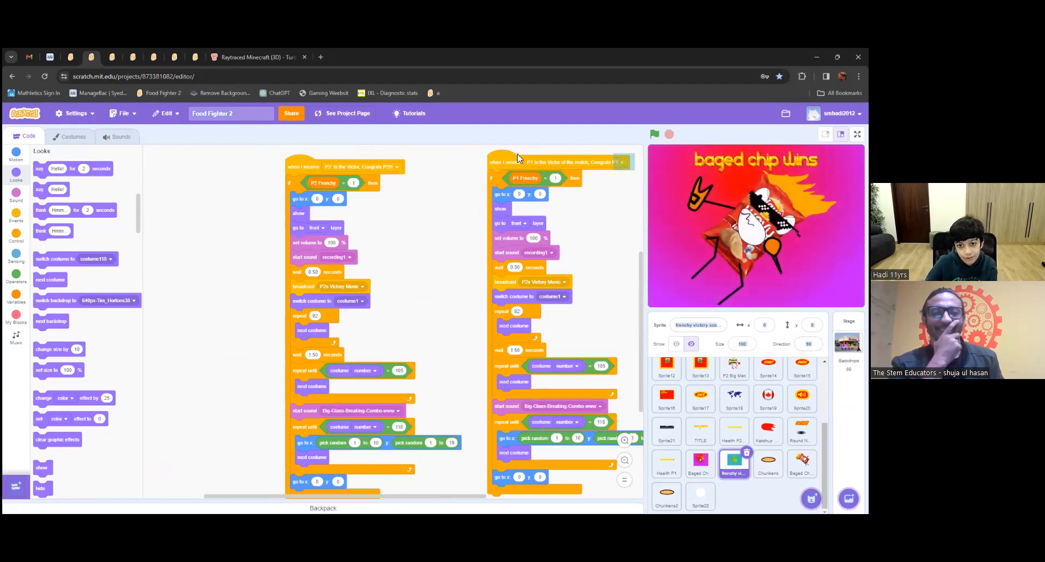
mouse_move(578, 174)
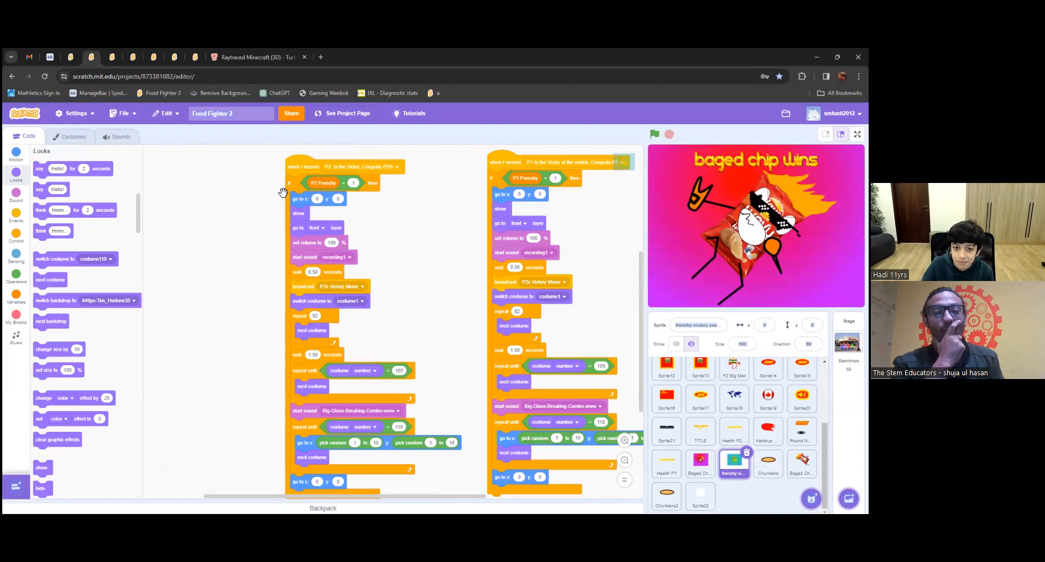
Step: Run the Frenchy victory script to show 'frenchy wins', stop it, and view its costumes
left_click(654, 134)
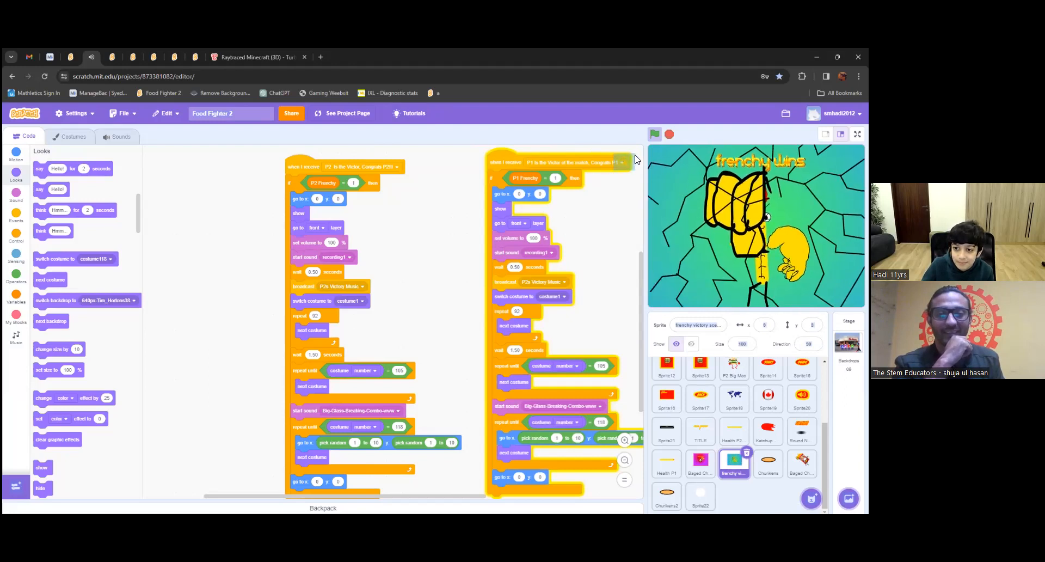
left_click(669, 134)
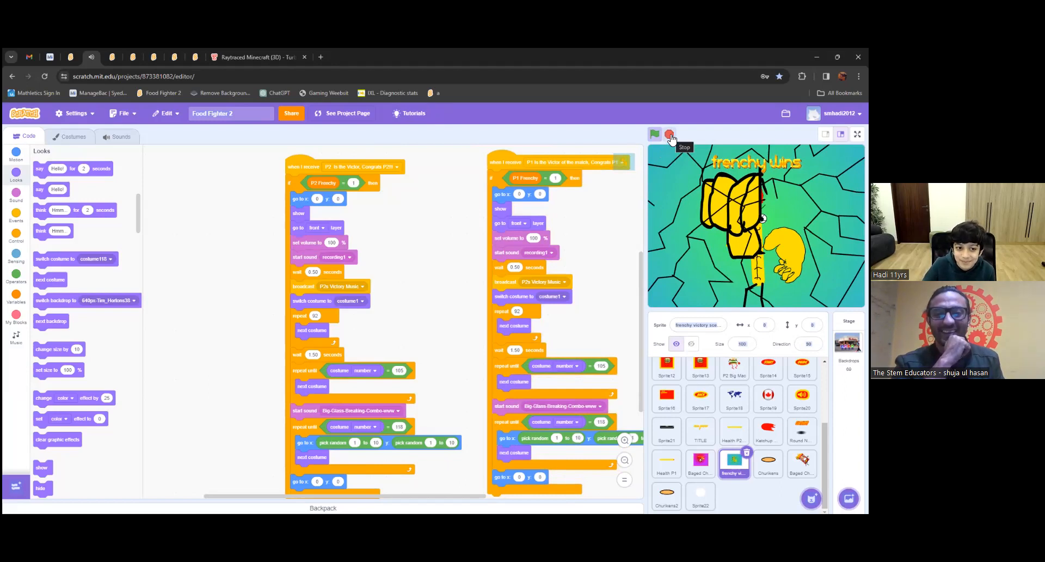
left_click(669, 134)
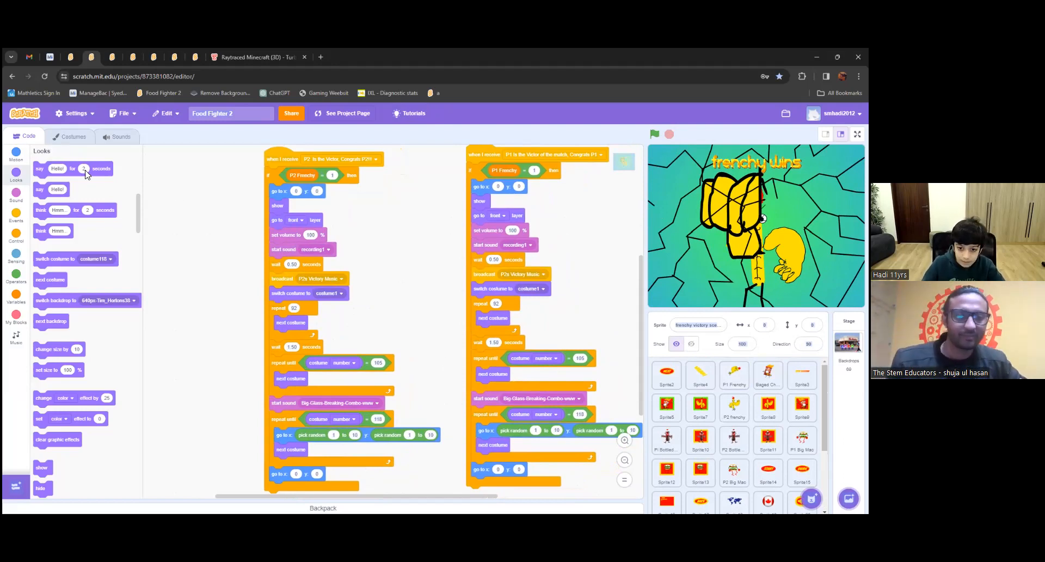
mouse_move(58, 117)
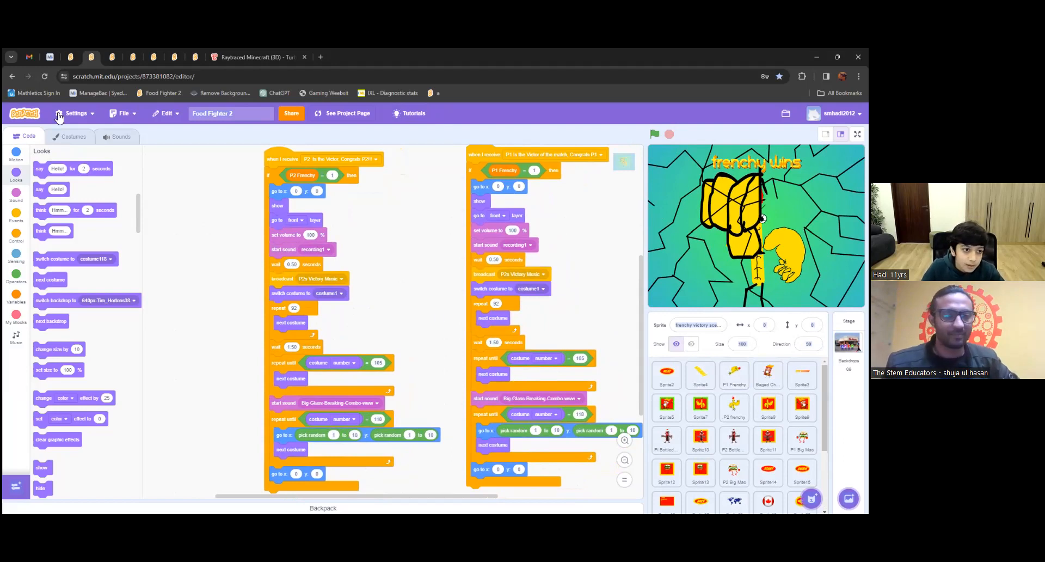
mouse_move(34, 230)
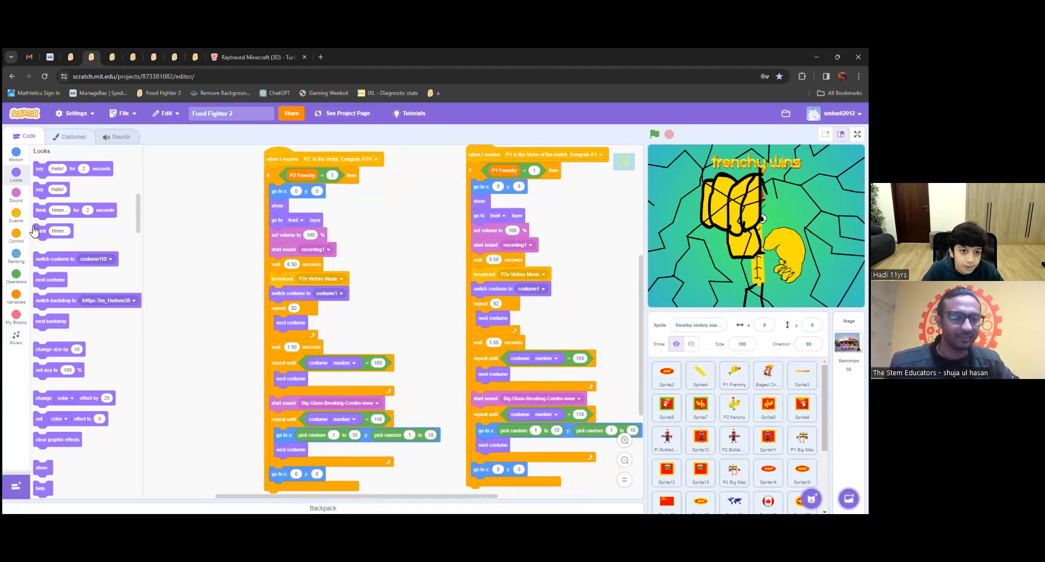
left_click(72, 136)
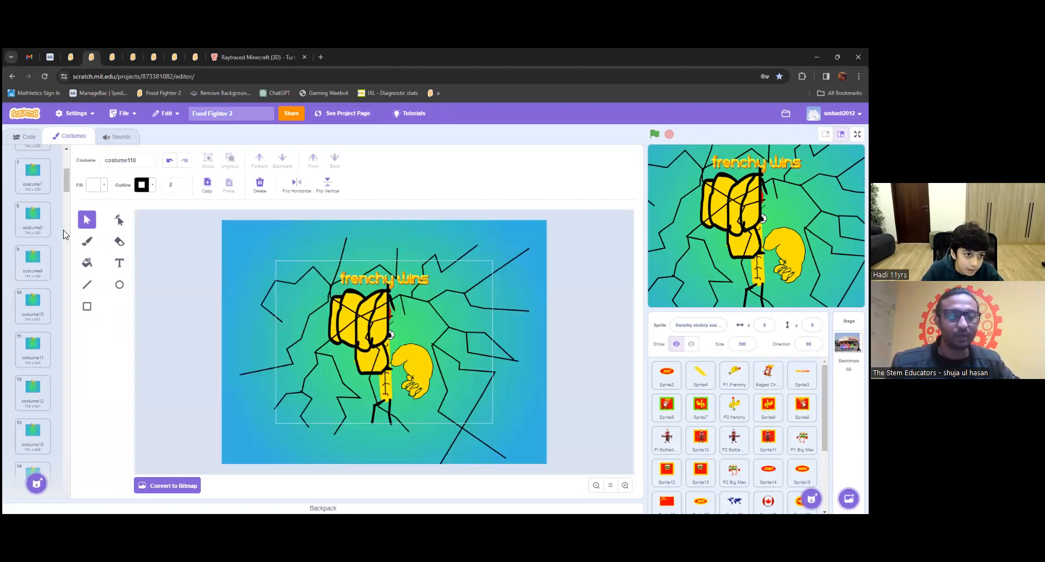
Step: Browse the Frenchy victory animation costume frames, then return to its Code view
scroll("down", 3)
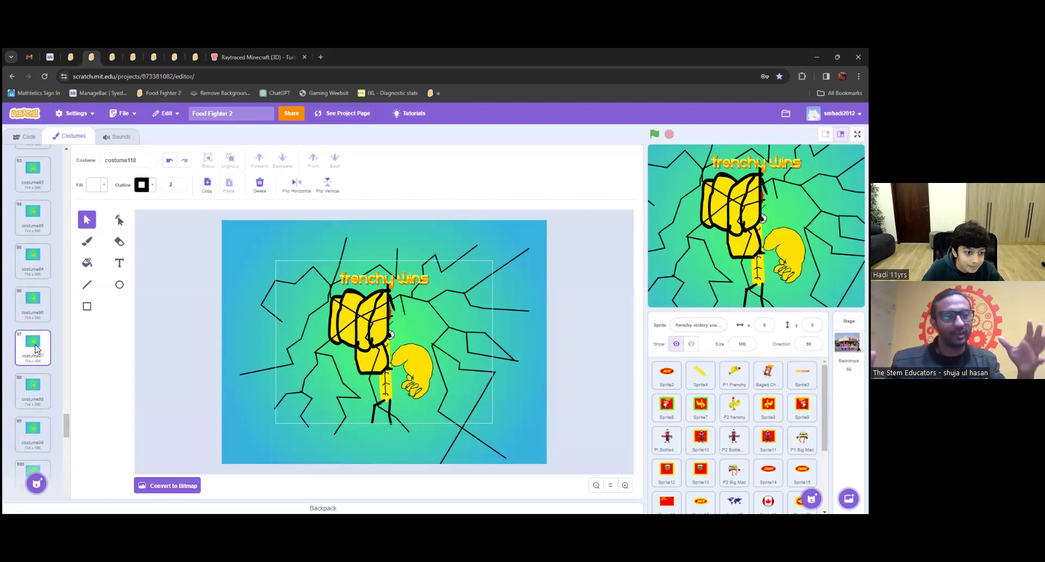
left_click(33, 346)
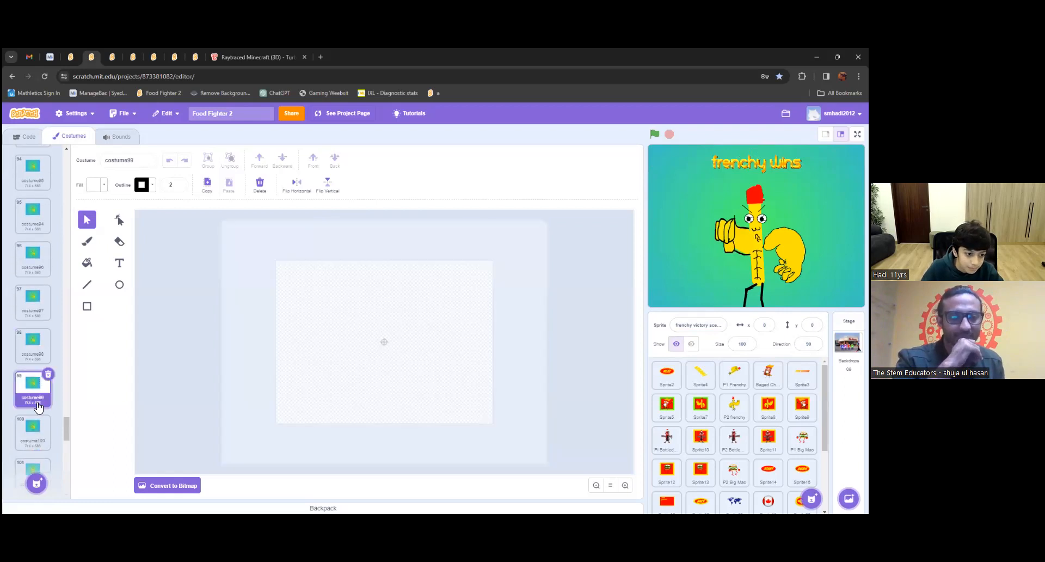
left_click(33, 385)
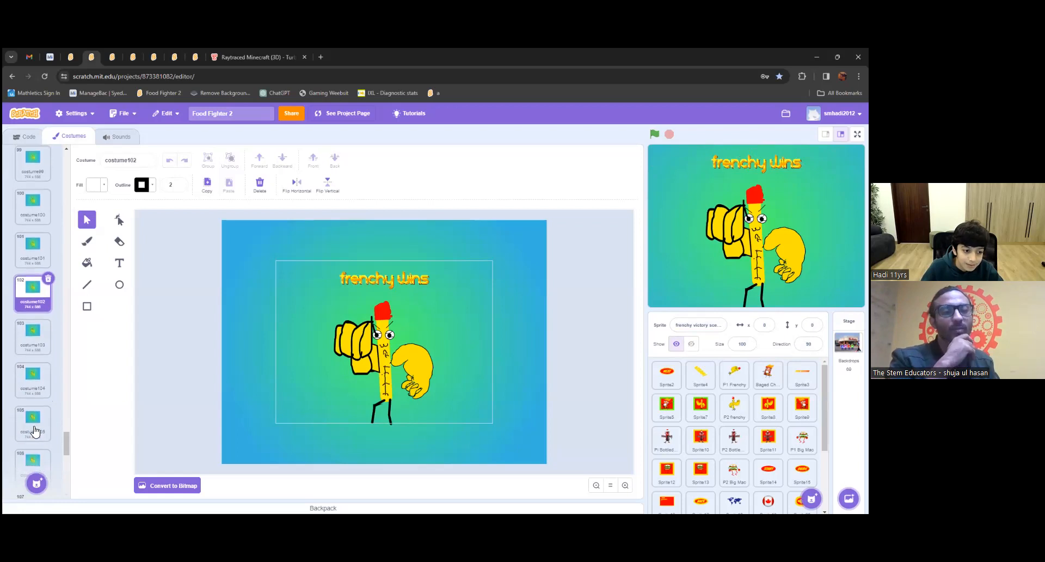
left_click(33, 422)
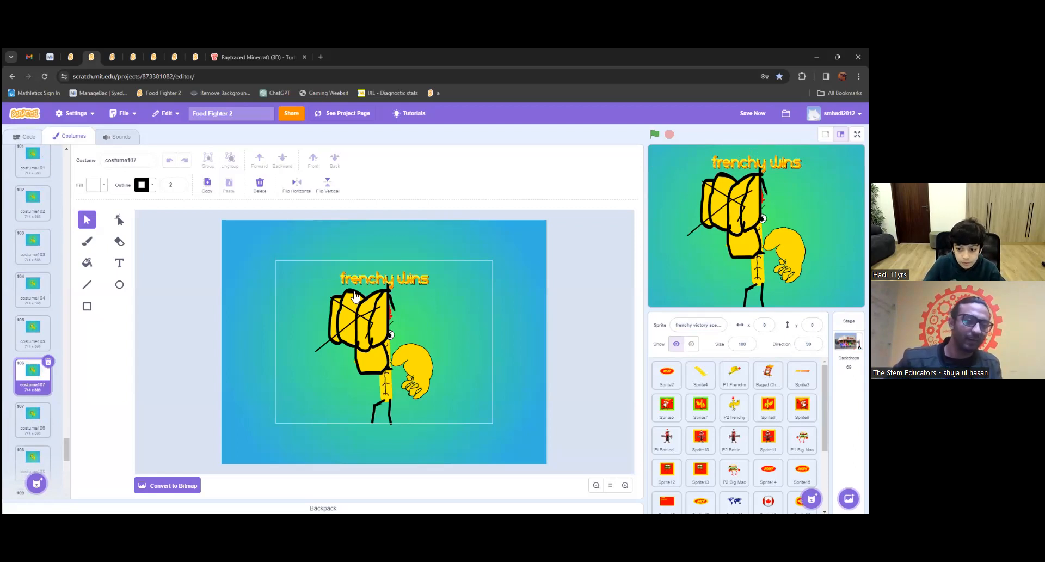
left_click(24, 135)
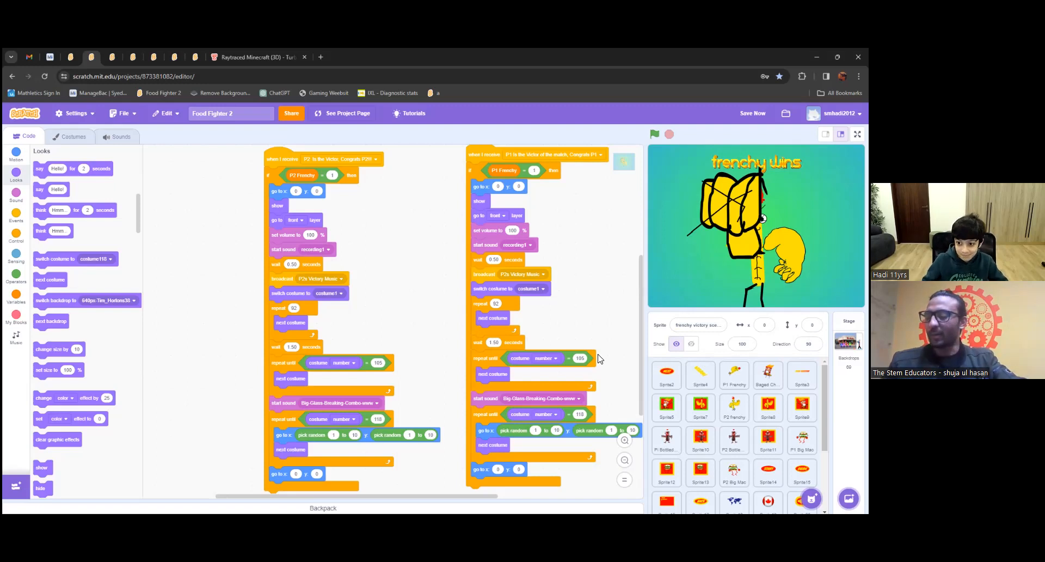
Step: Select the Stage thumbnail to show its backdrop-switching scripts
left_click(733, 374)
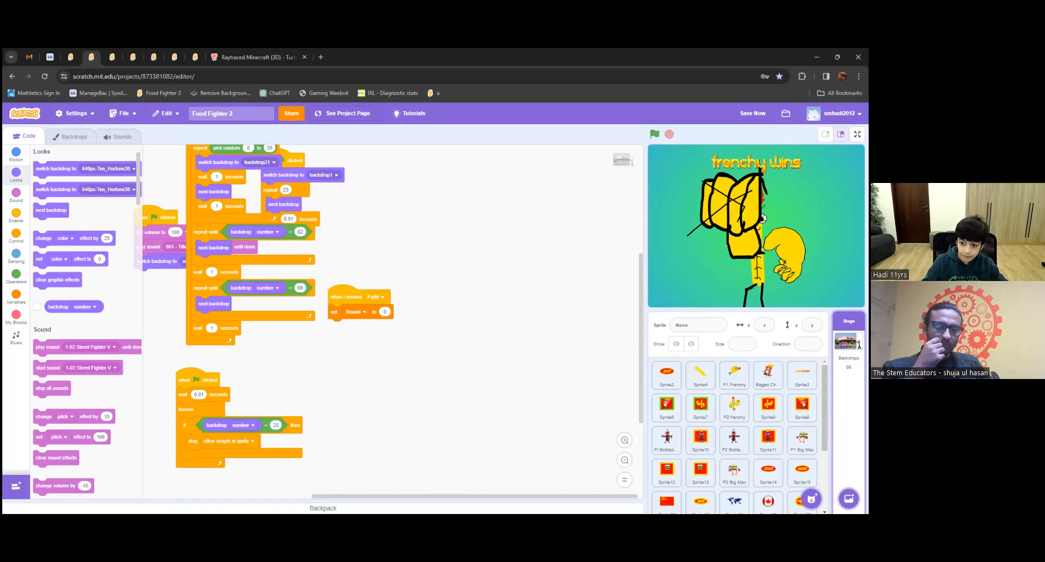
Step: Select the Bagged Chip p2 sprite and scroll through its key-control attack scripts
left_click(767, 375)
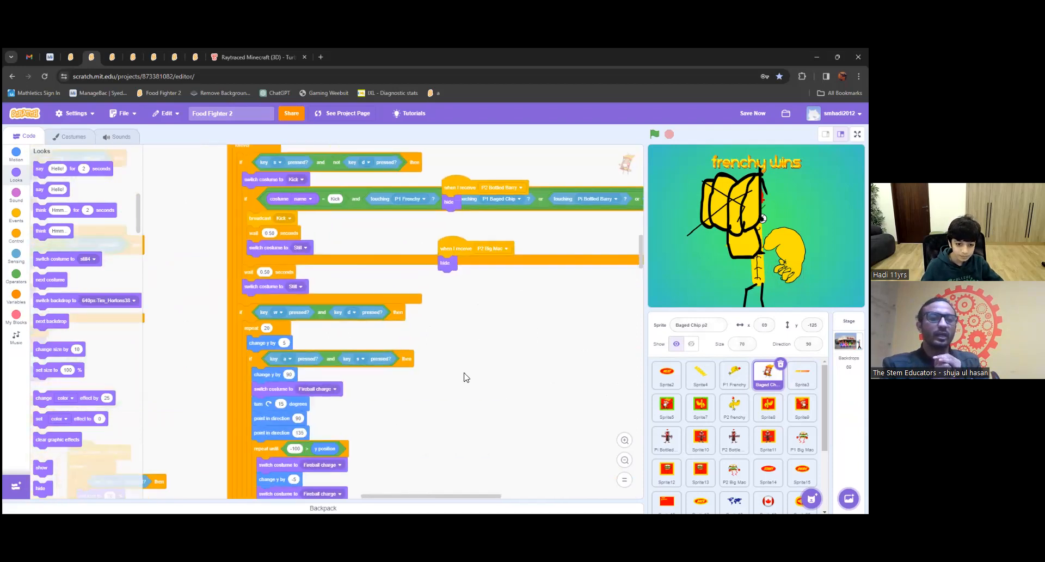
scroll("down", 3)
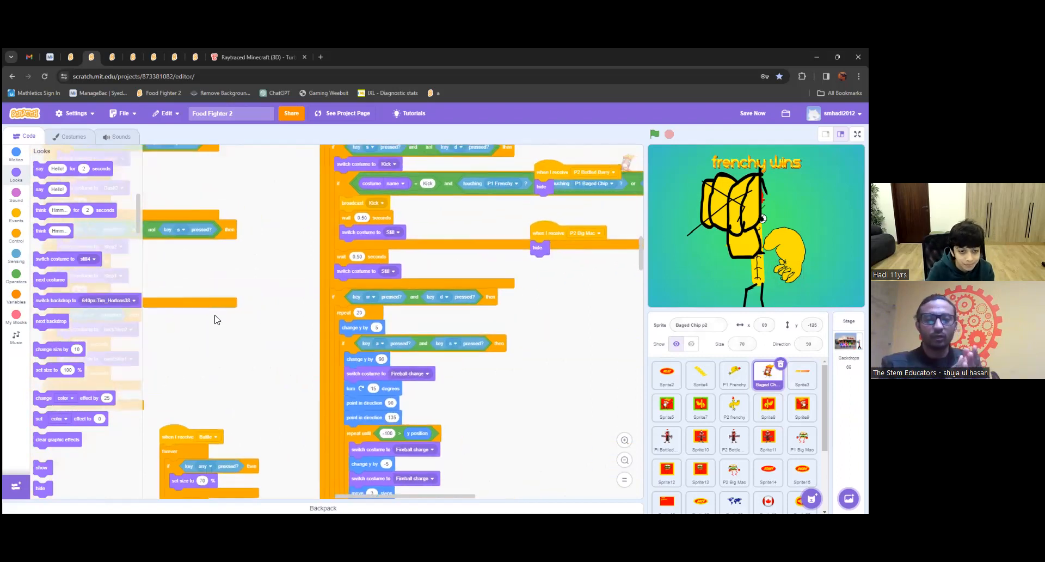
mouse_move(531, 171)
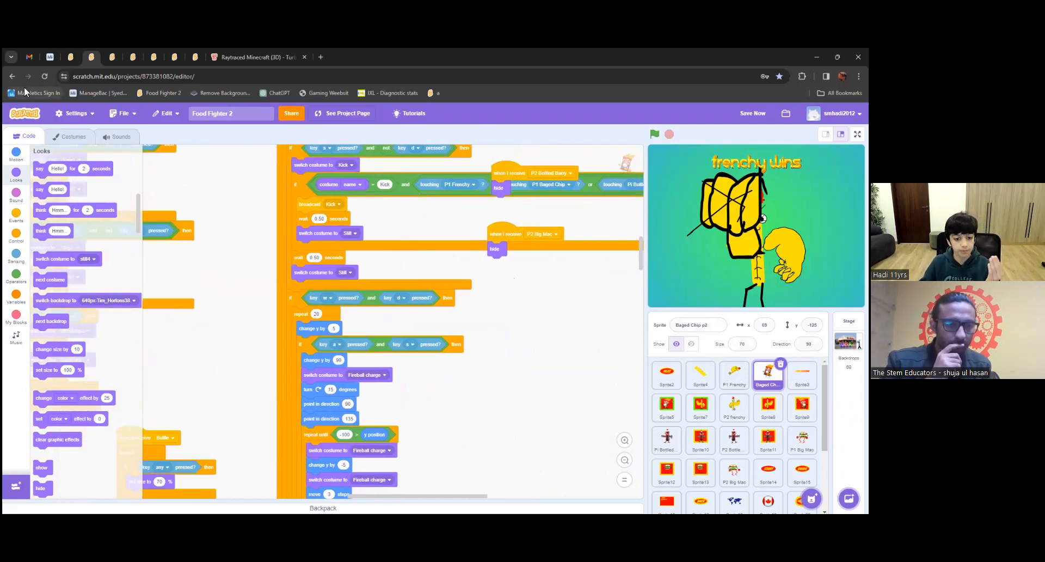
mouse_move(27, 92)
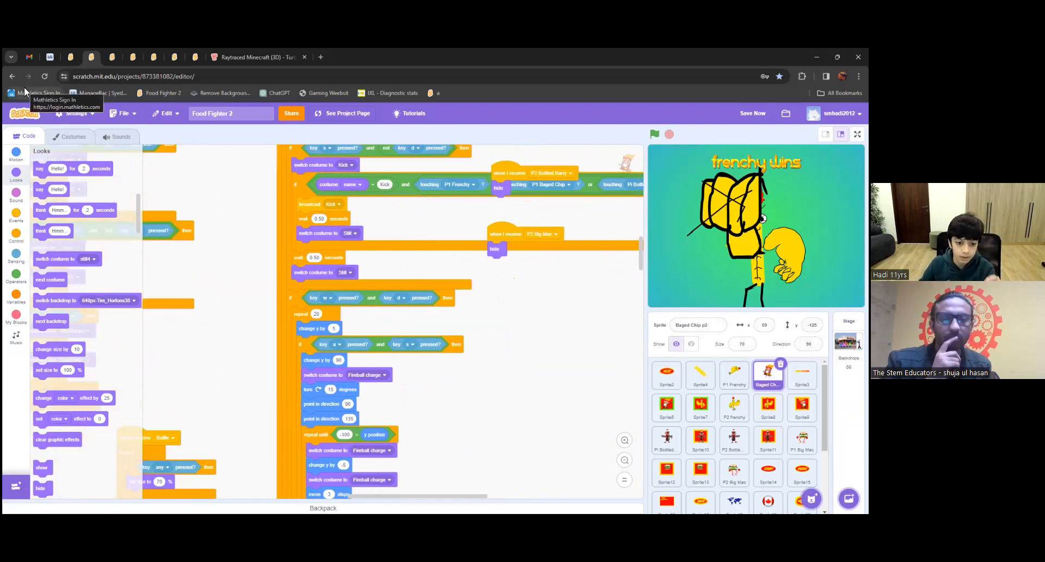
mouse_move(300, 260)
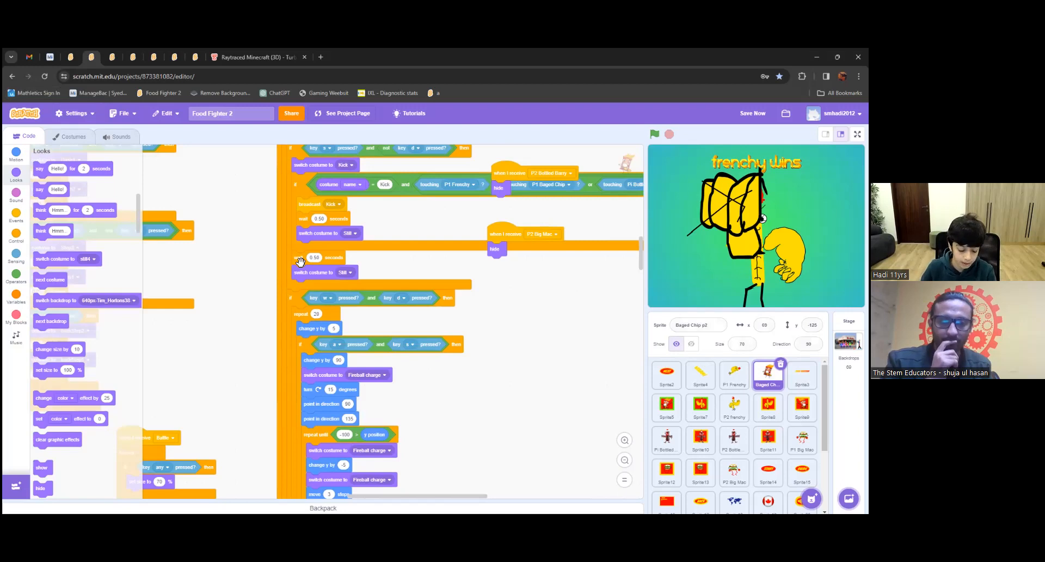
mouse_move(106, 56)
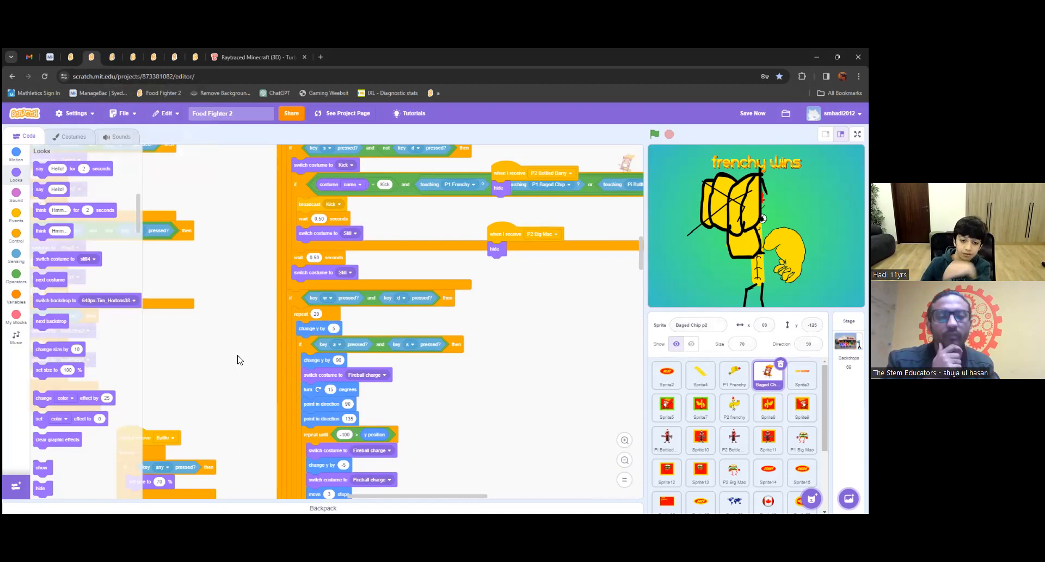
mouse_move(305, 363)
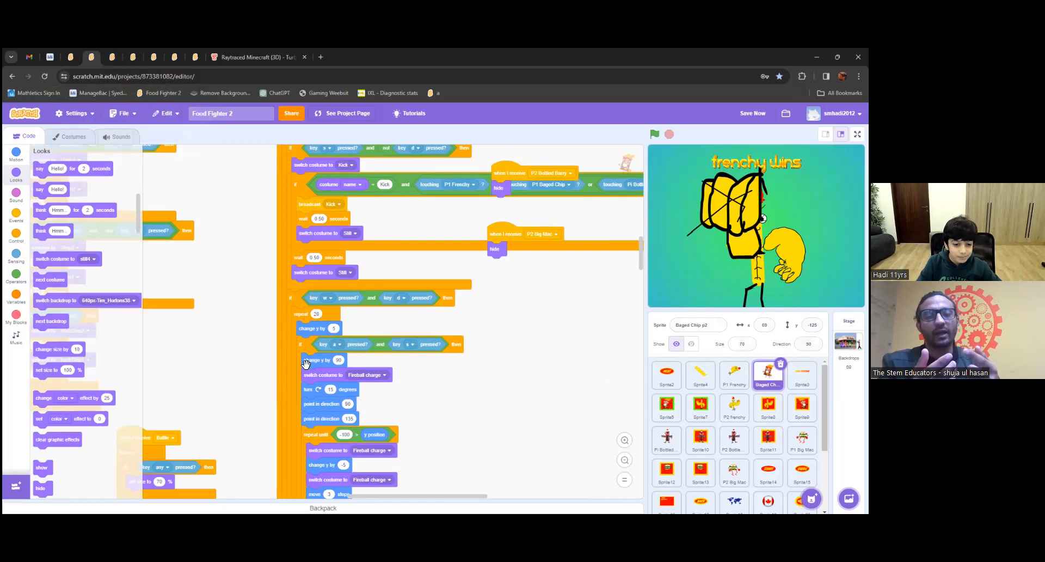
mouse_move(474, 371)
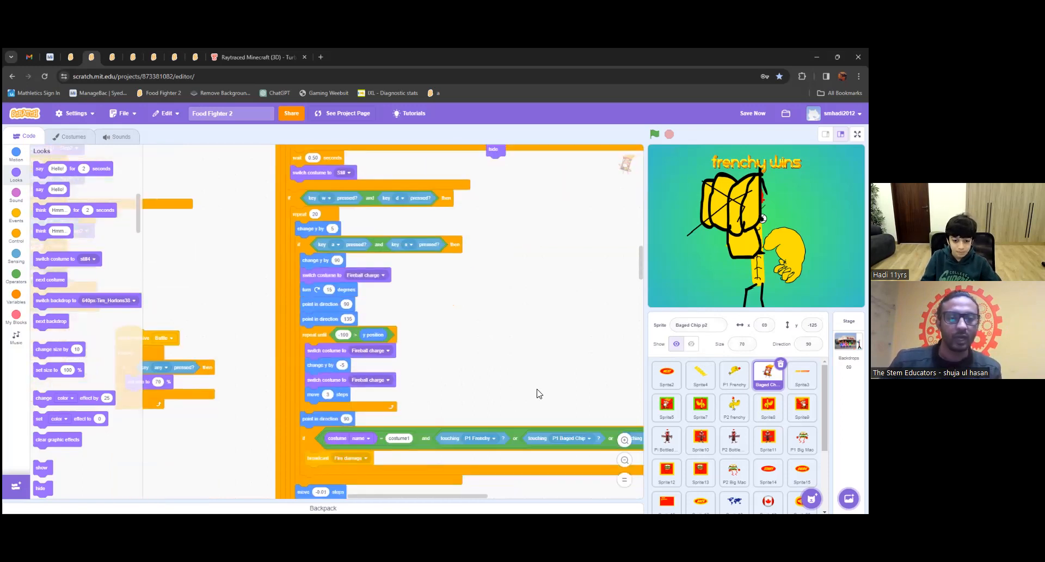
scroll("down", 3)
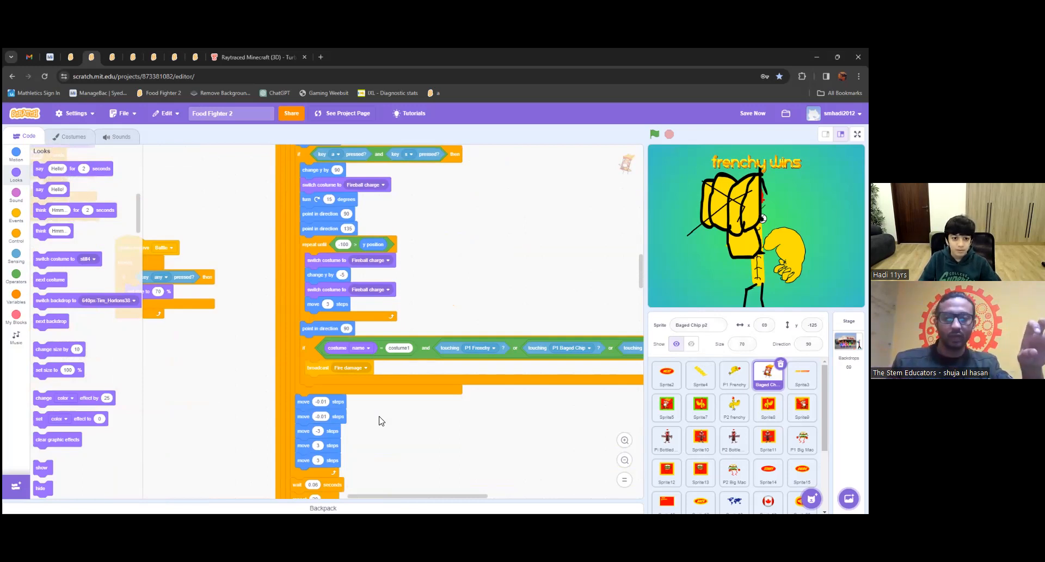
mouse_move(538, 304)
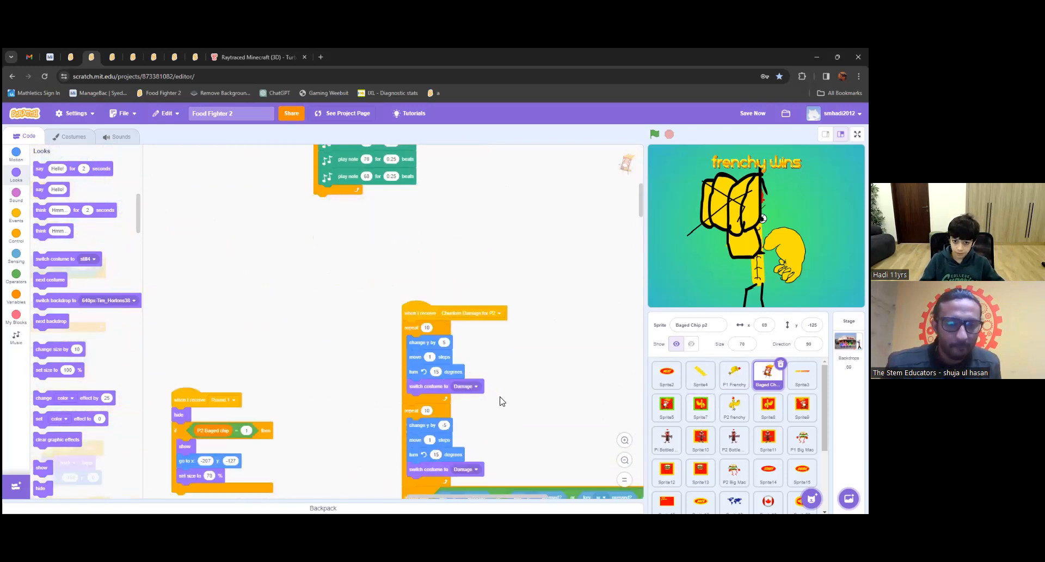
scroll("down", 3)
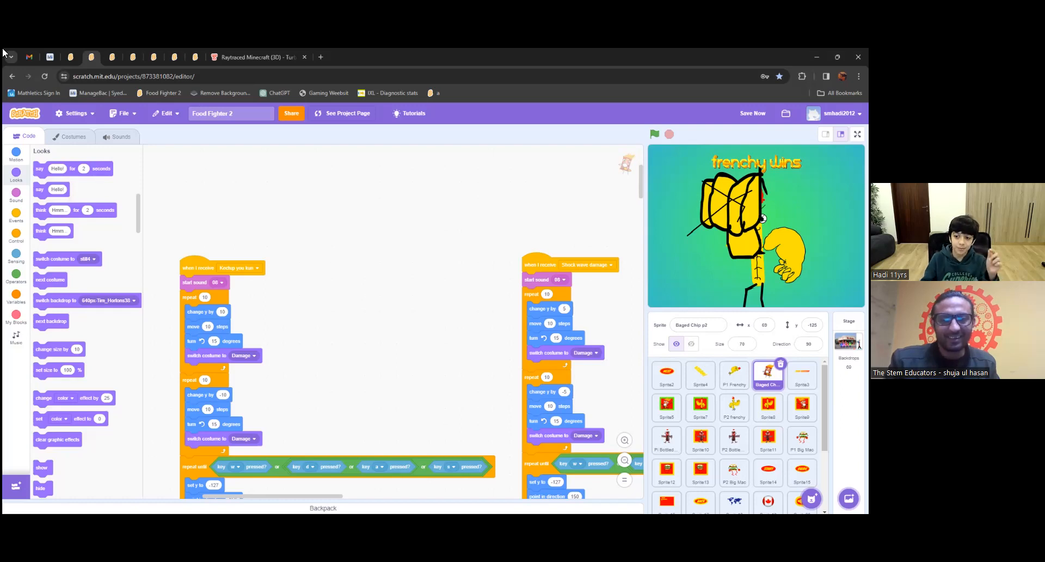
mouse_move(233, 253)
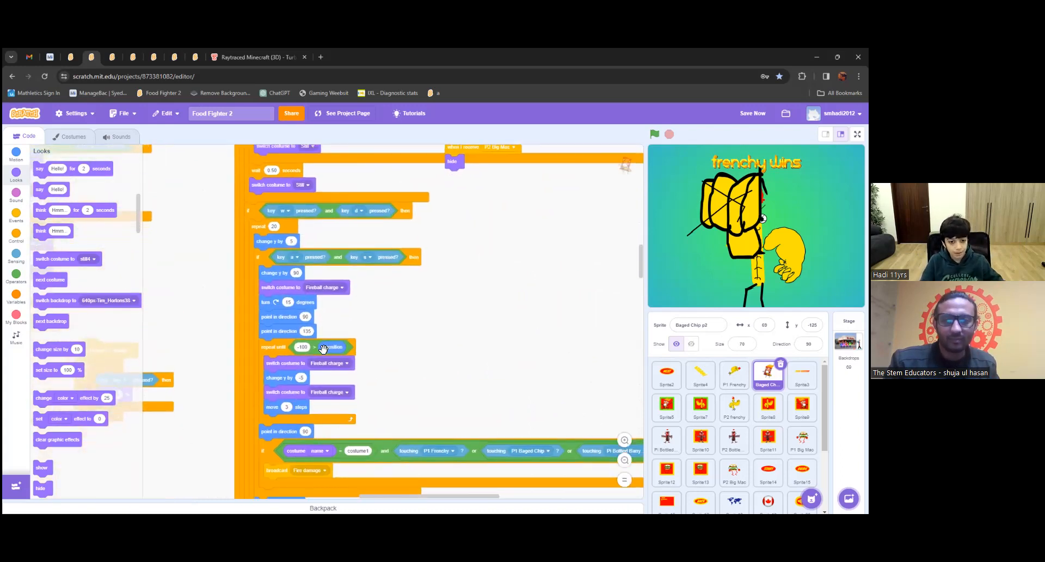
mouse_move(305, 329)
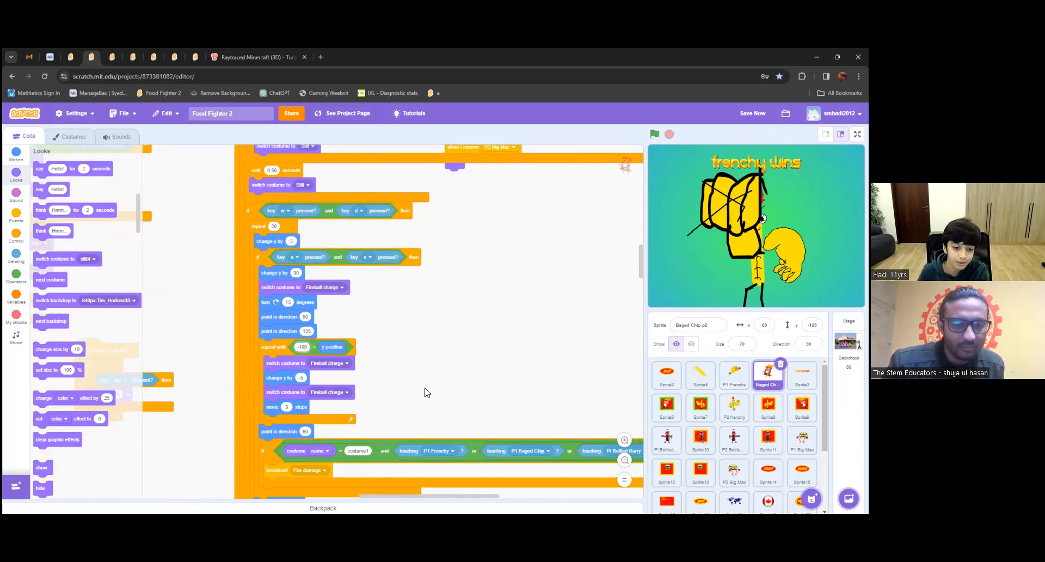
mouse_move(158, 268)
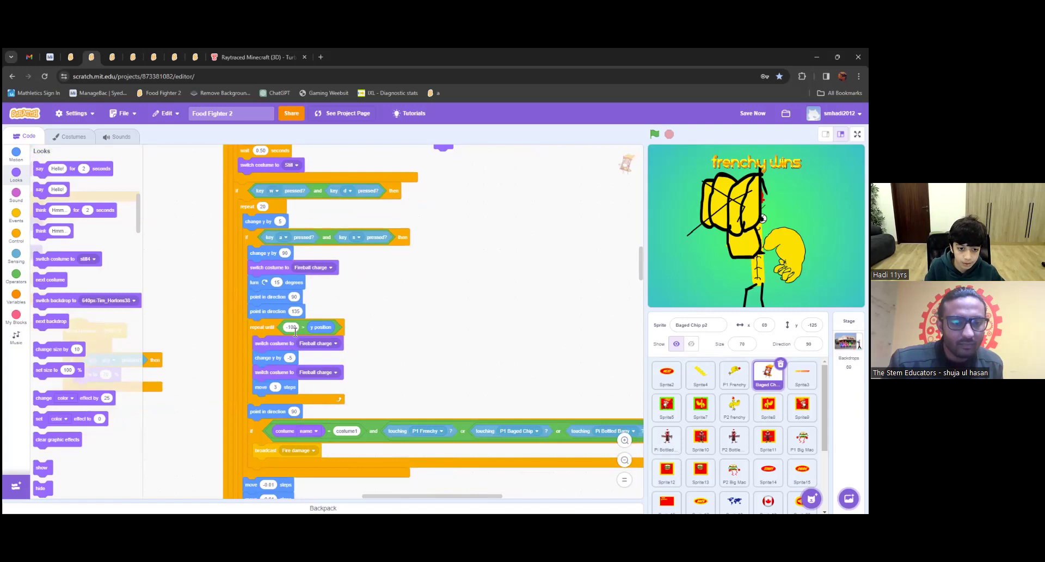
scroll("down", 3)
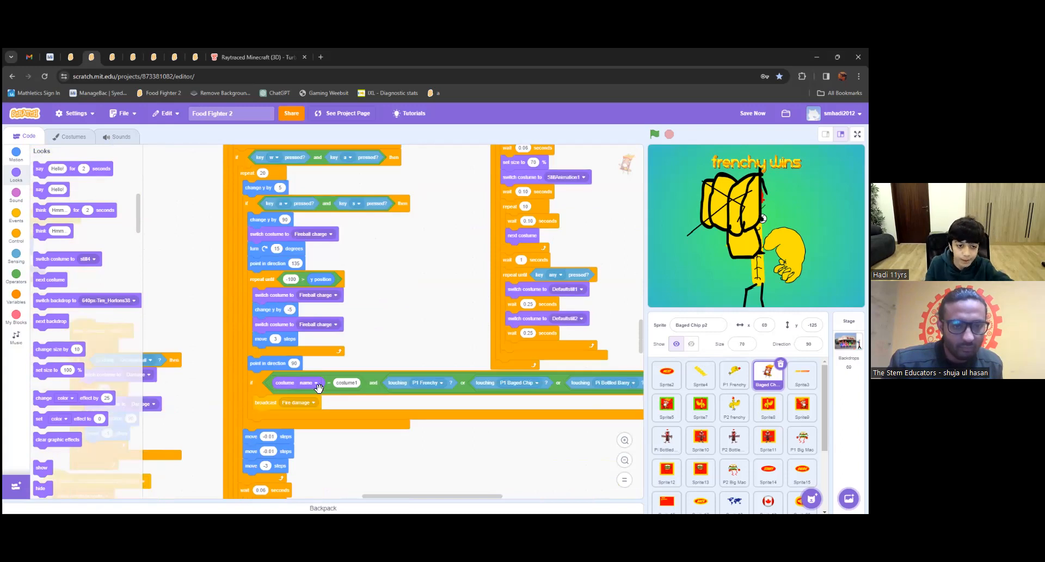
scroll("down", 3)
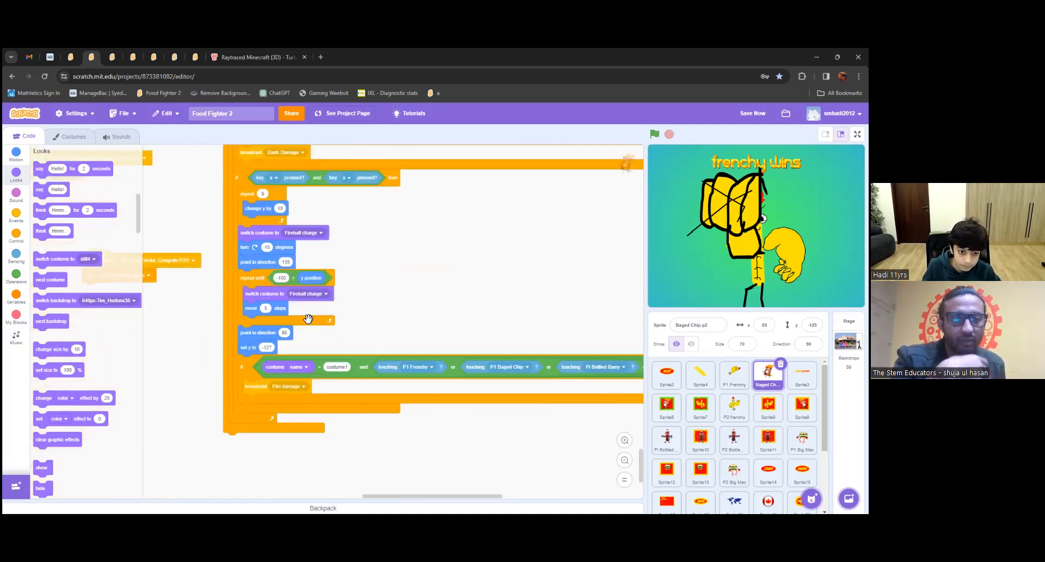
scroll("down", 3)
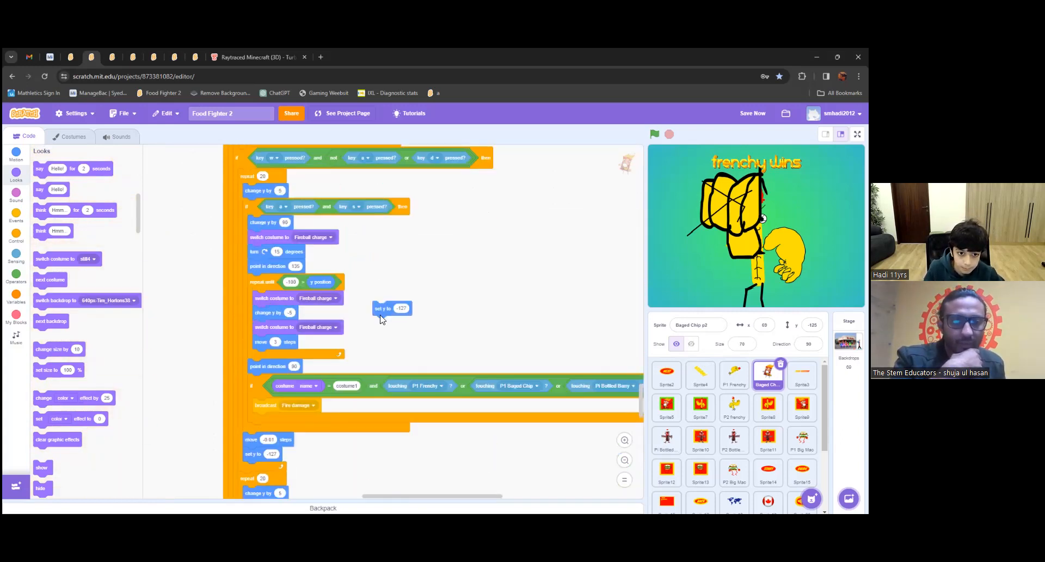
scroll("down", 3)
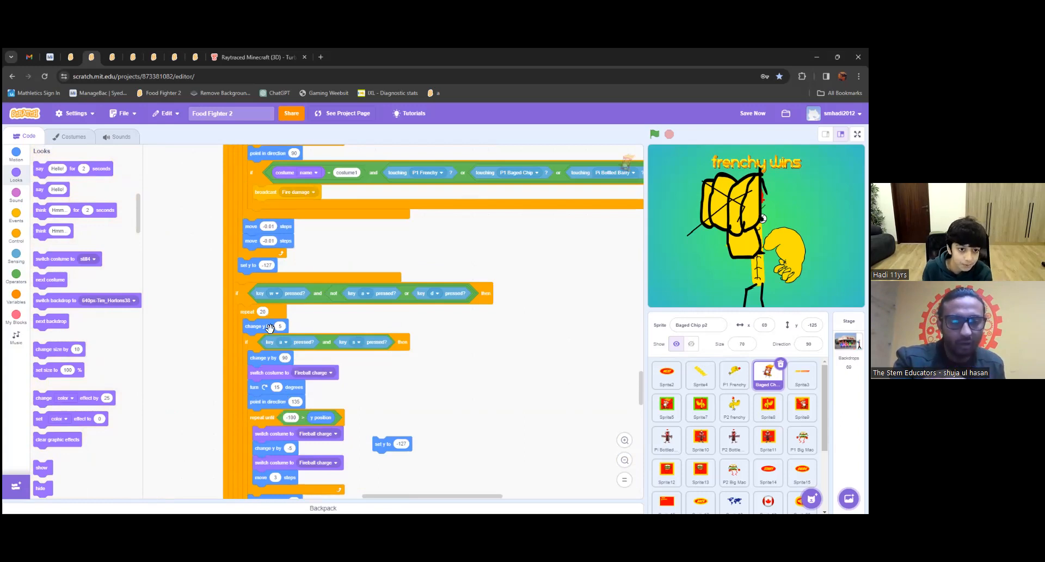
scroll("down", 3)
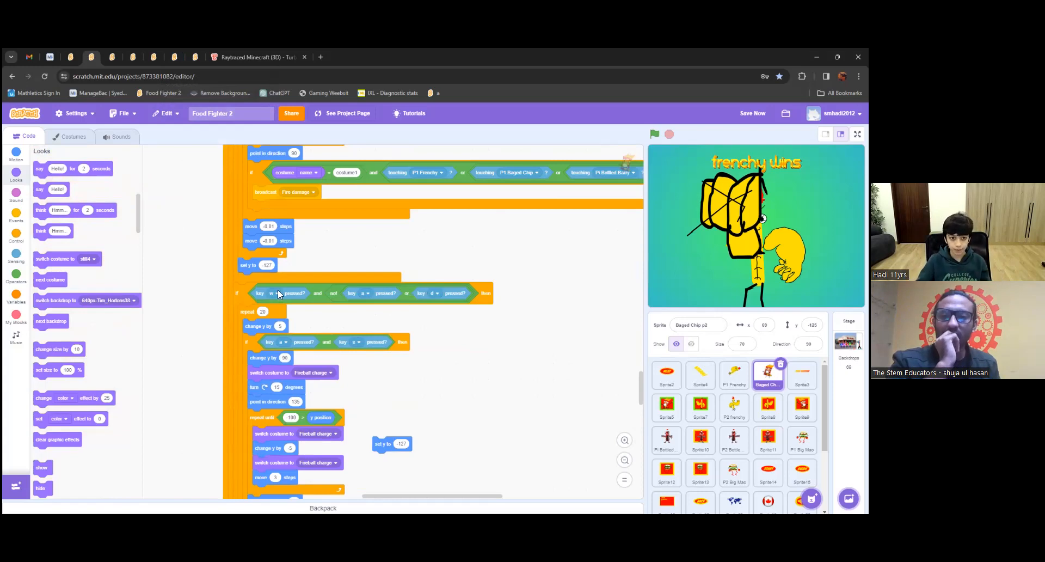
scroll("down", 3)
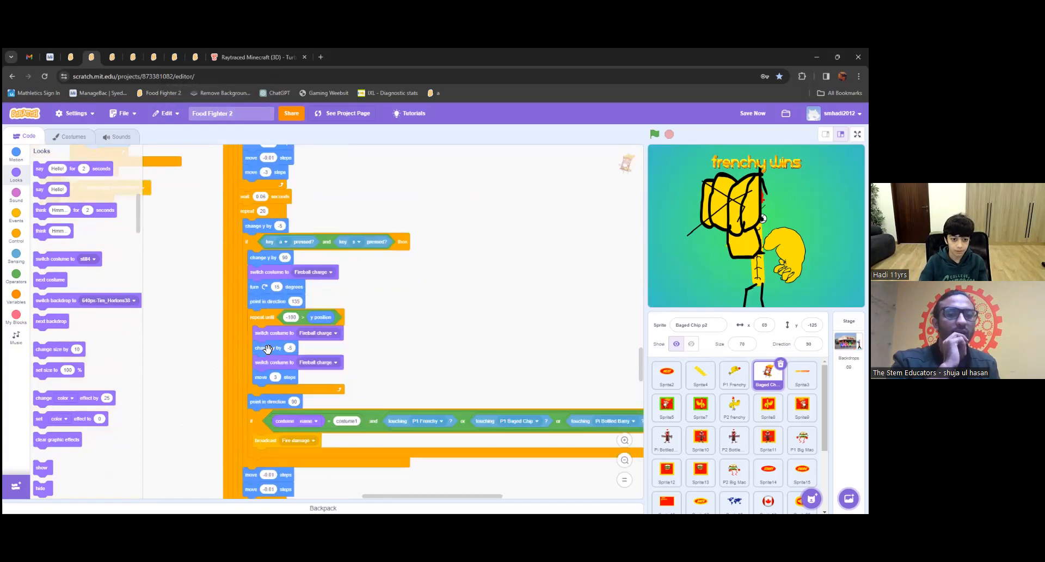
scroll("down", 3)
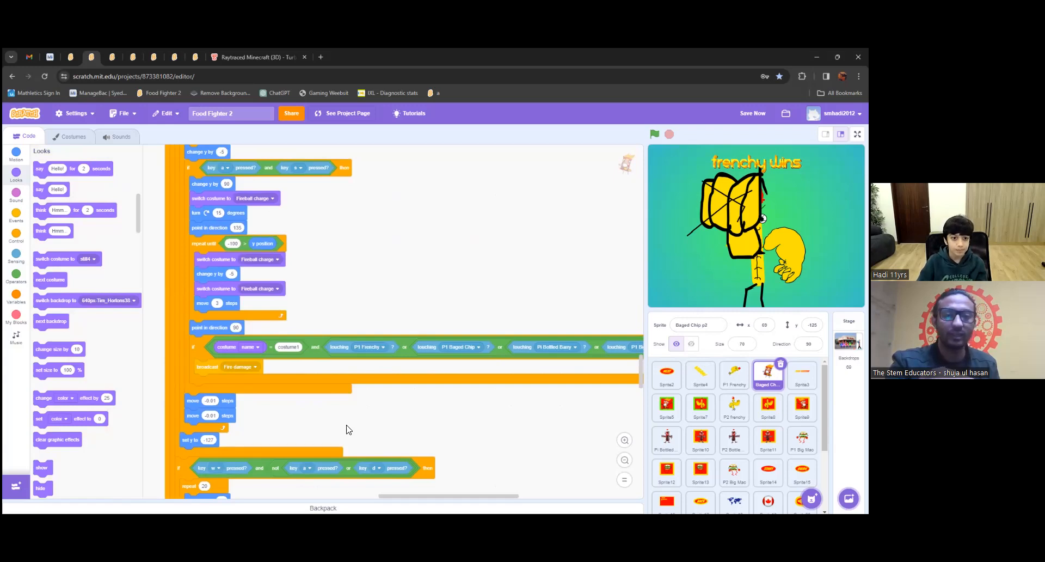
mouse_move(420, 267)
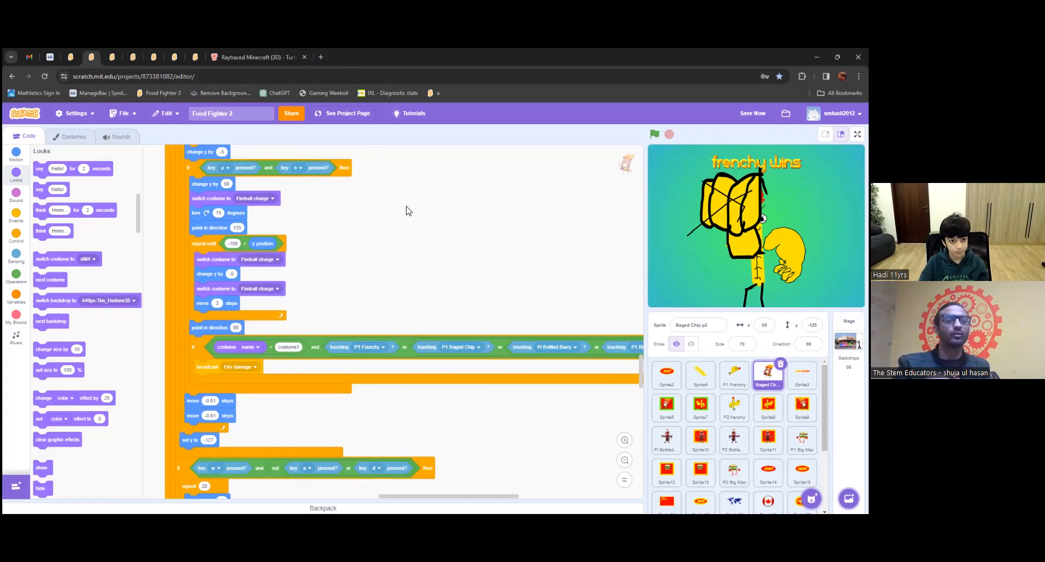
mouse_move(380, 181)
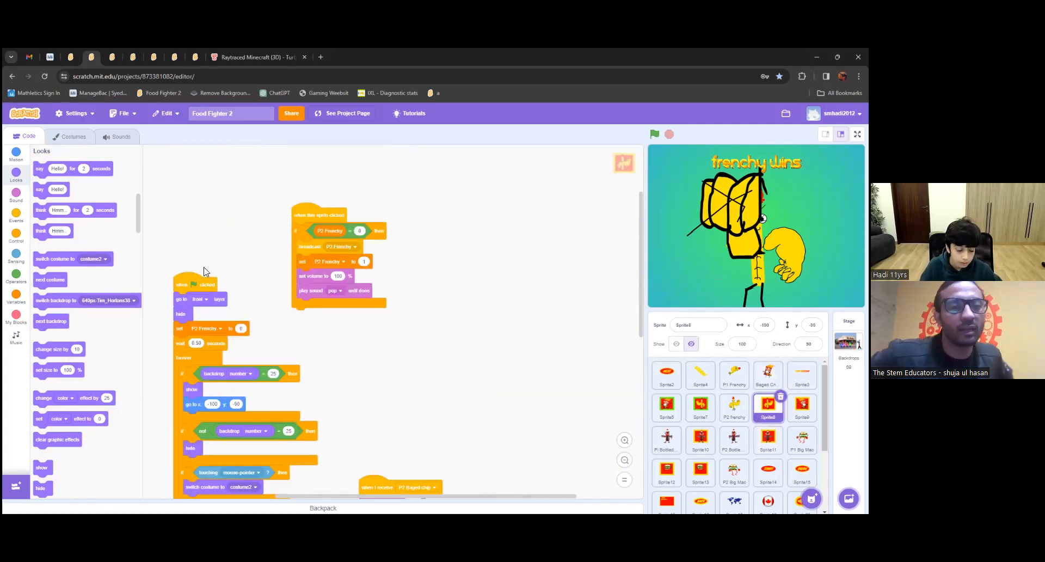
Step: View Sprite8's costume1, costume2 and costume3 portraits, then show its pop sound
left_click(70, 136)
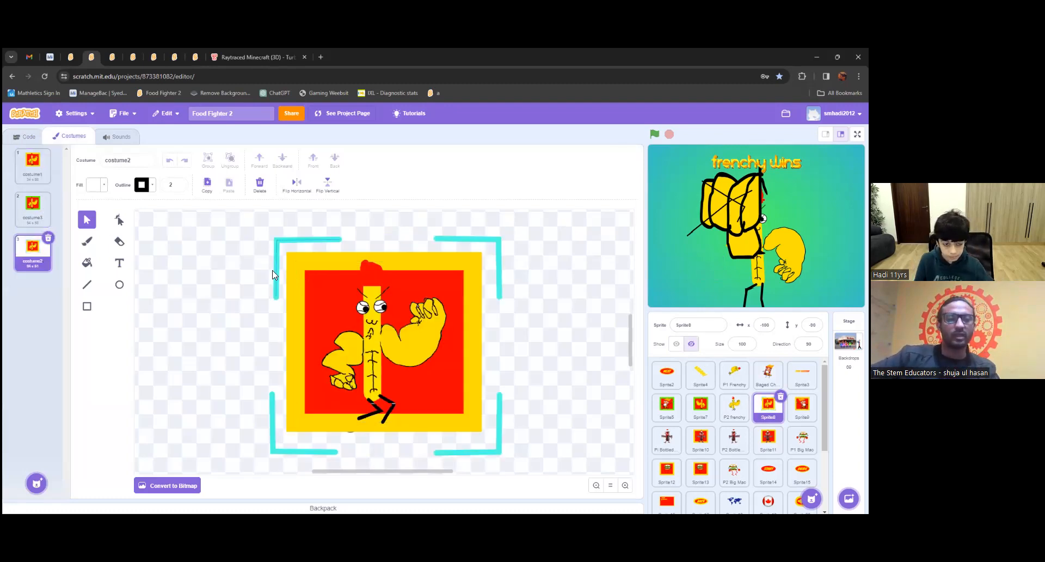
mouse_move(5, 499)
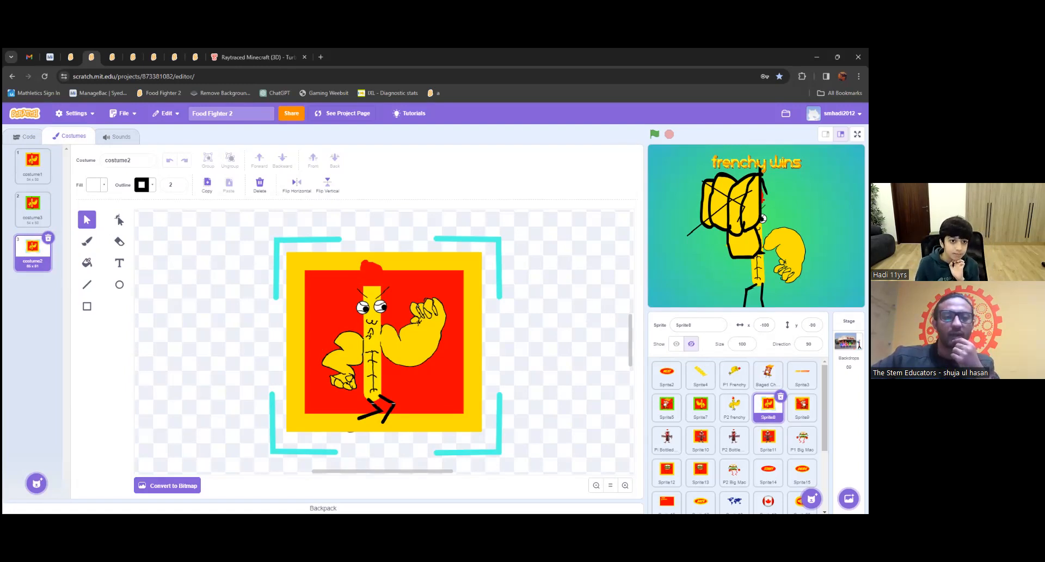
left_click(33, 208)
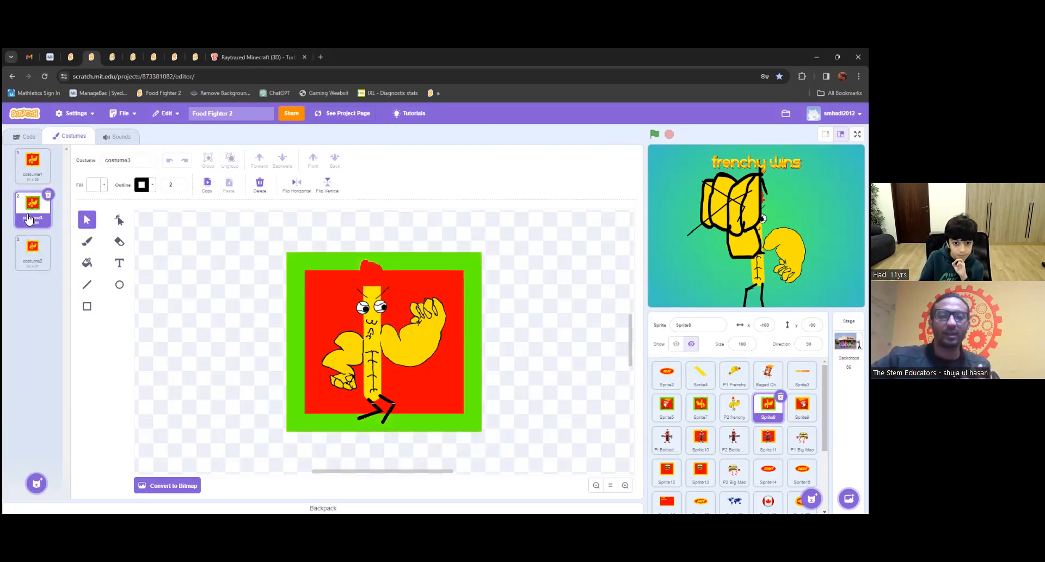
left_click(33, 252)
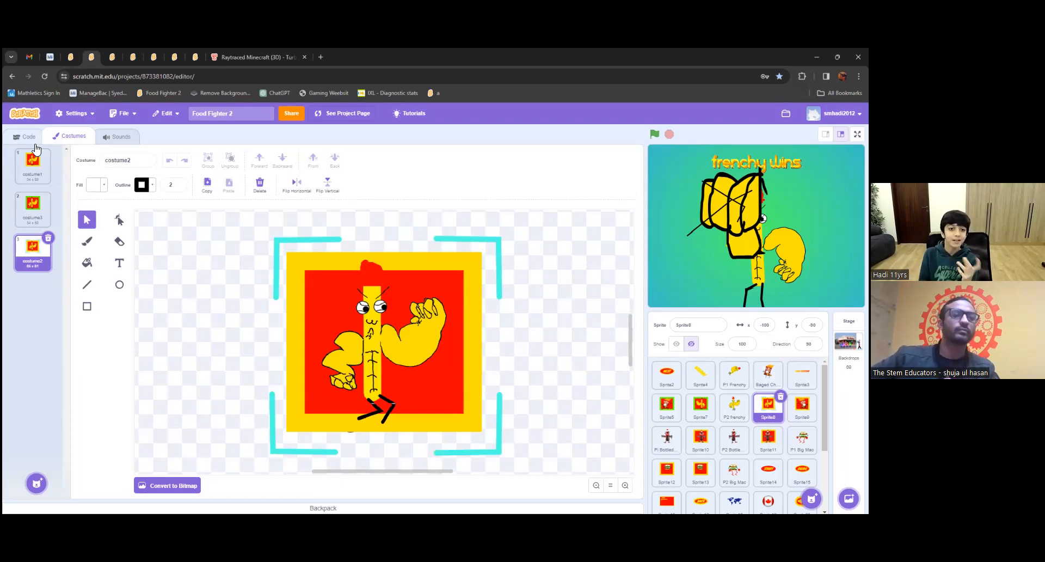
mouse_move(180, 228)
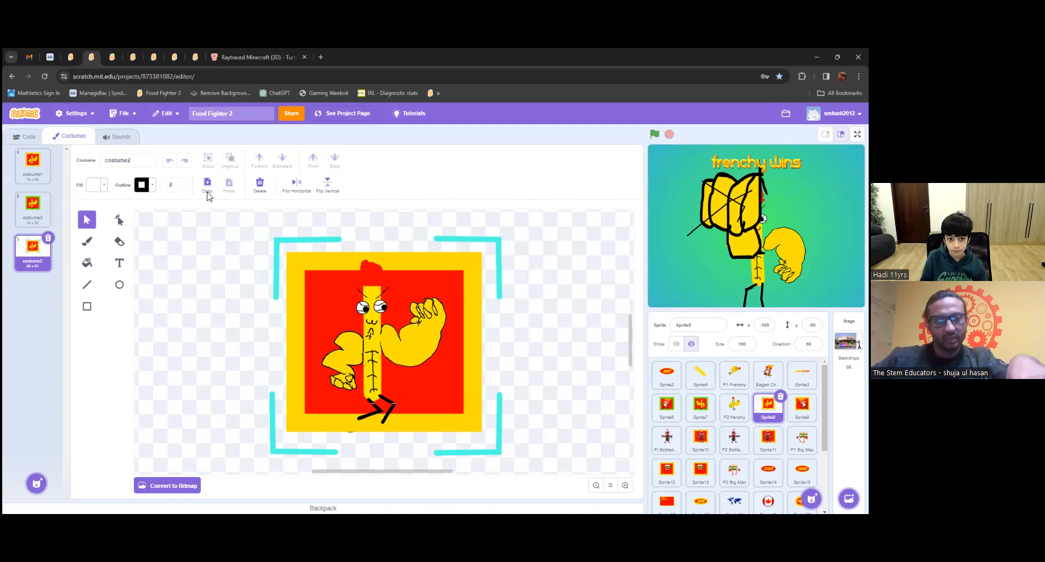
left_click(33, 165)
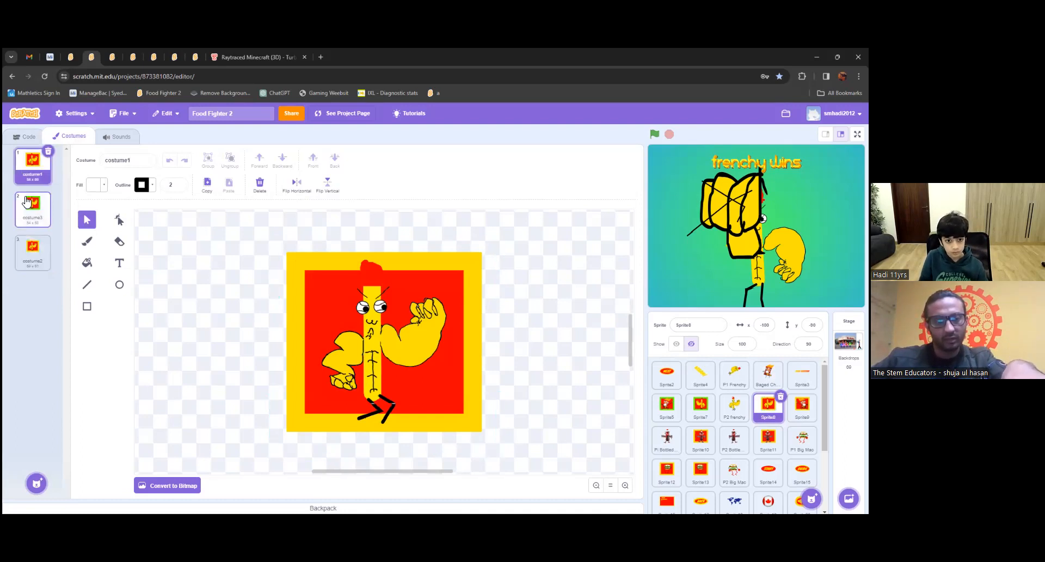
left_click(31, 208)
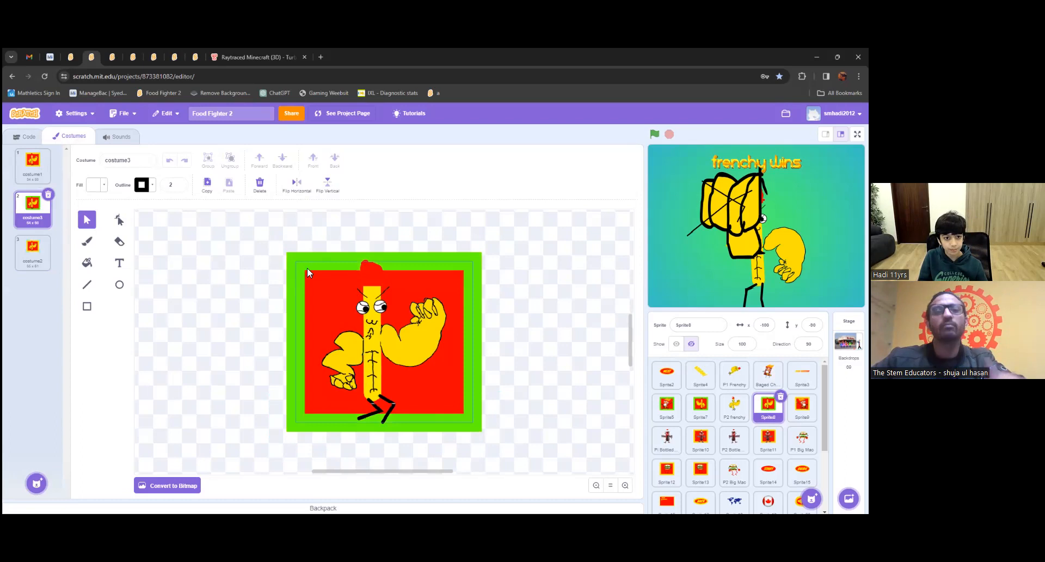
mouse_move(271, 271)
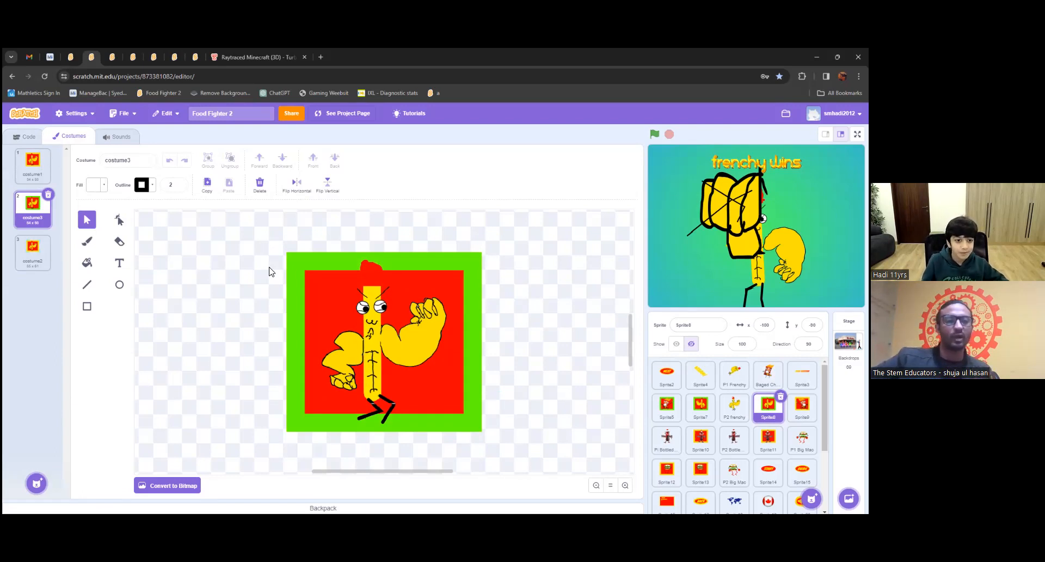
left_click(121, 136)
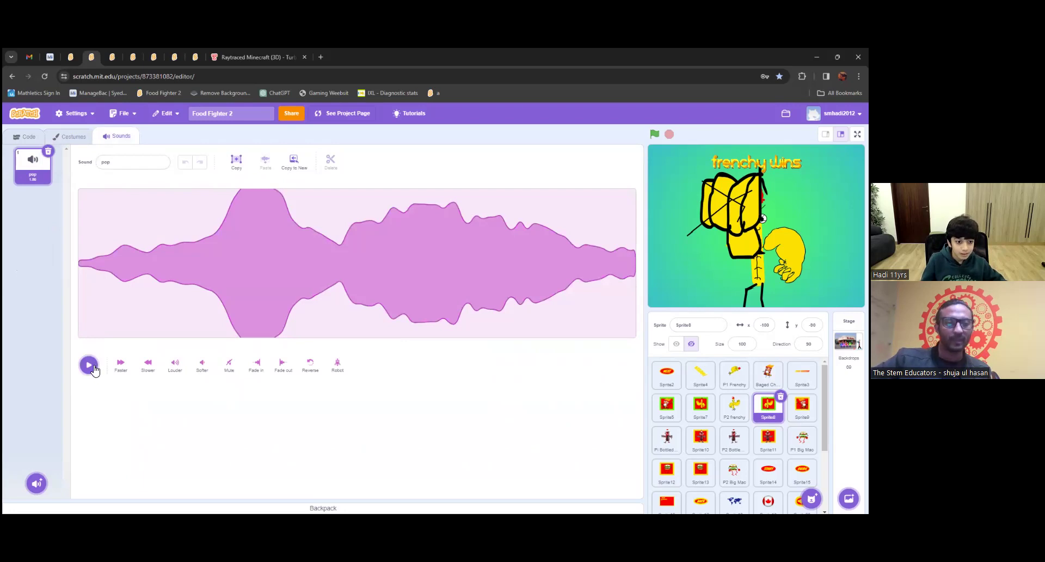
Step: Play the pop and recording1 sounds, then Sprite10's recorded sound
left_click(90, 364)
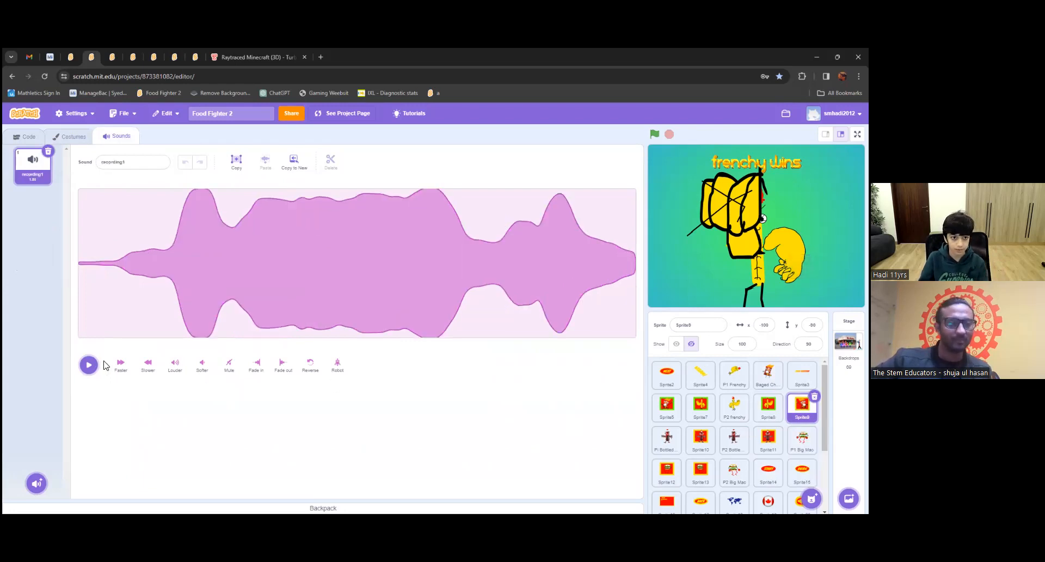
left_click(89, 365)
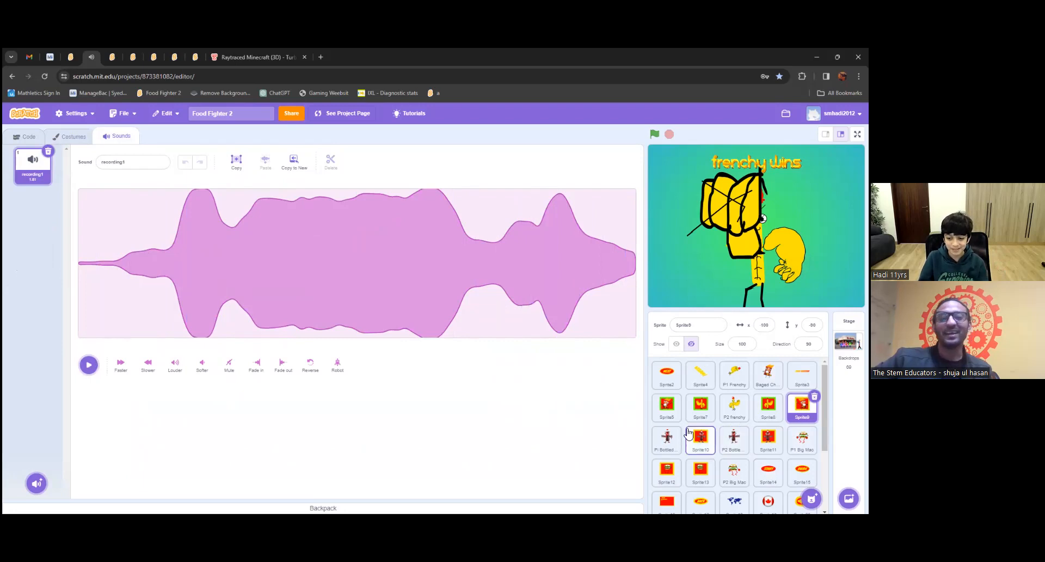
left_click(701, 439)
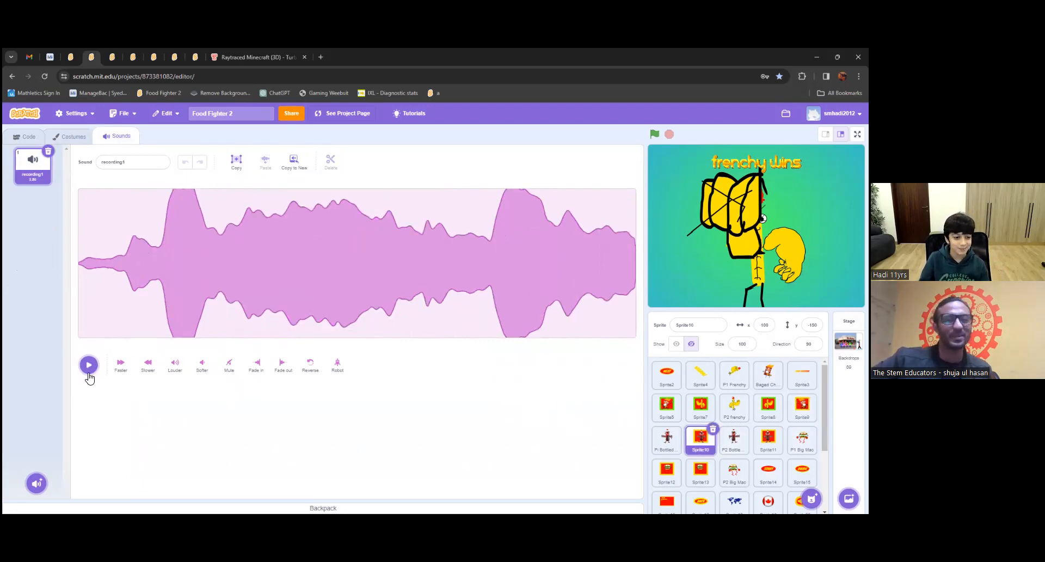
left_click(89, 364)
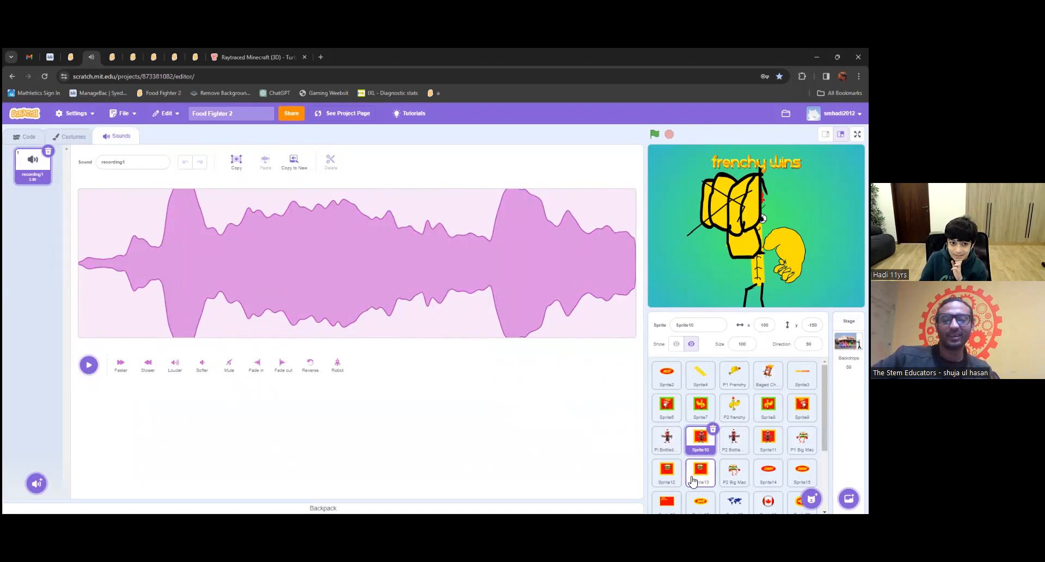
Step: Play Sprite13's recording, apply a Robot voice effect and undo it
left_click(701, 473)
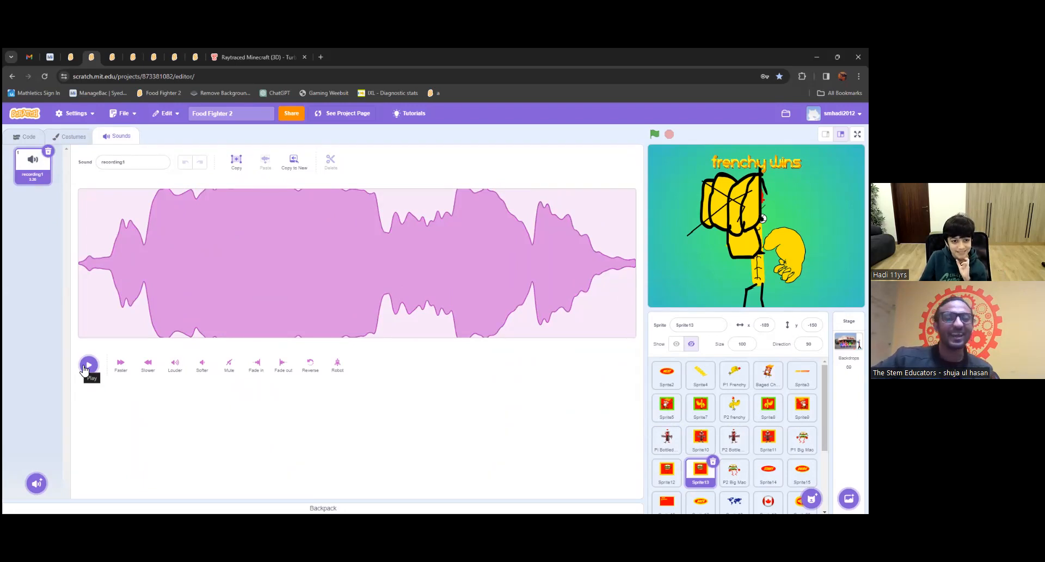
left_click(89, 364)
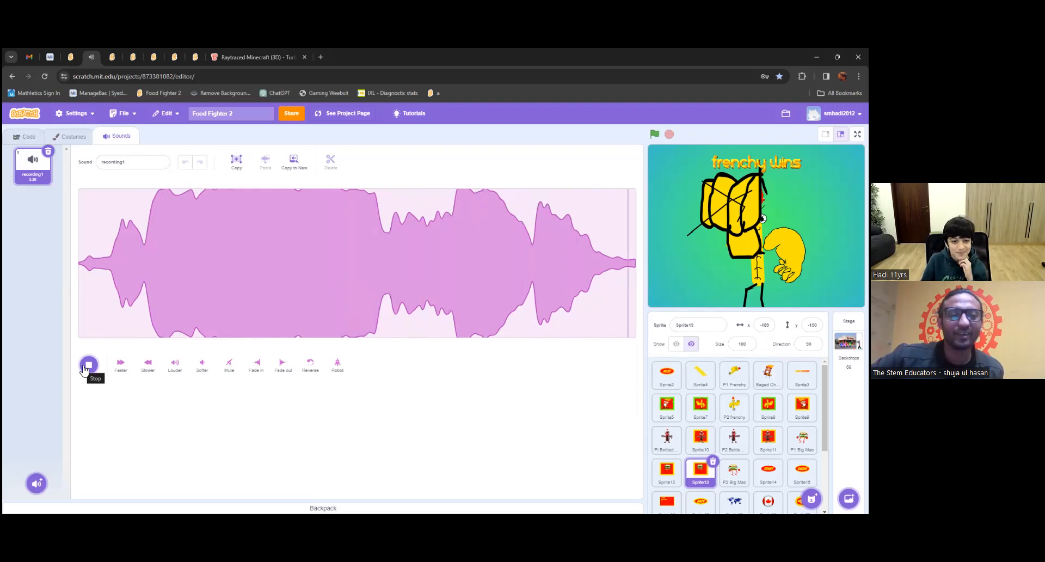
left_click(88, 362)
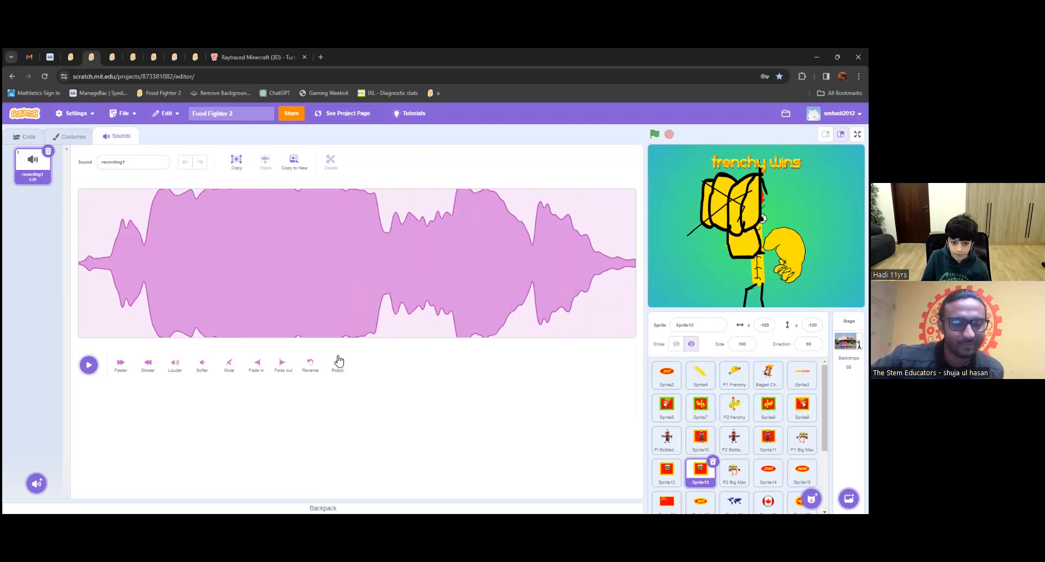
left_click(90, 364)
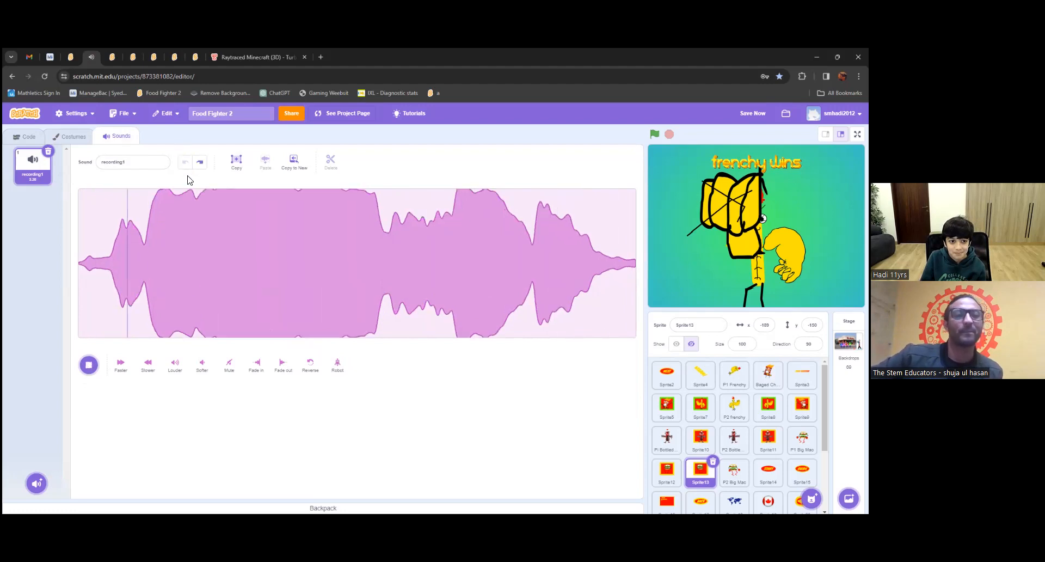
left_click(88, 364)
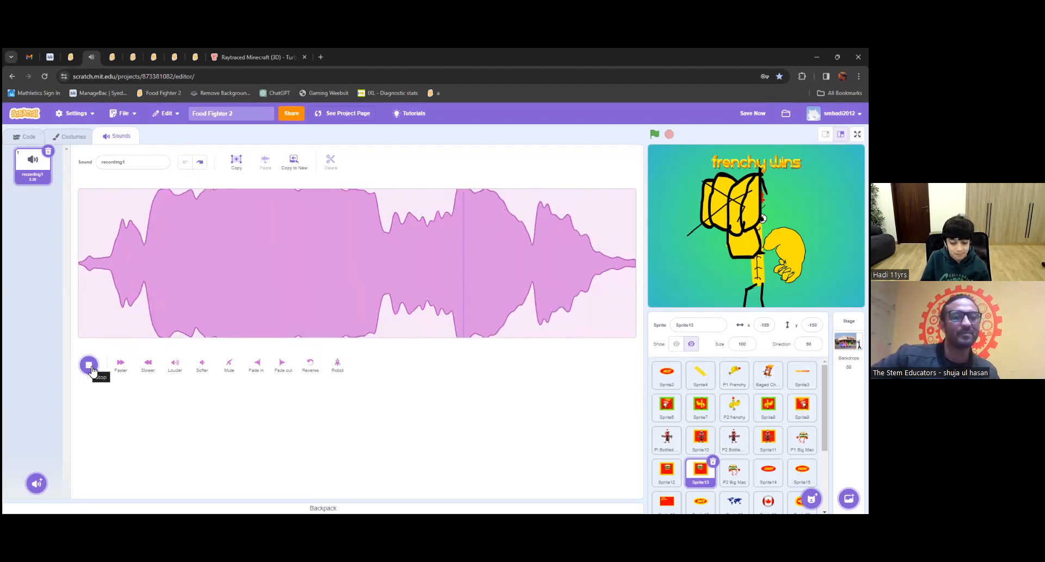
left_click(89, 365)
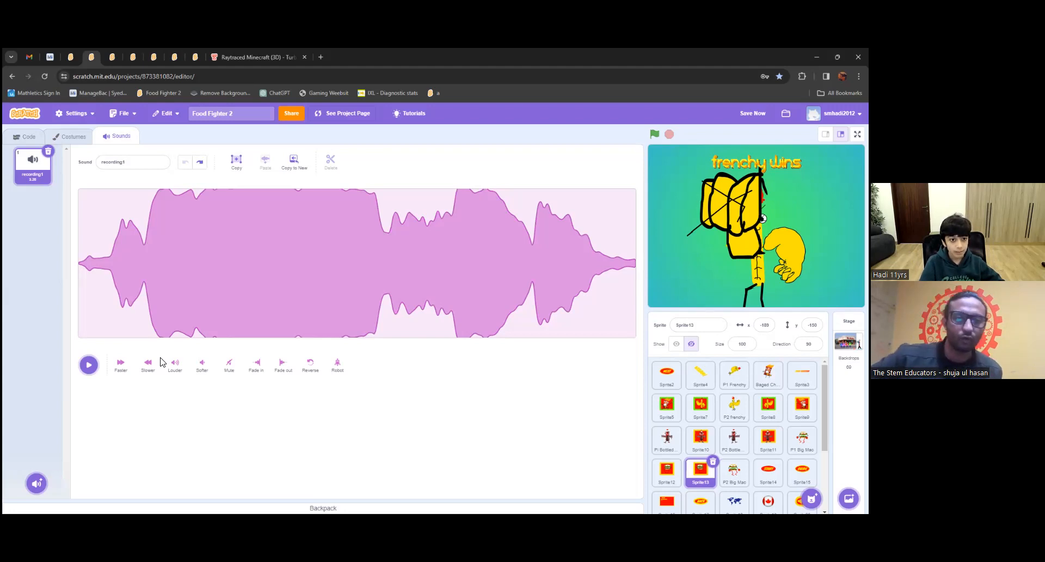
mouse_move(318, 82)
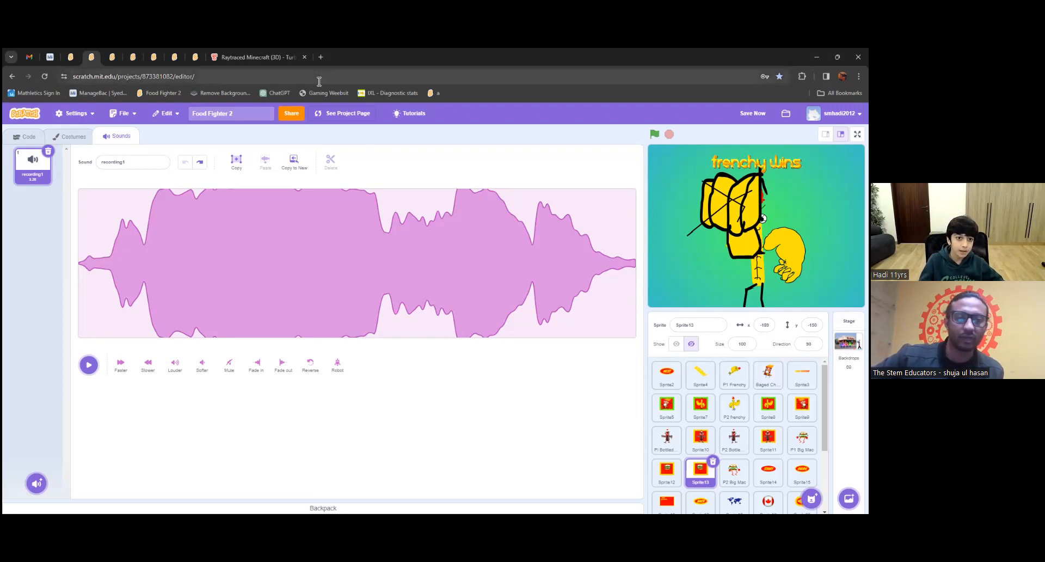
mouse_move(320, 56)
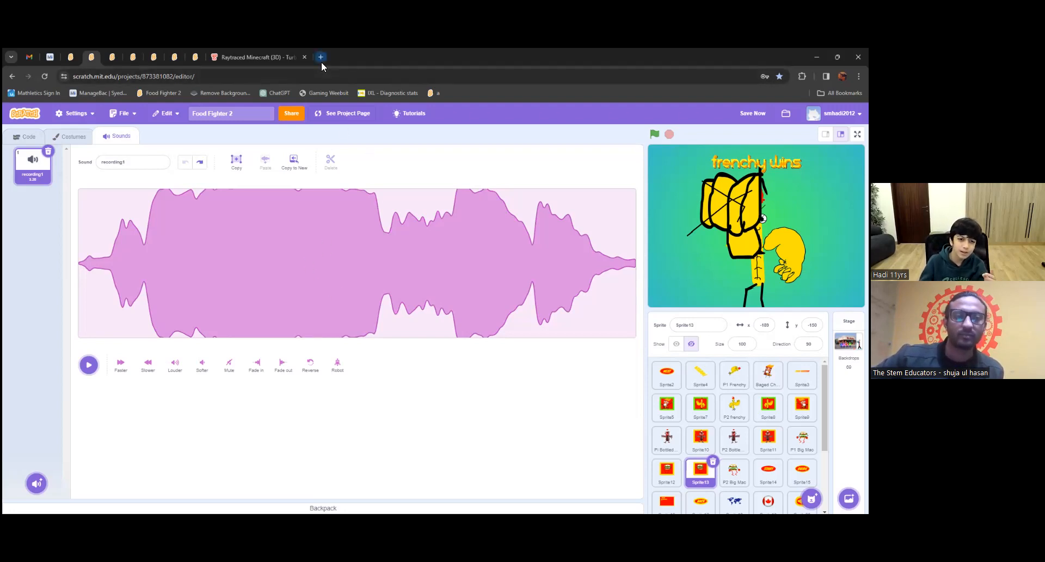
mouse_move(320, 57)
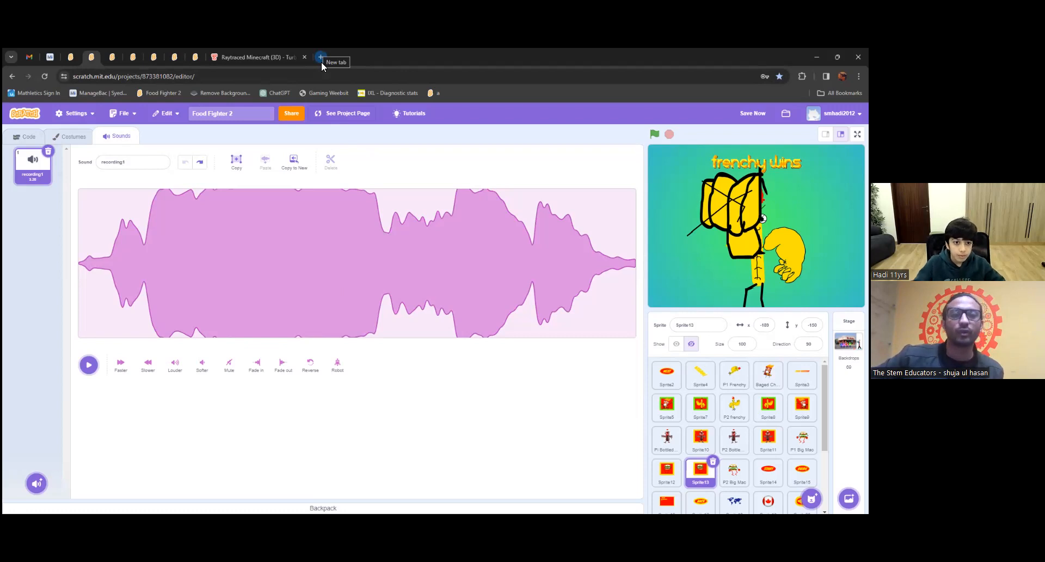
Step: Search Google for 'maz' in a new tab and reach the Maze Generator website
left_click(318, 57)
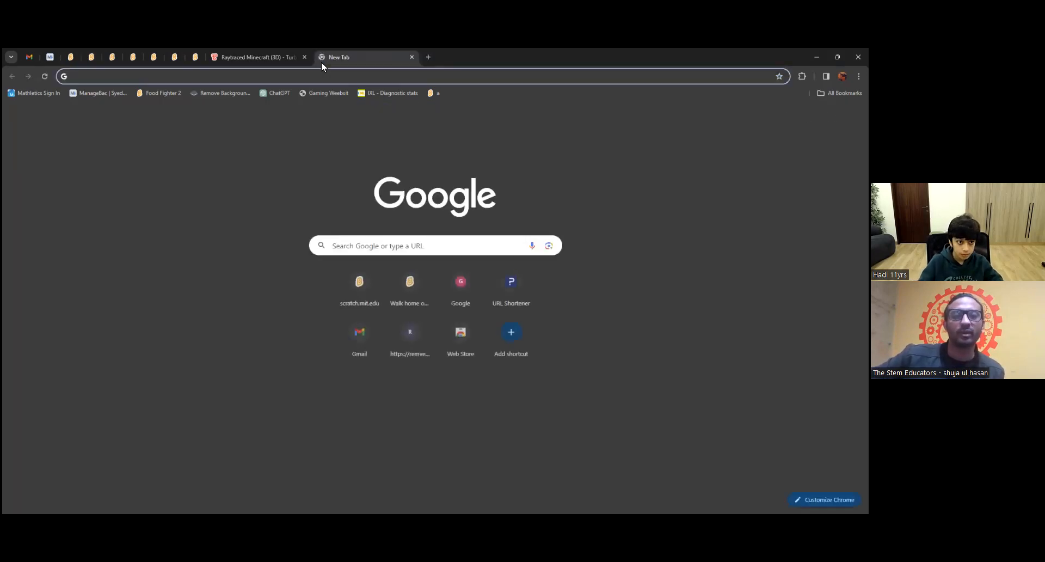
type("maze generator")
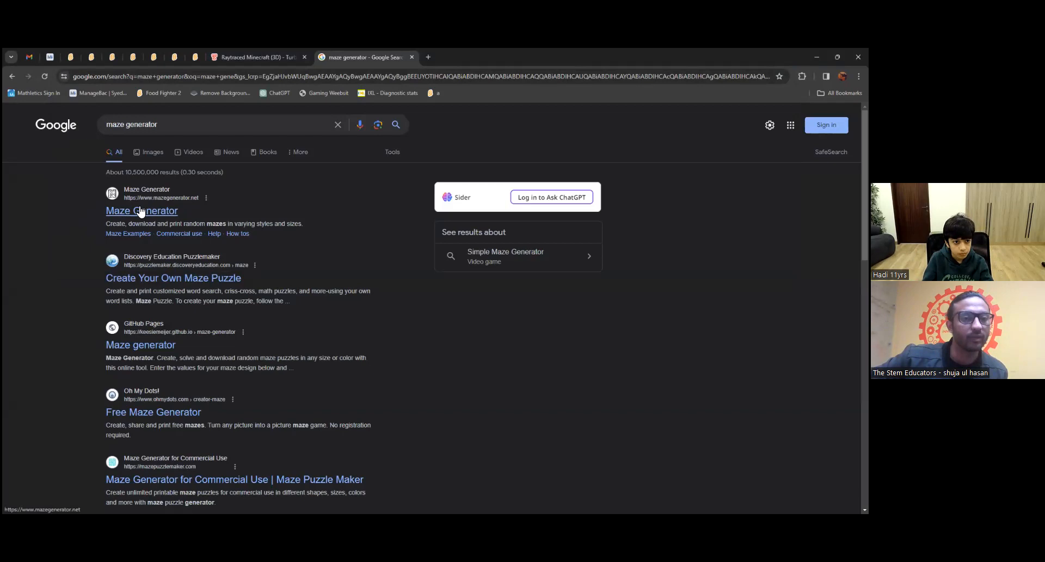
left_click(142, 210)
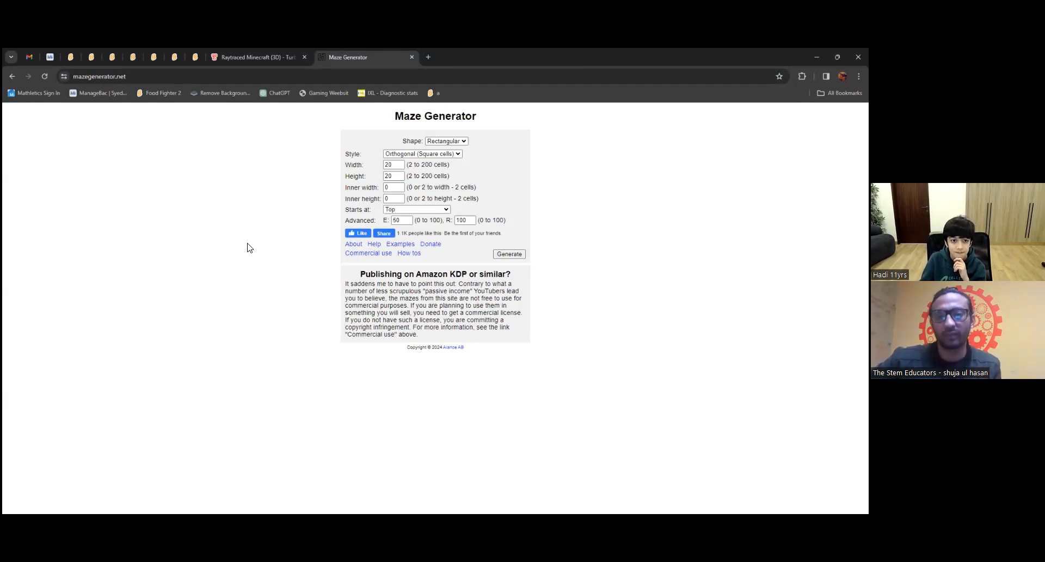
mouse_move(458, 206)
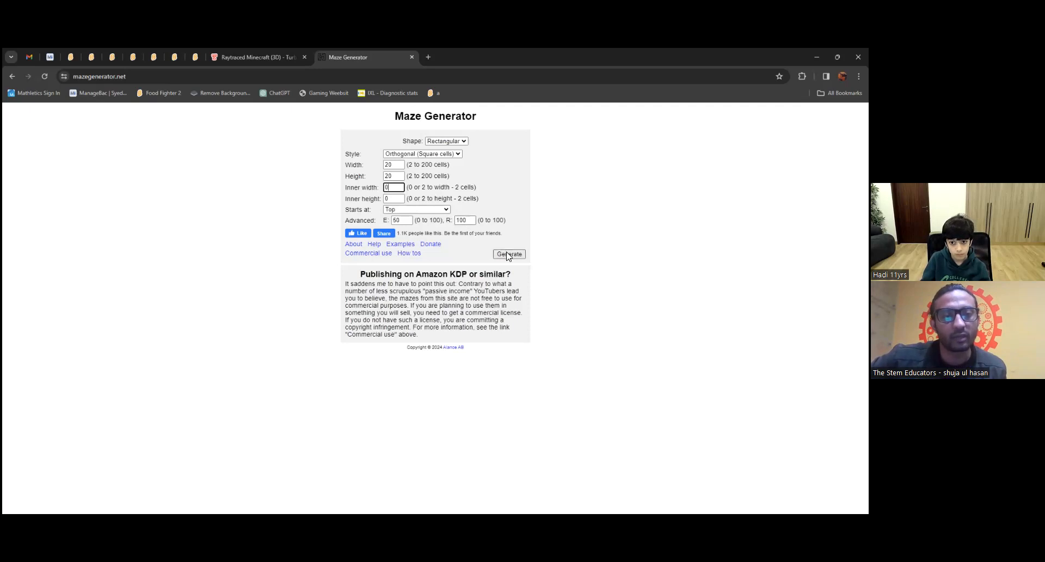
Step: Generate a default maze, try 210 by 210, then generate the 200 by 200 maze
left_click(510, 254)
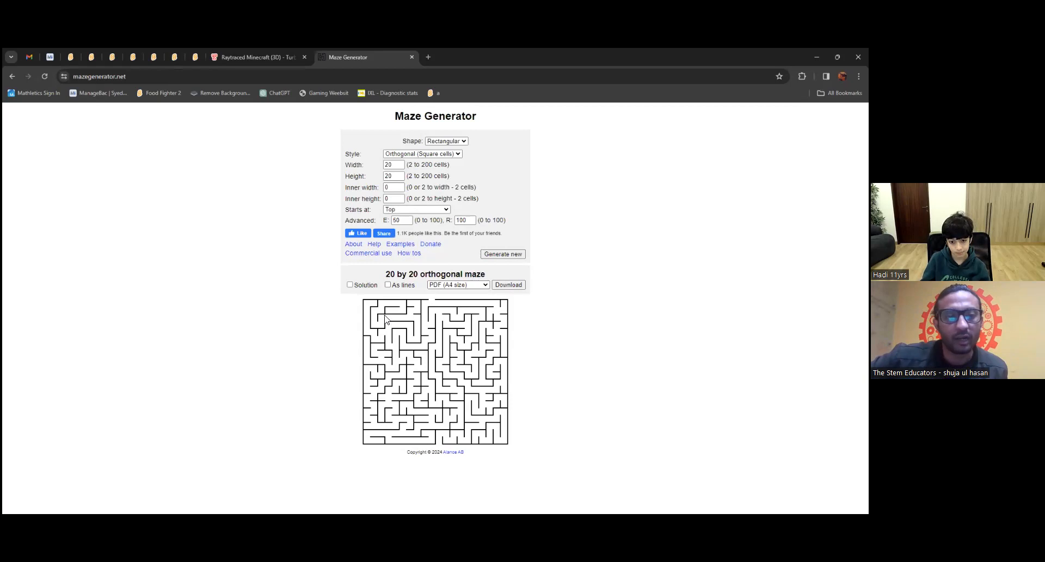
mouse_move(448, 310)
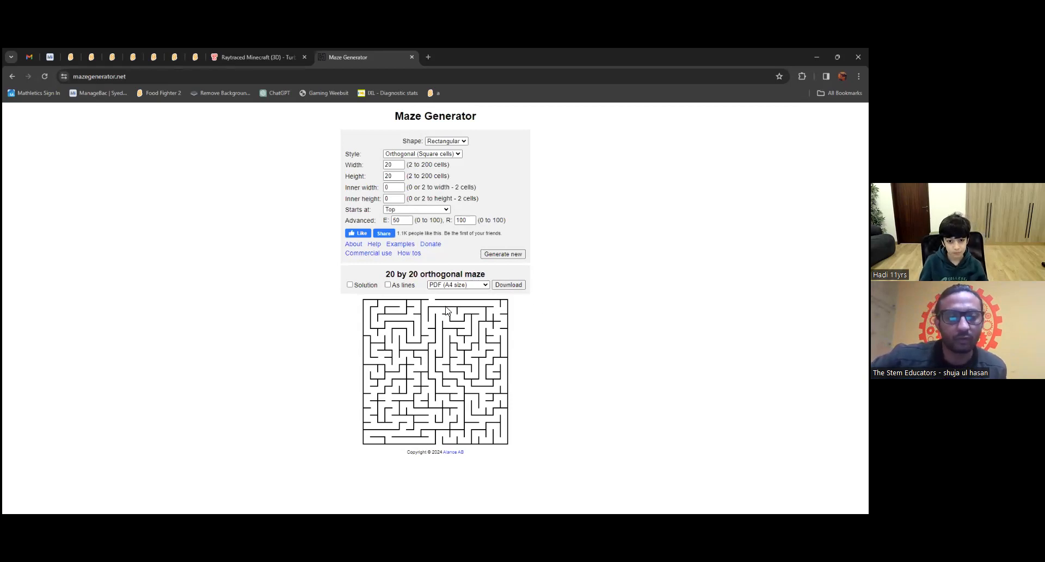
mouse_move(419, 353)
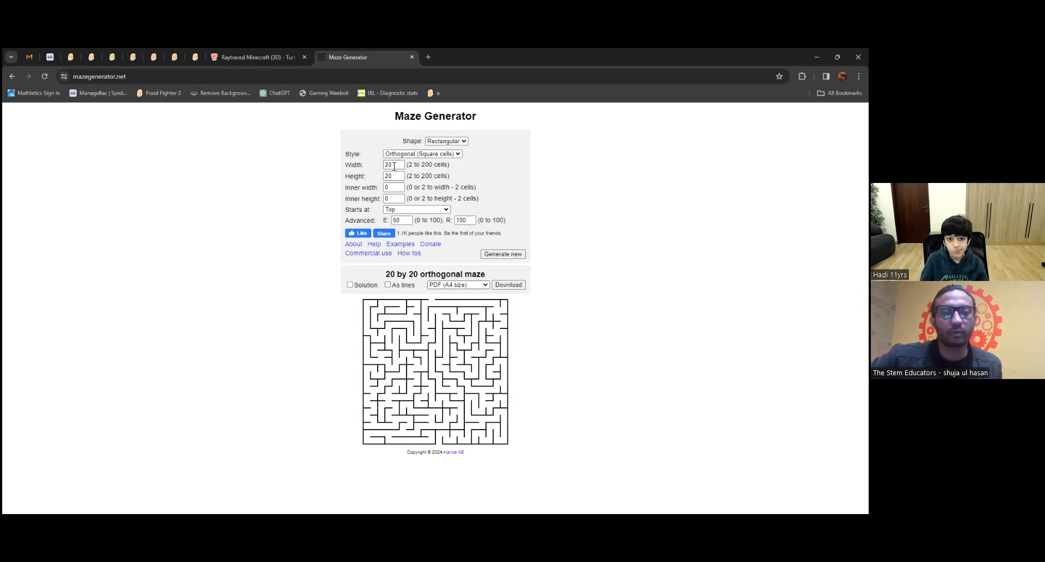
type("21")
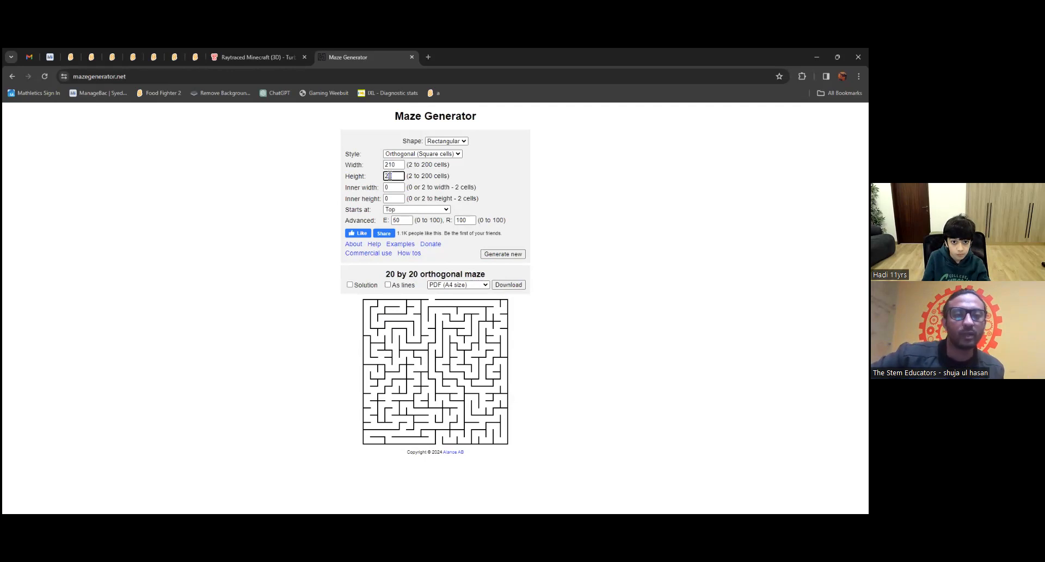
type("210")
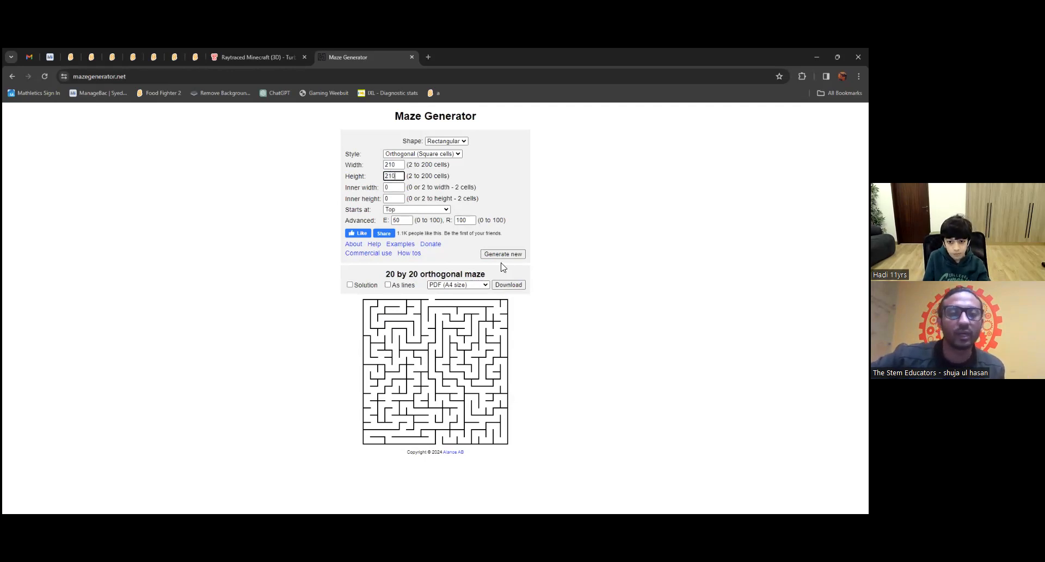
left_click(503, 252)
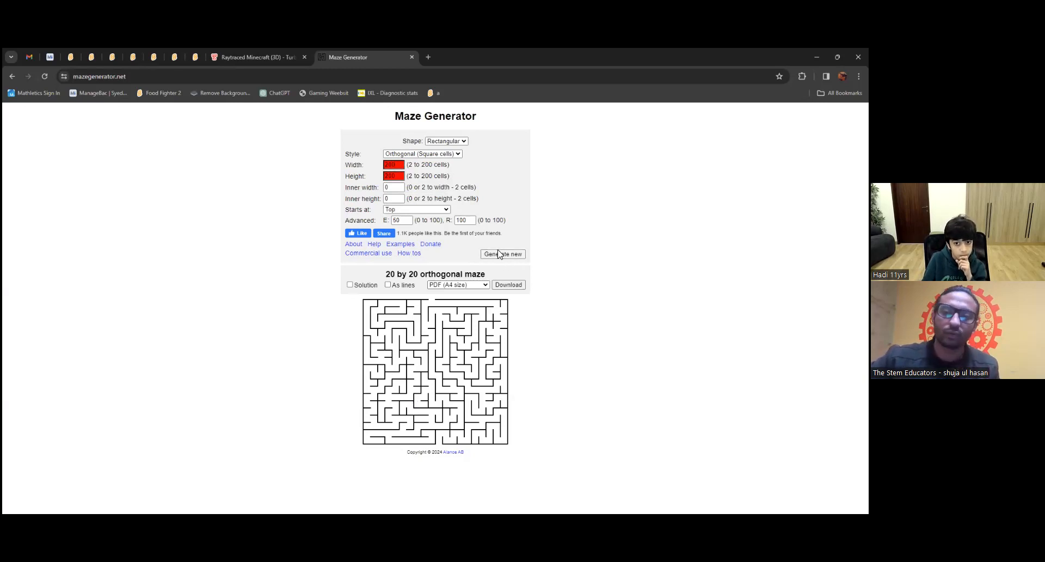
left_click(501, 253)
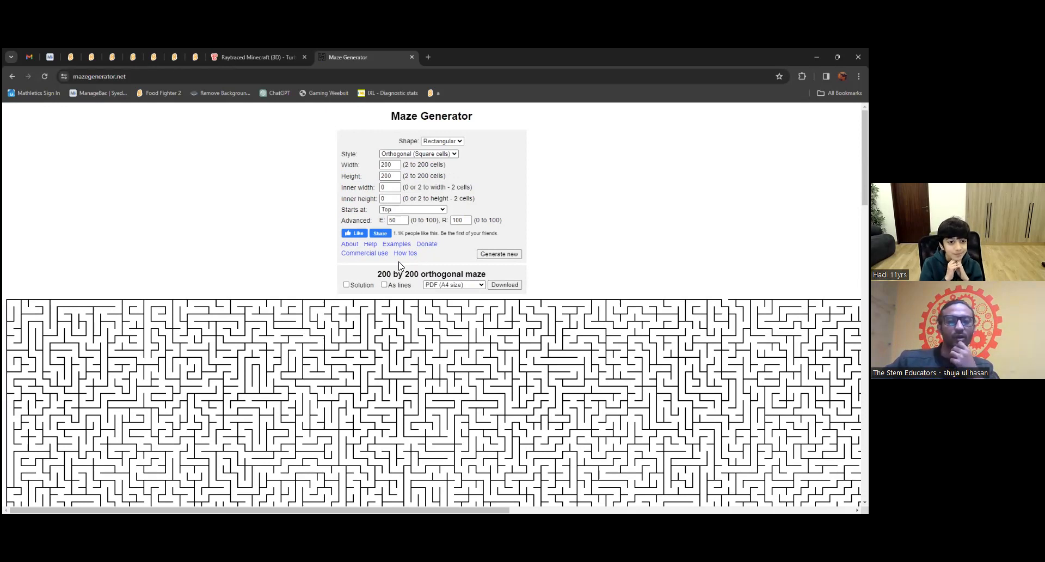
mouse_move(106, 49)
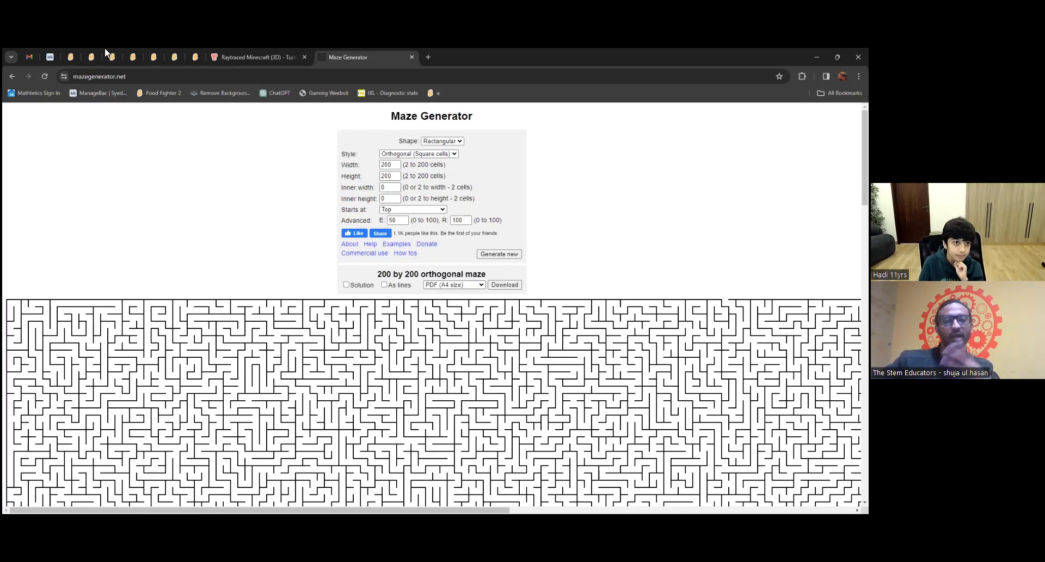
left_click(87, 55)
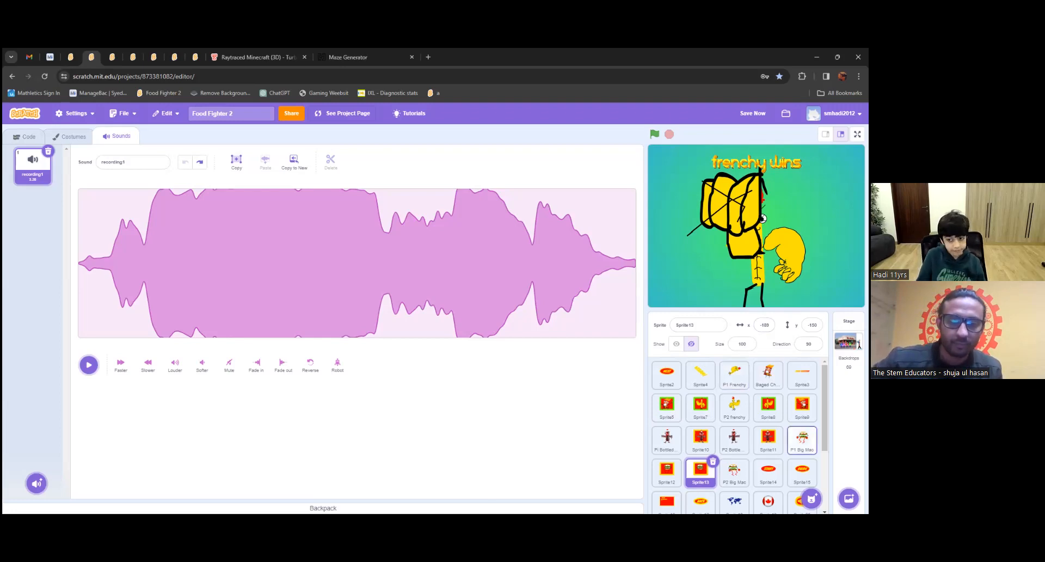
Step: View P1 Frenchy's sounds and Damage and ketchup punching costumes, ending on its code
left_click(734, 374)
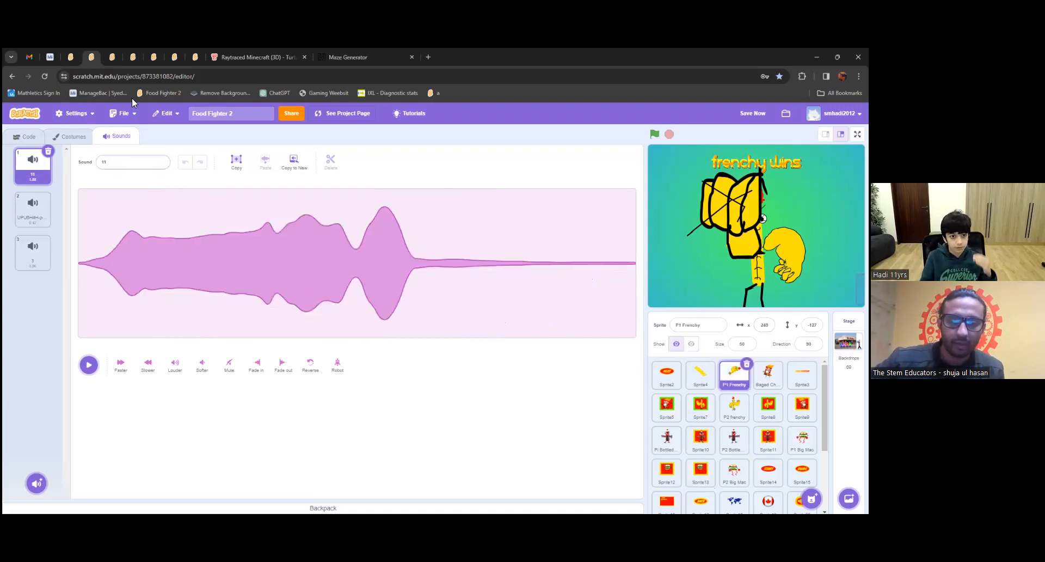
mouse_move(58, 131)
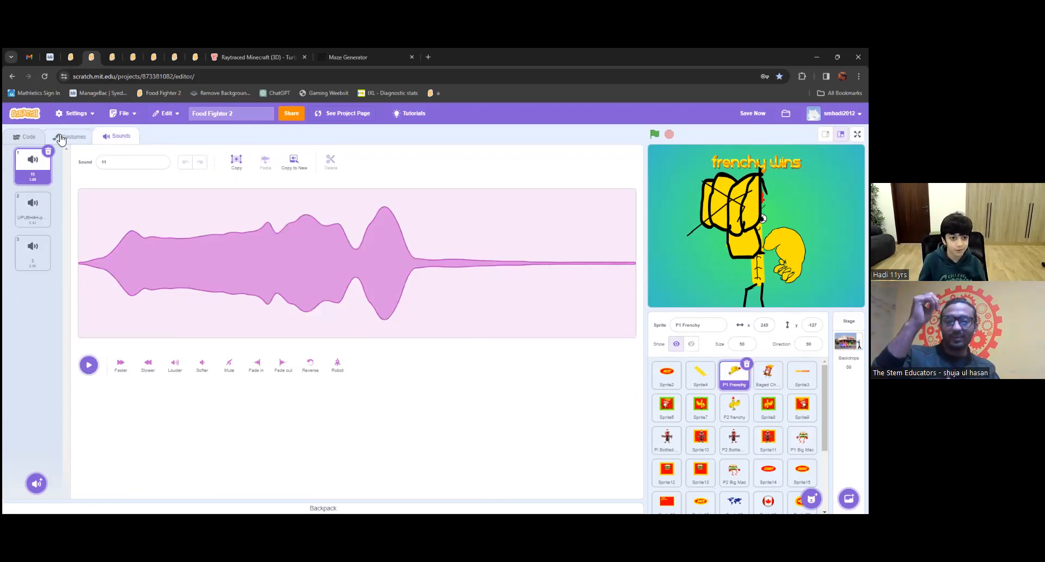
left_click(70, 137)
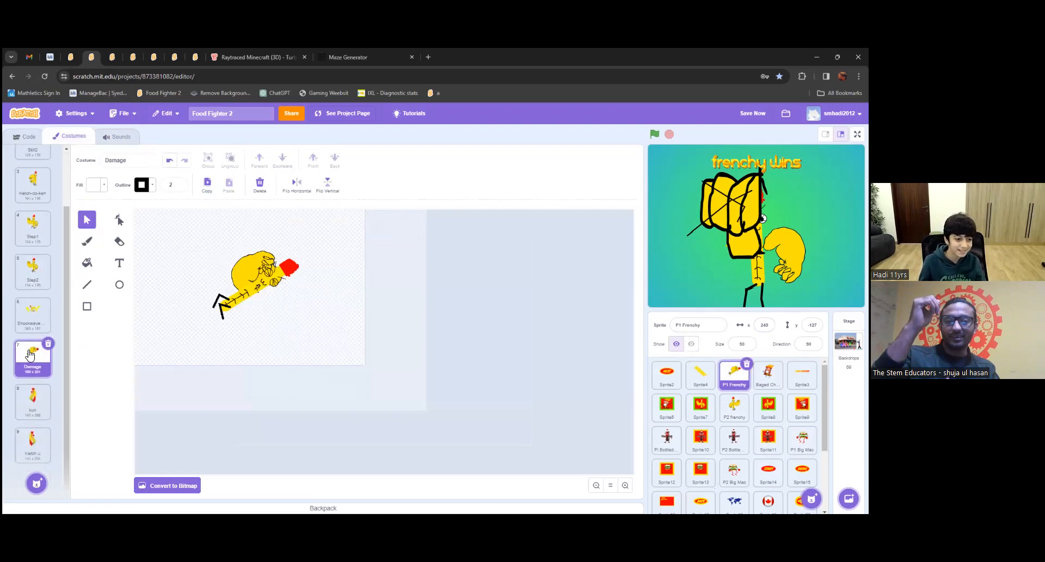
left_click(32, 444)
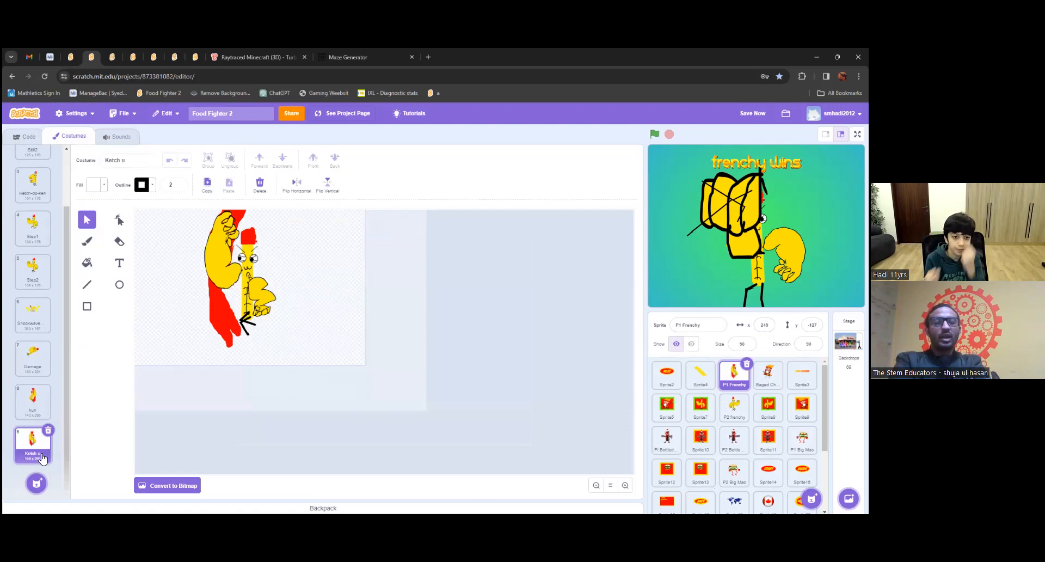
mouse_move(26, 391)
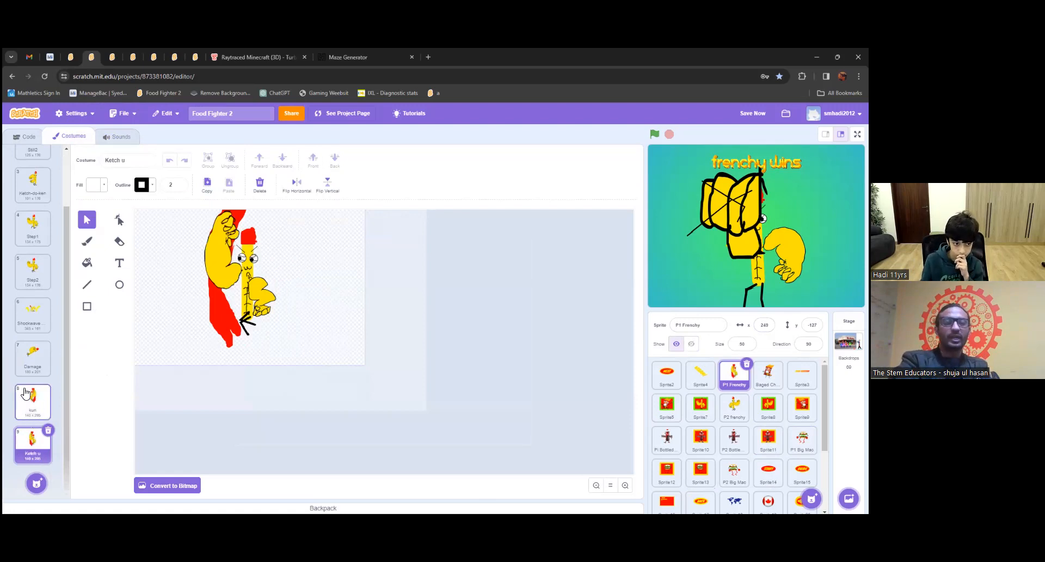
left_click(32, 400)
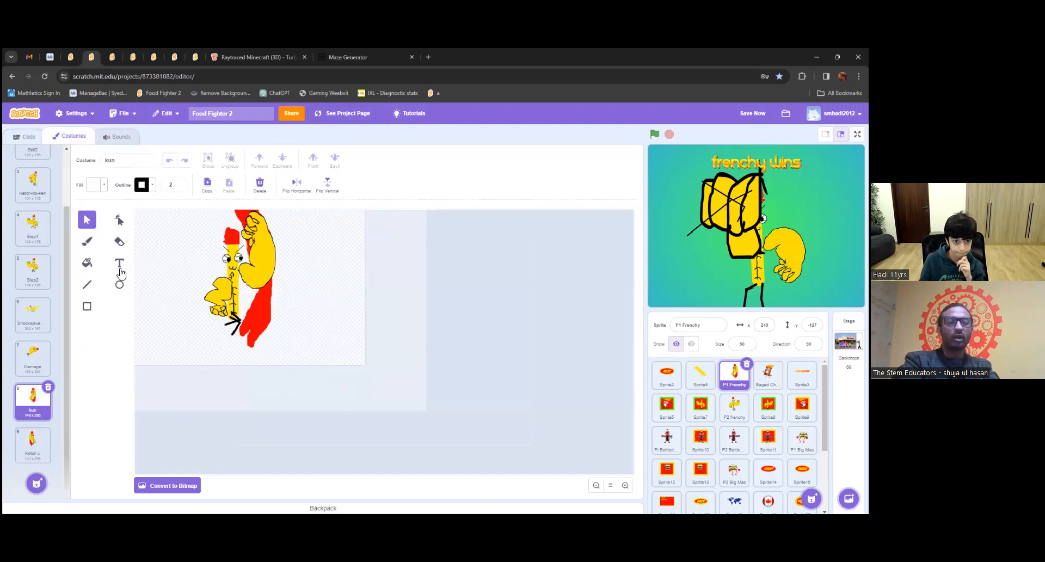
left_click(22, 137)
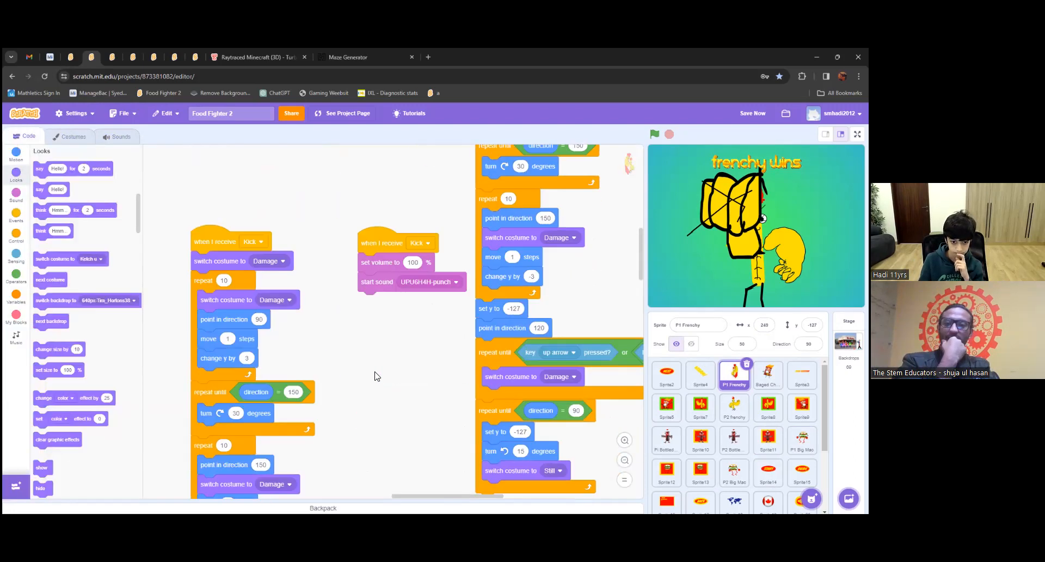
Step: Scroll down the kick damage script to the ketchup-sound part and show the sounds
scroll("down", 3)
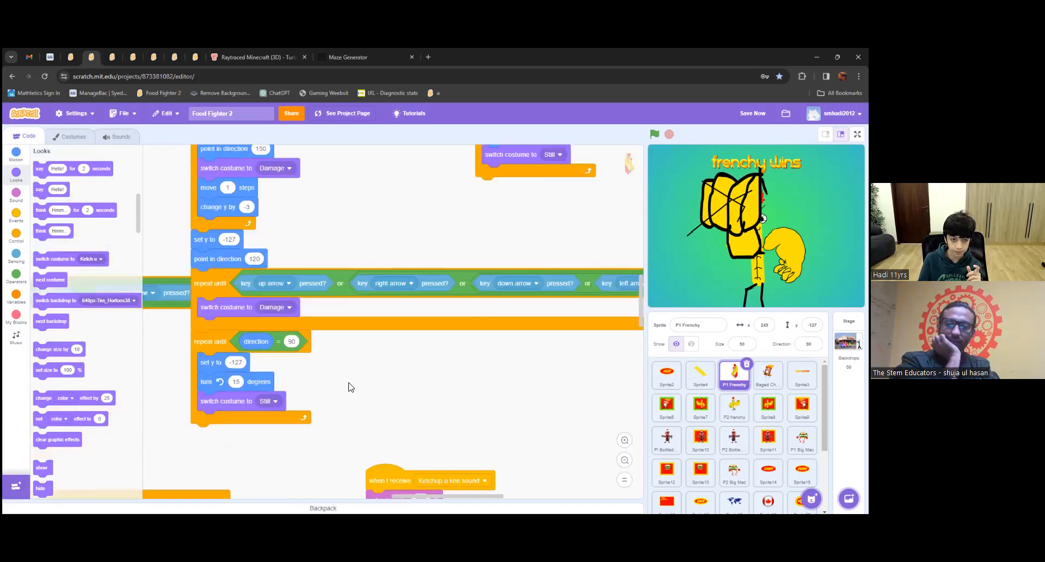
scroll("down", 3)
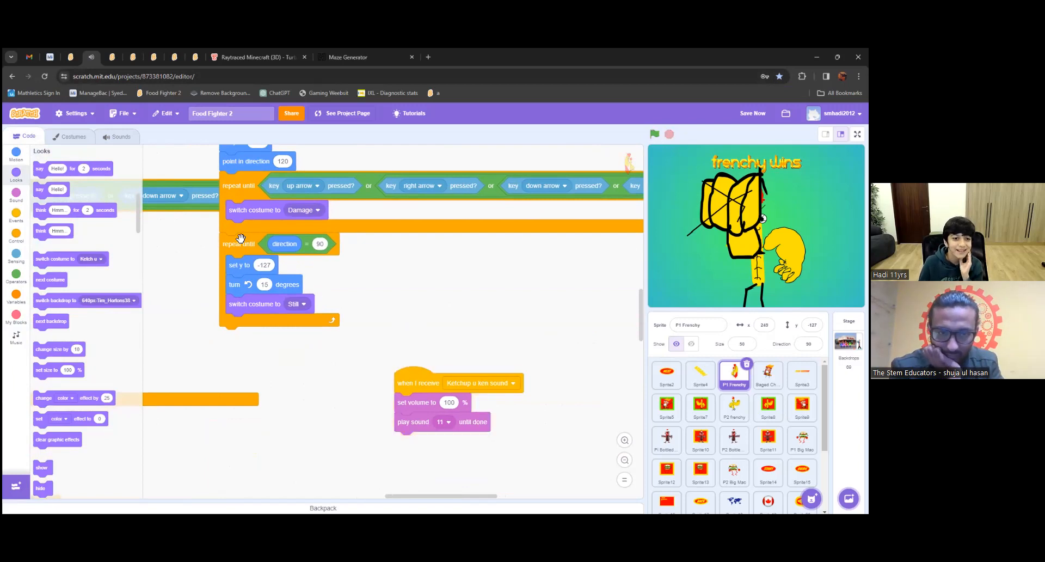
left_click(121, 136)
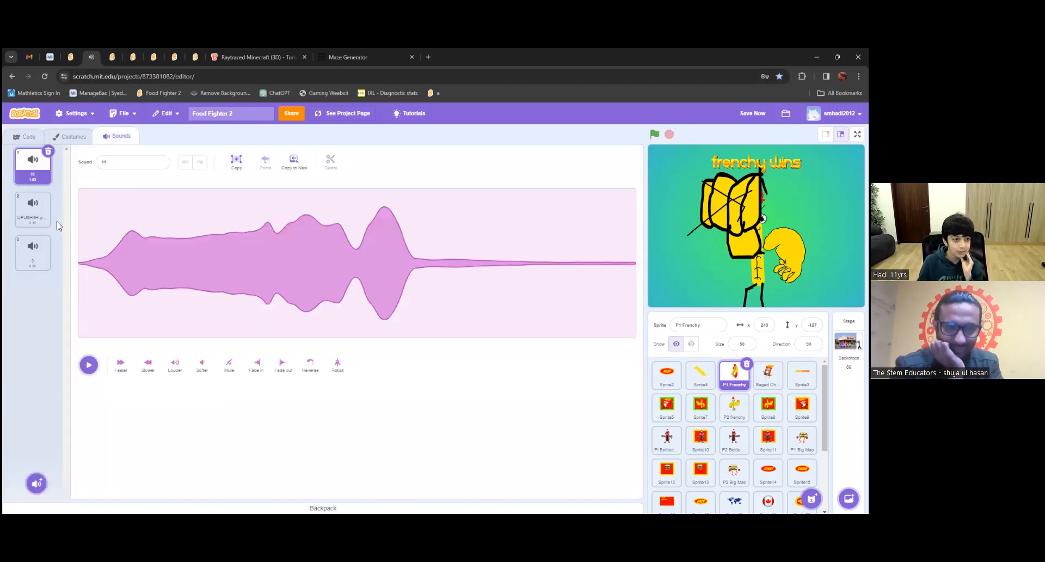
Step: Play sound 11 and another sound, then show the sprite's costumes
left_click(32, 209)
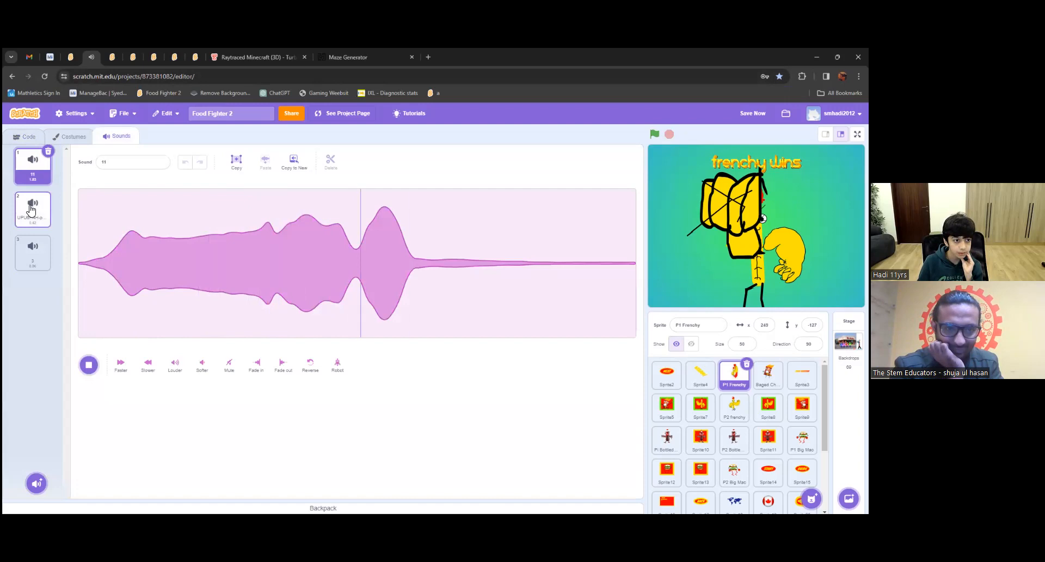
left_click(33, 209)
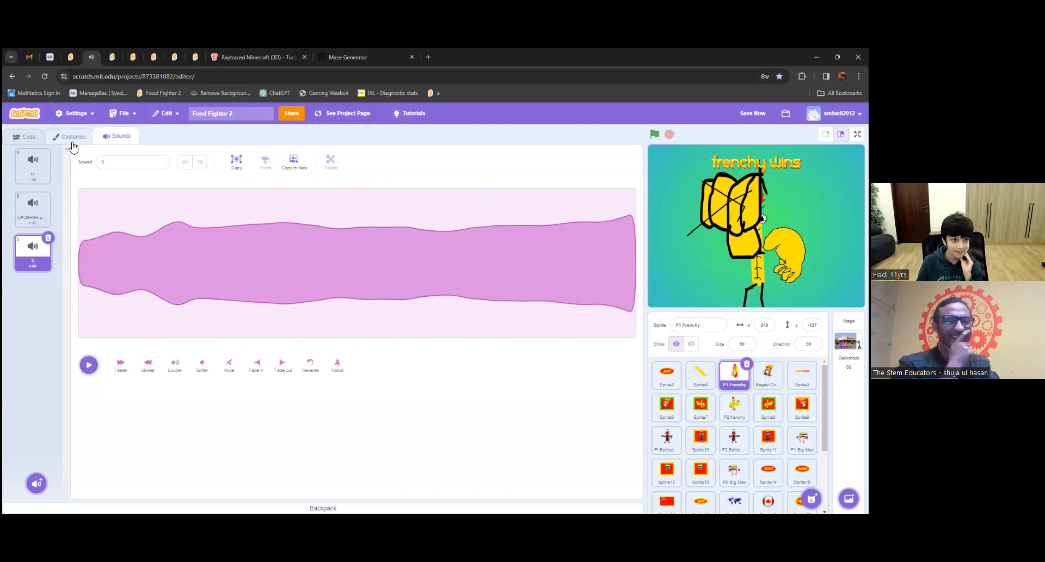
left_click(69, 136)
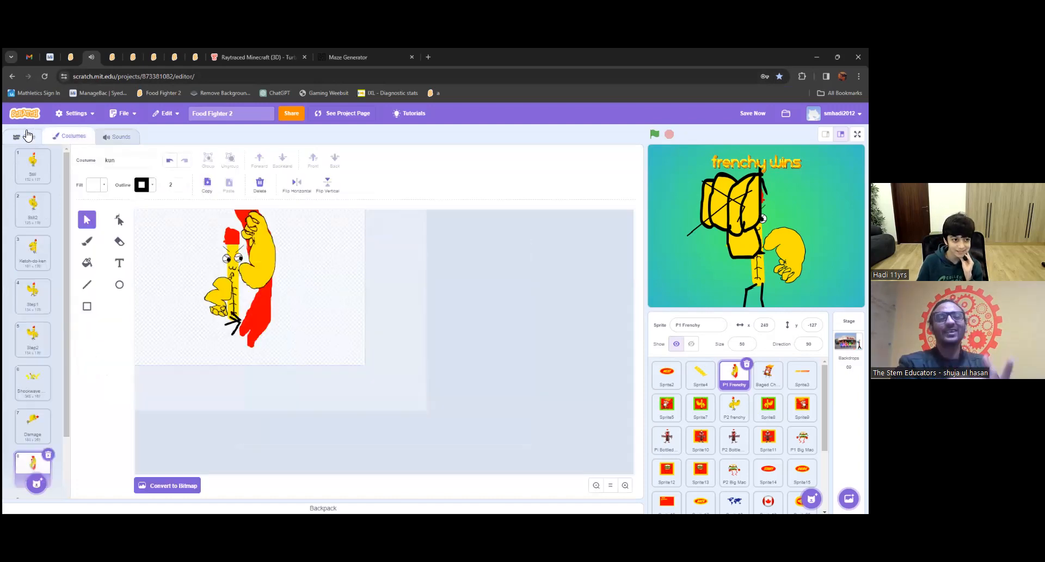
Step: Return to P1 Frenchy's code showing the fire damage and kick scripts
left_click(25, 135)
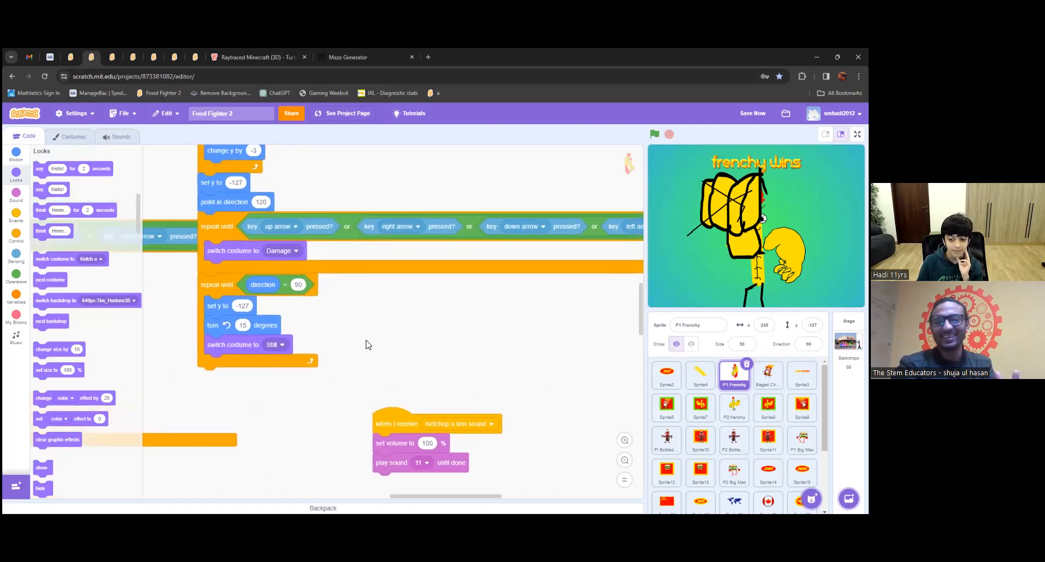
mouse_move(380, 356)
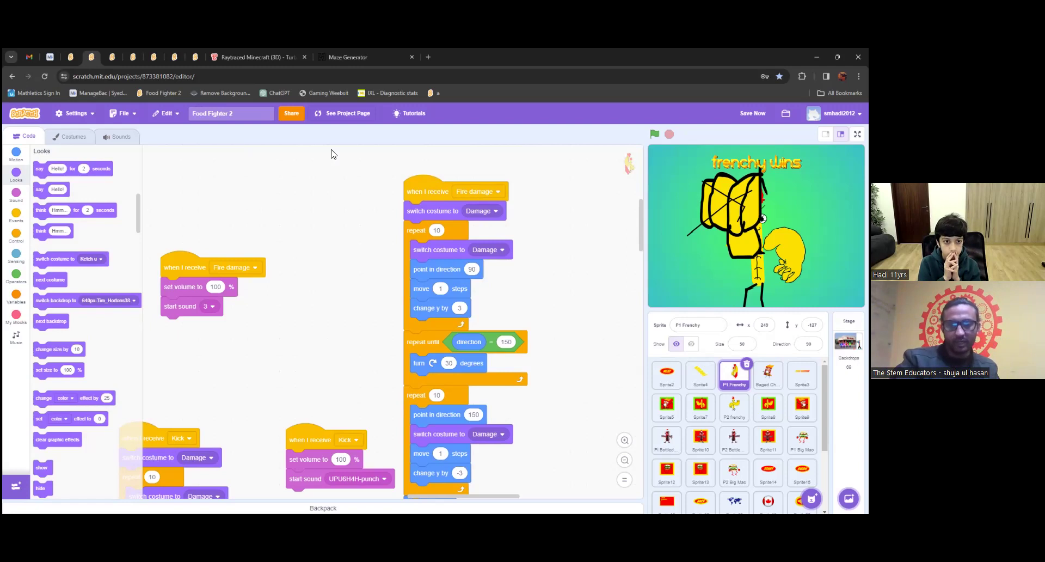
mouse_move(322, 401)
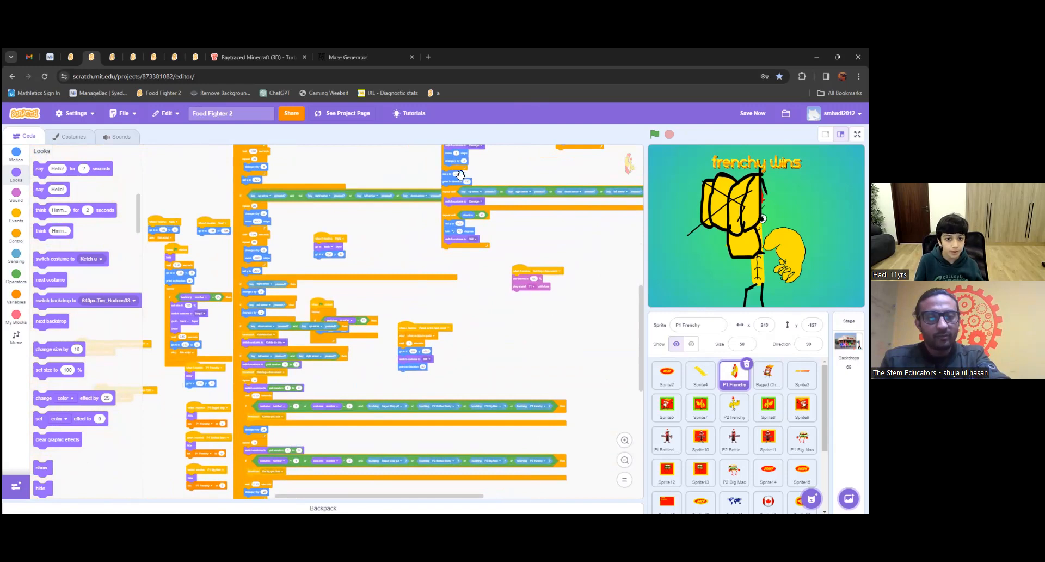
Step: Use Clean up Blocks to stack P1 Frenchy's scattered scripts into one column
right_click(459, 174)
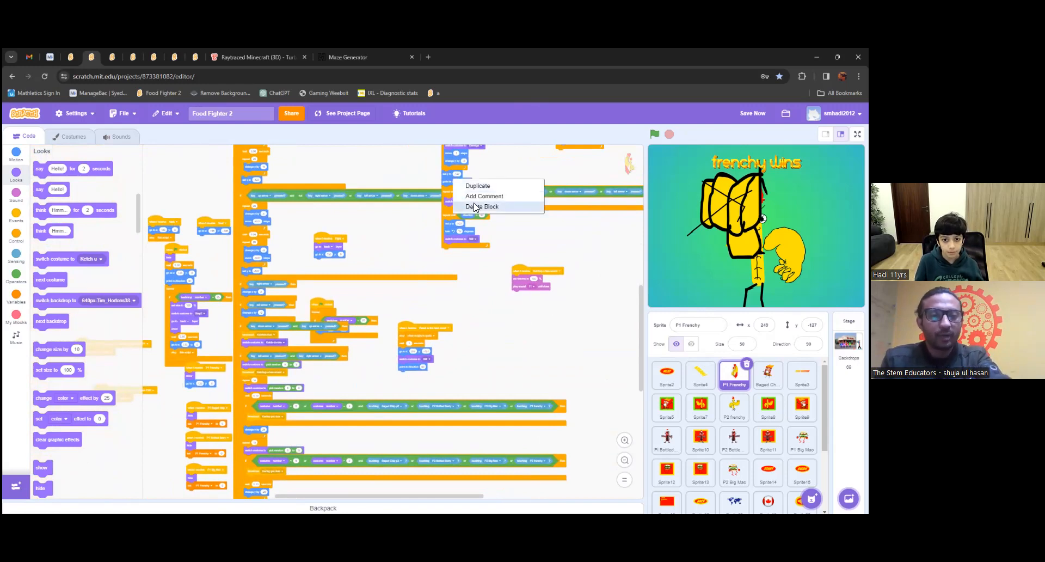
mouse_move(476, 196)
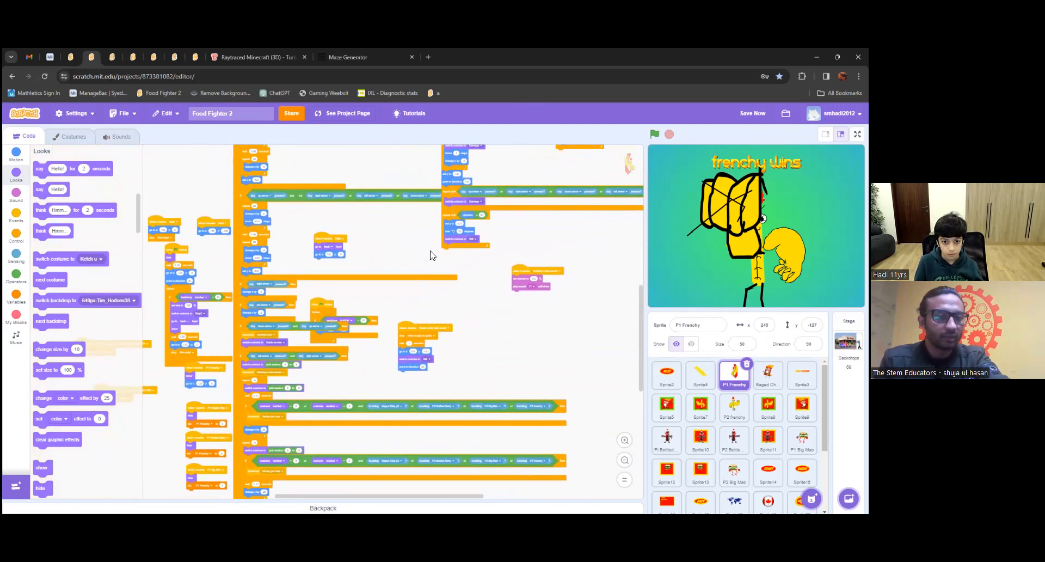
right_click(433, 255)
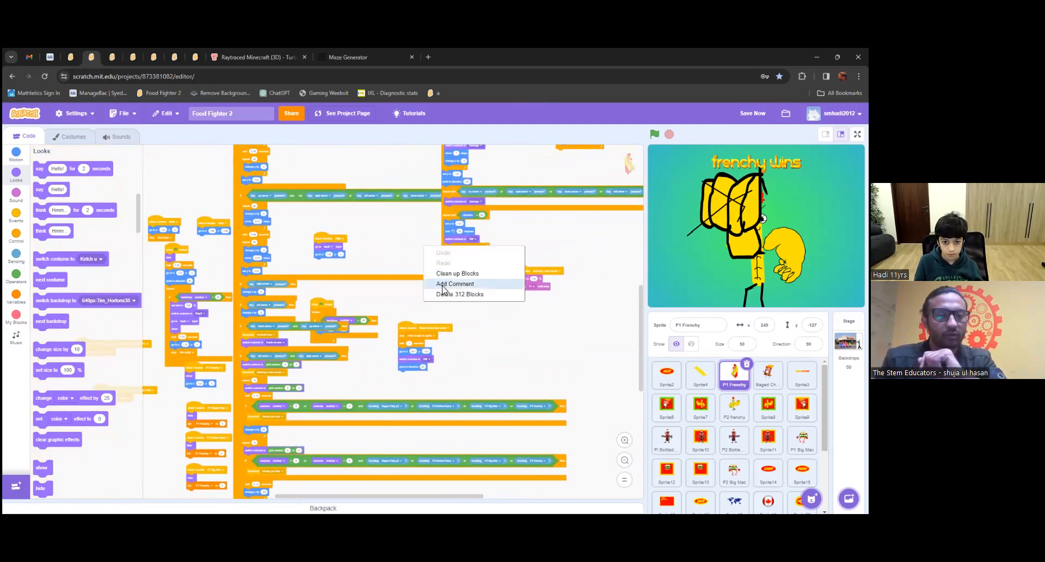
mouse_move(459, 294)
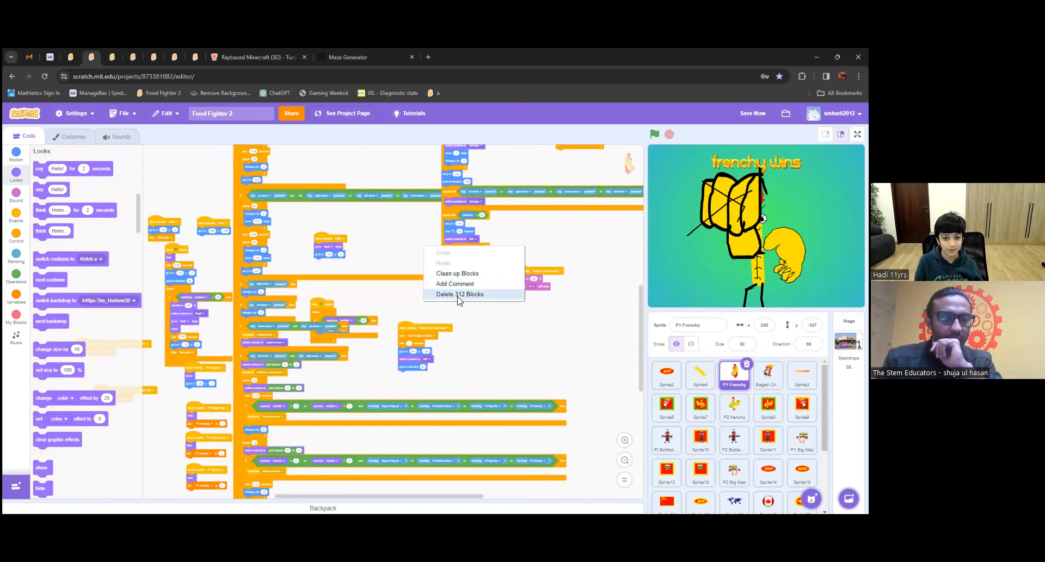
mouse_move(470, 309)
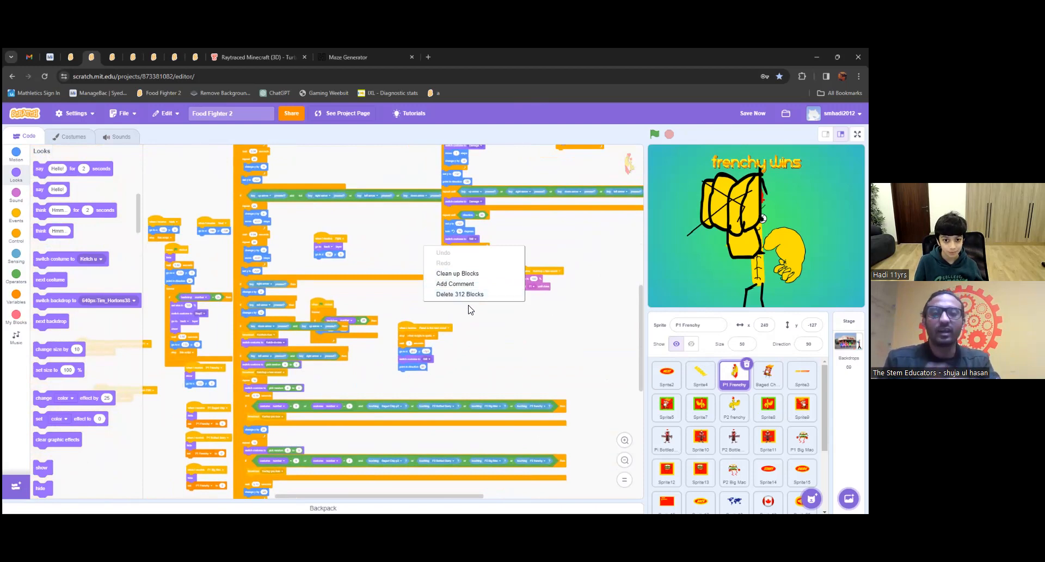
mouse_move(464, 274)
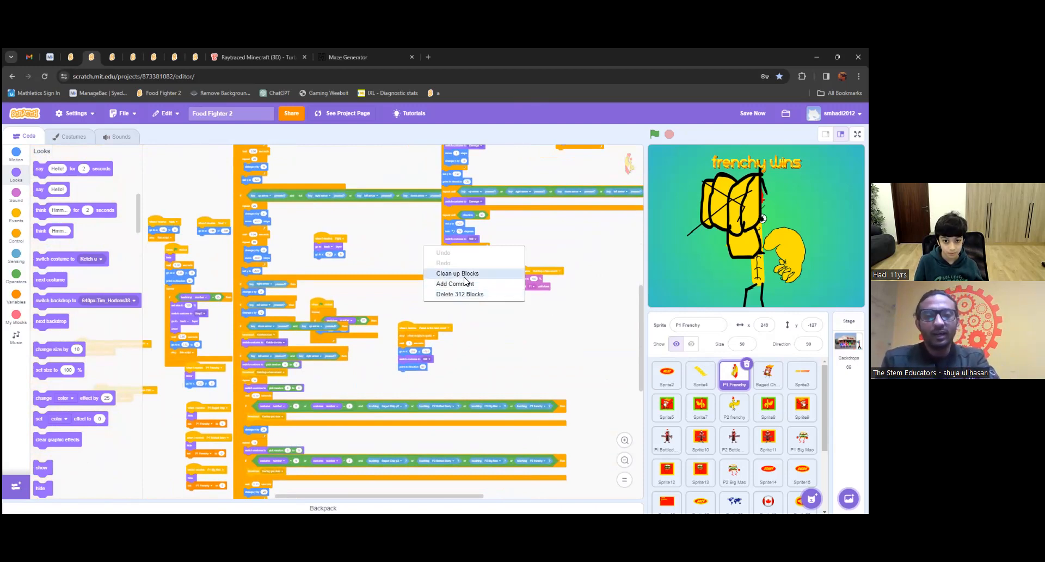
left_click(457, 274)
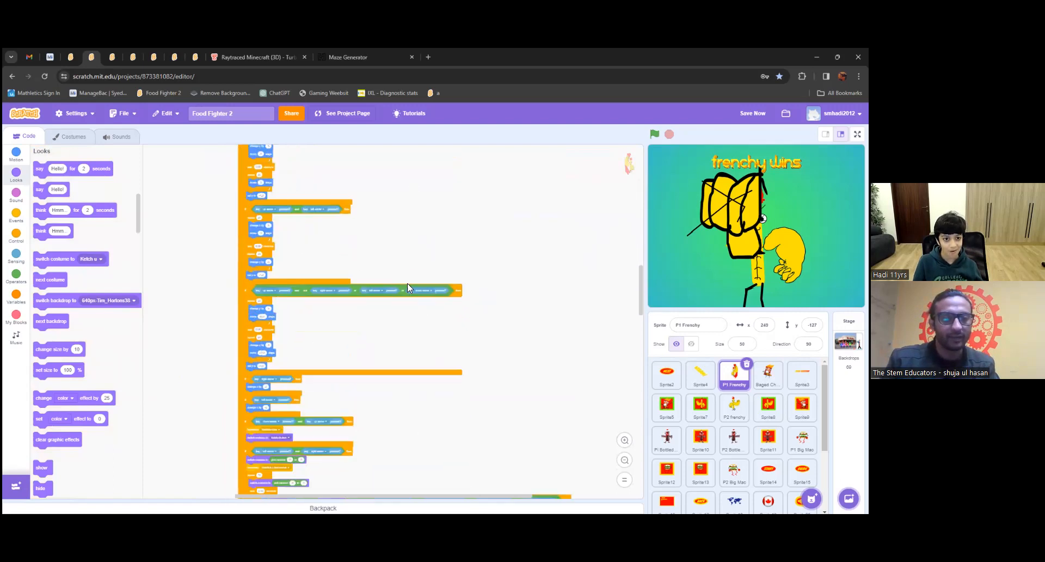
Step: Scroll down through the cleaned-up script column
scroll("down", 3)
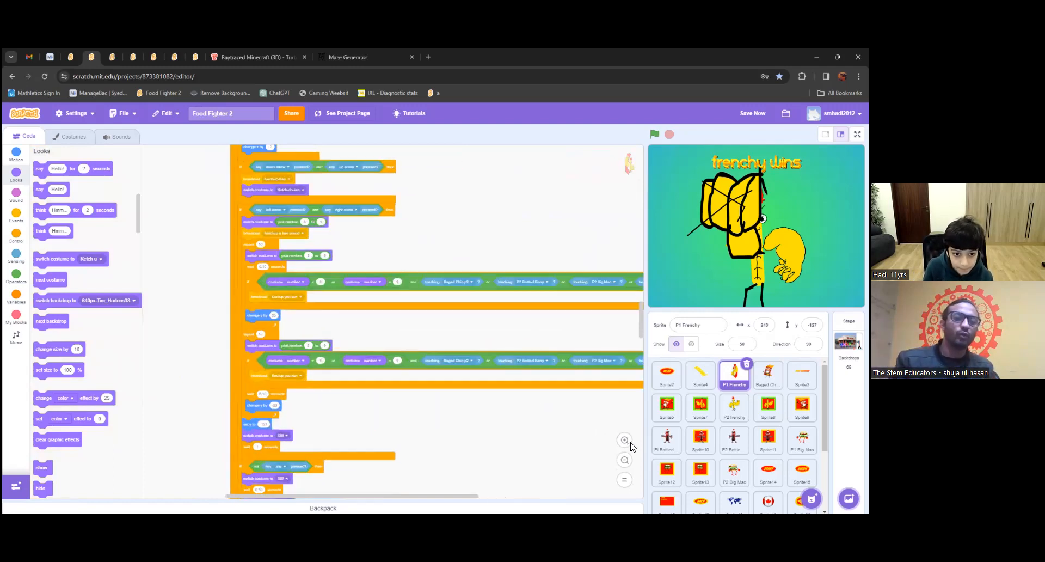
scroll("down", 3)
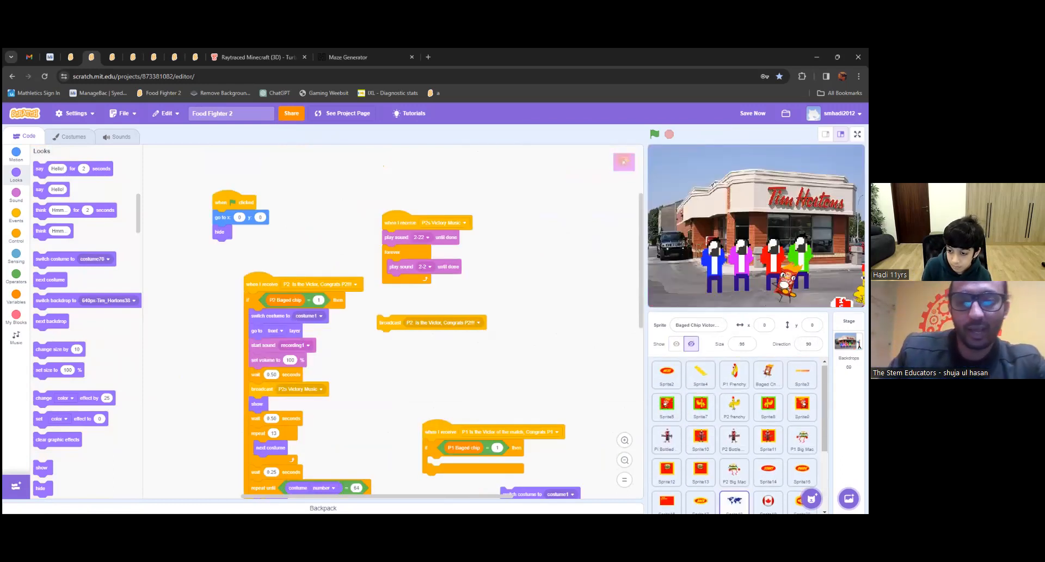
Step: Select the P1 Frenchy sprite again to show its movement and punch scripts
left_click(734, 375)
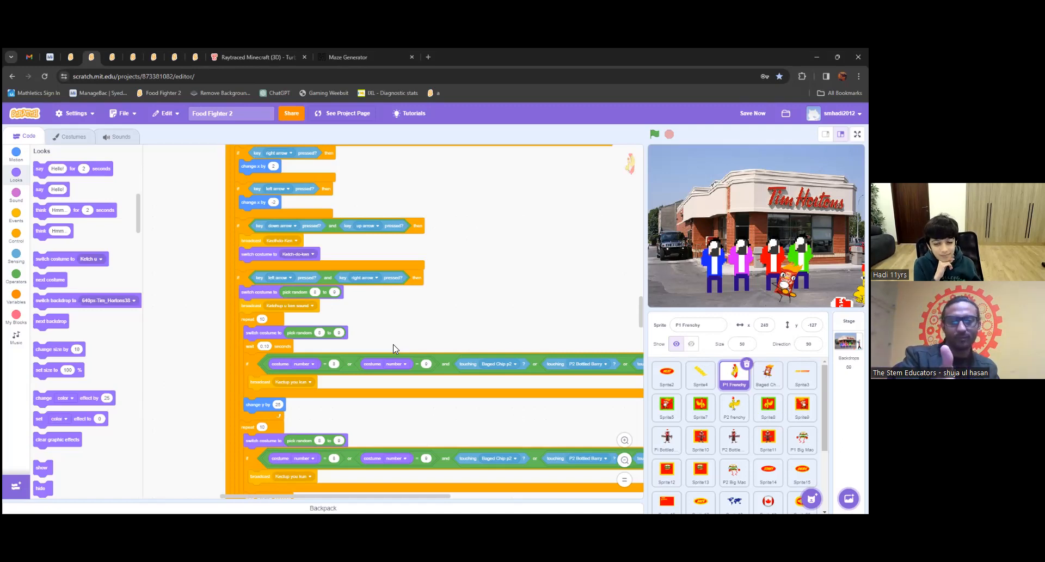
mouse_move(249, 287)
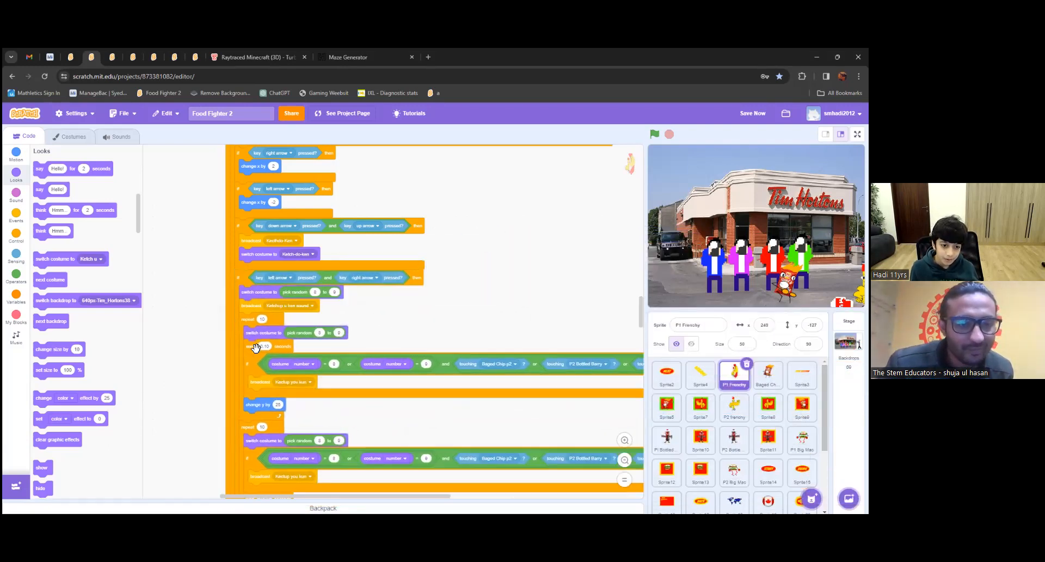
scroll("down", 3)
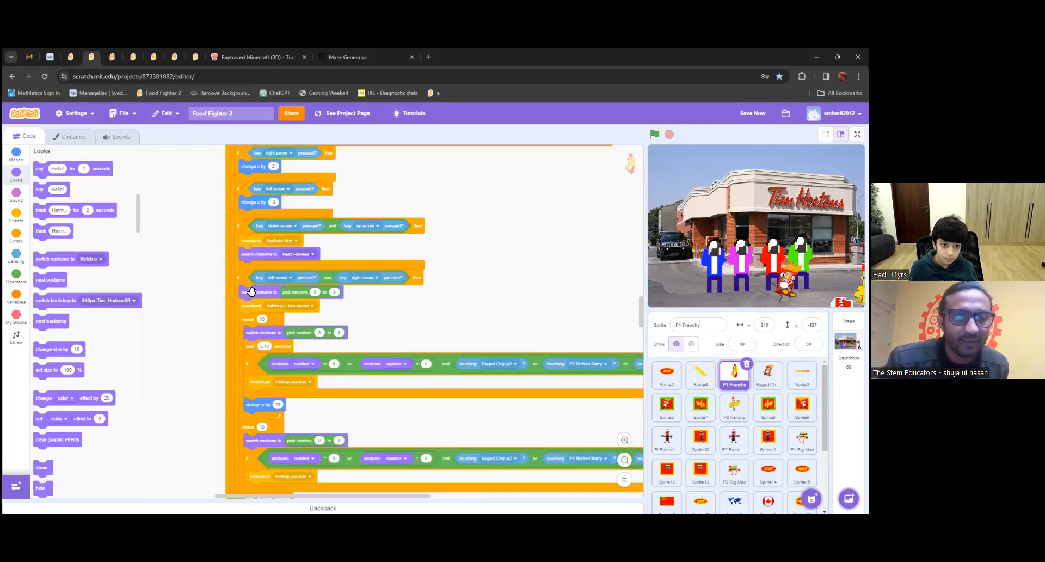
left_click_drag(259, 290, 490, 270)
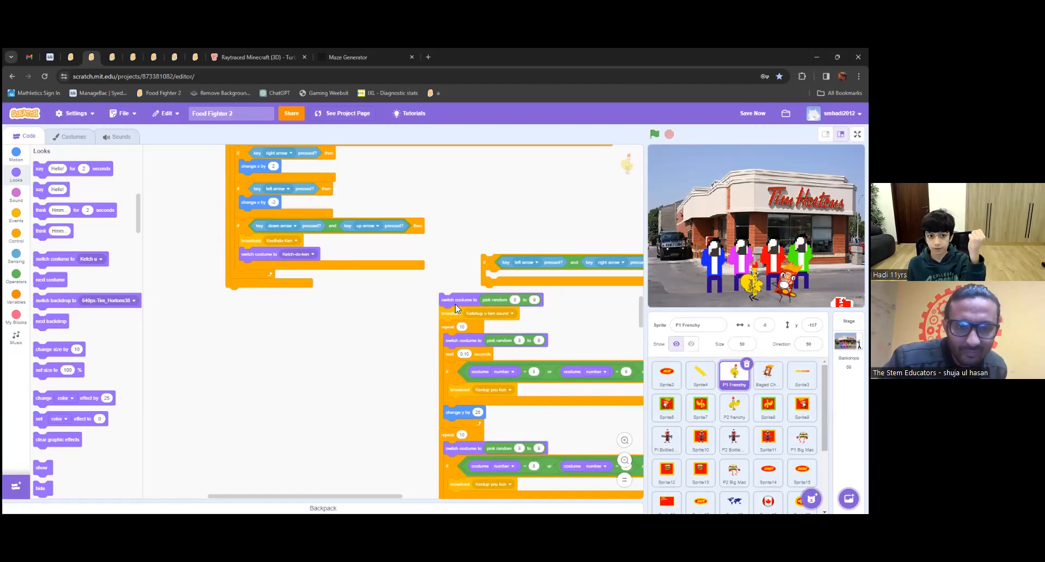
mouse_move(447, 307)
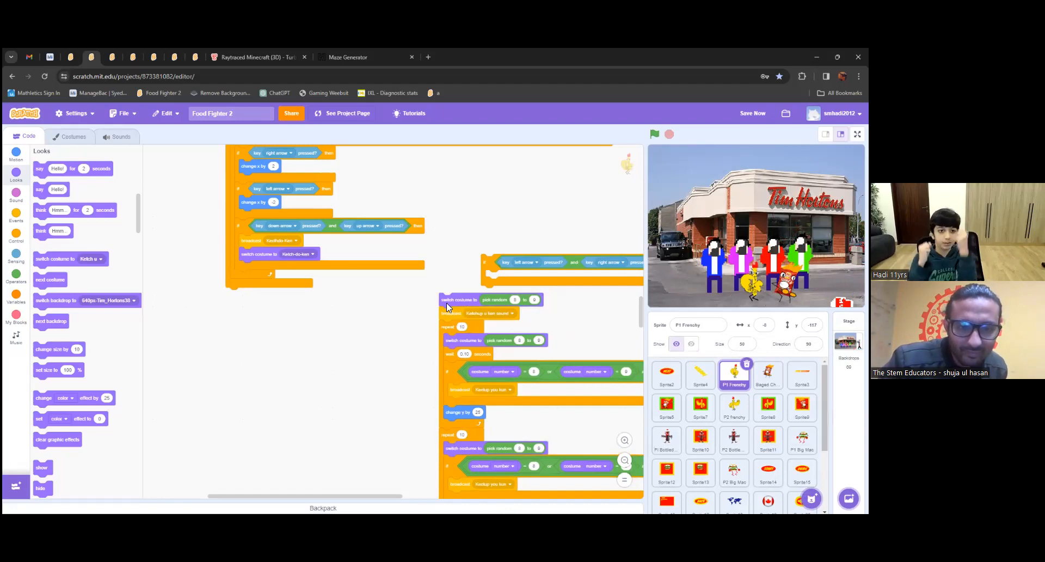
left_click(654, 133)
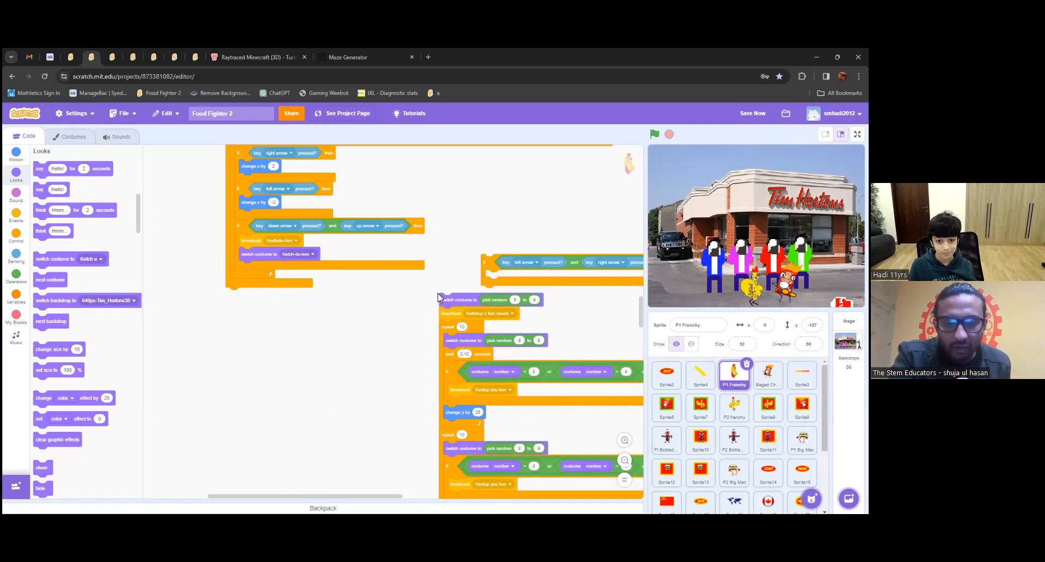
scroll("down", 3)
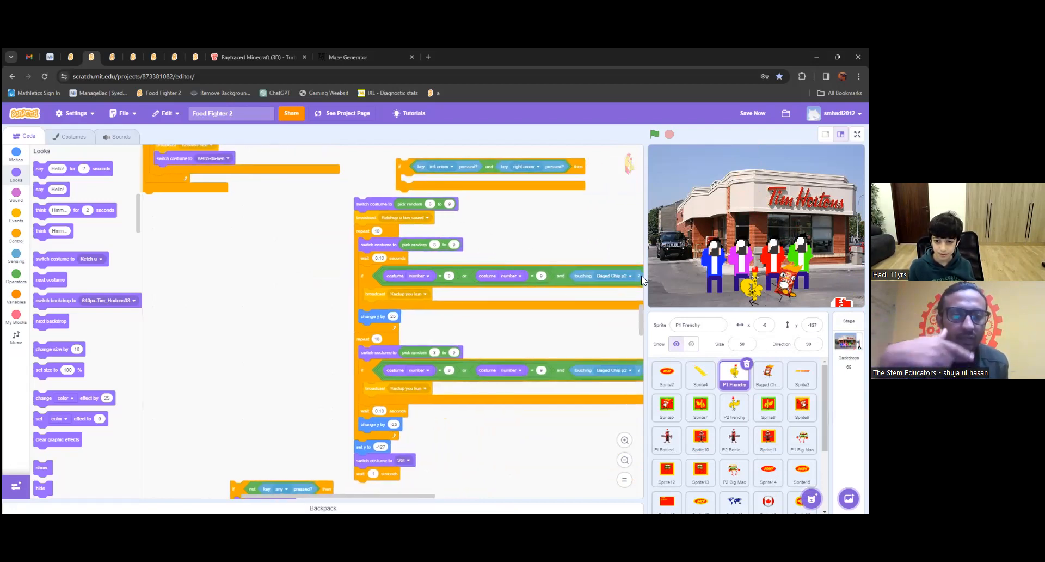
mouse_move(542, 232)
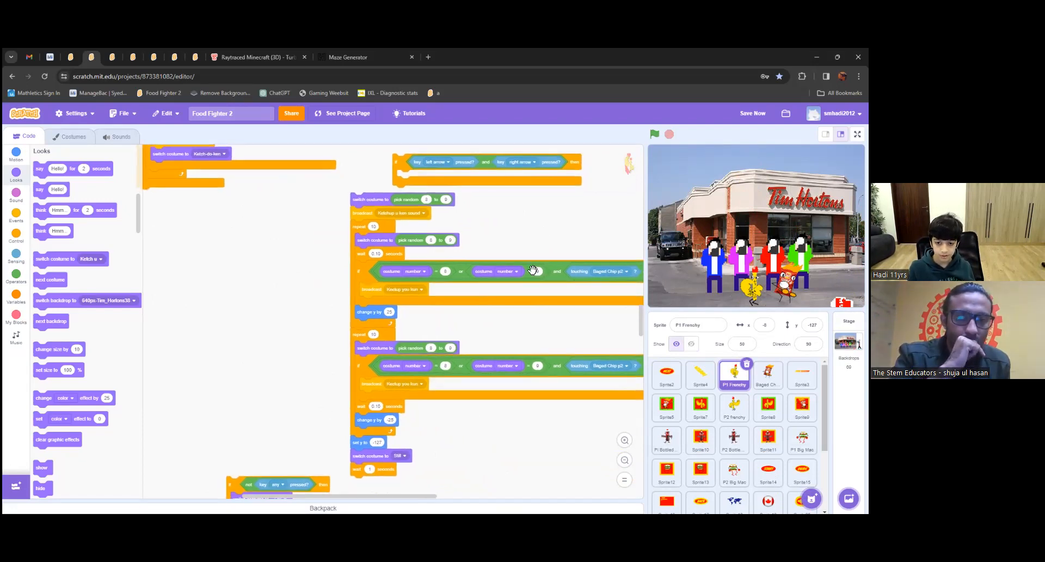
mouse_move(353, 97)
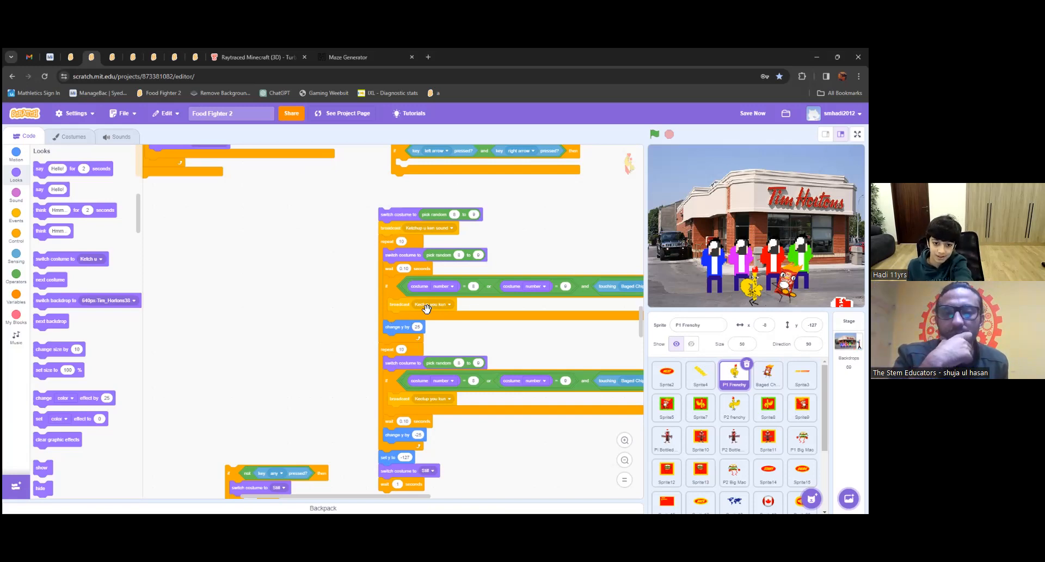
mouse_move(446, 314)
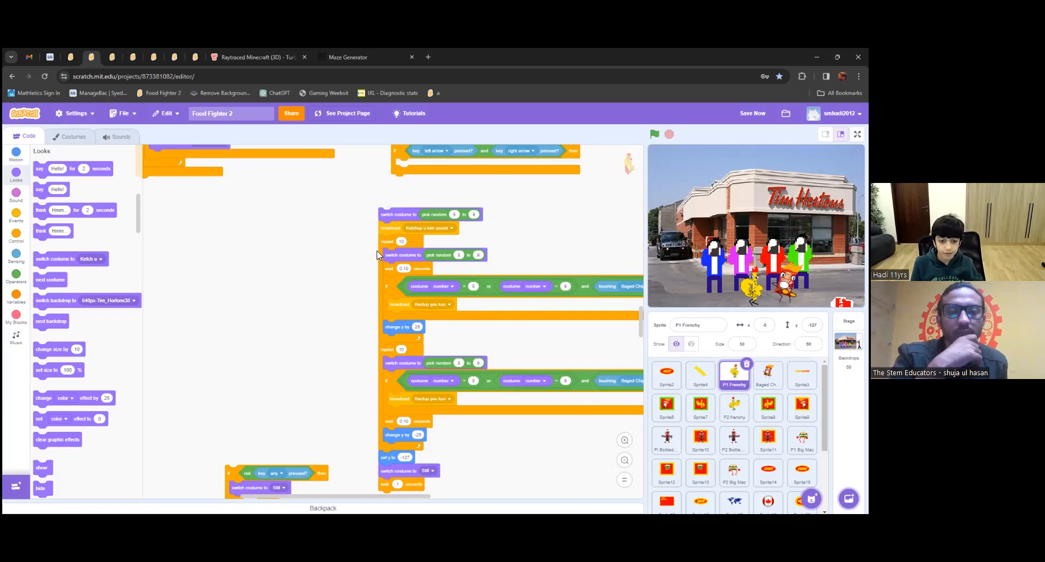
mouse_move(630, 192)
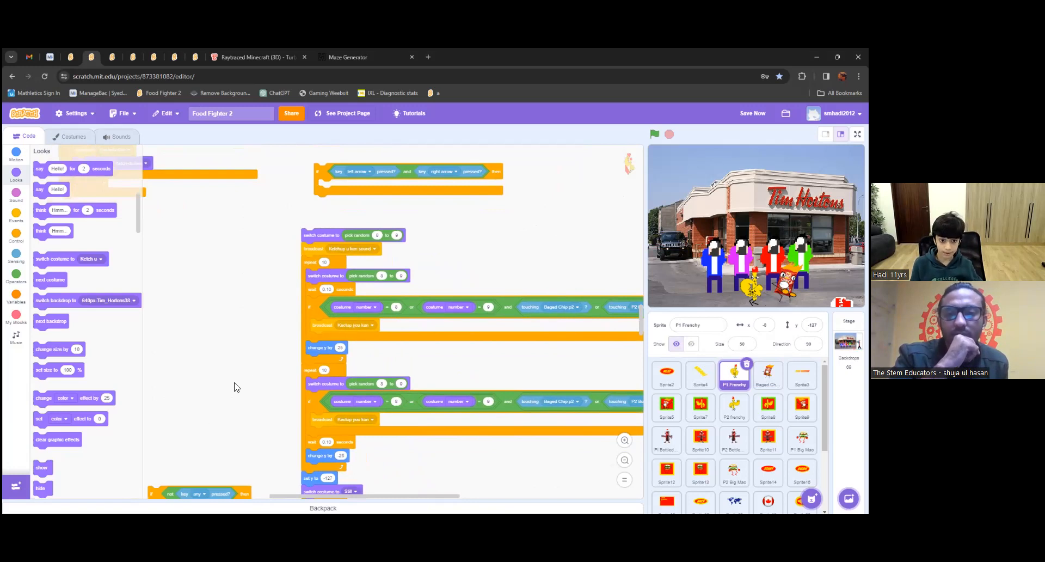
mouse_move(282, 296)
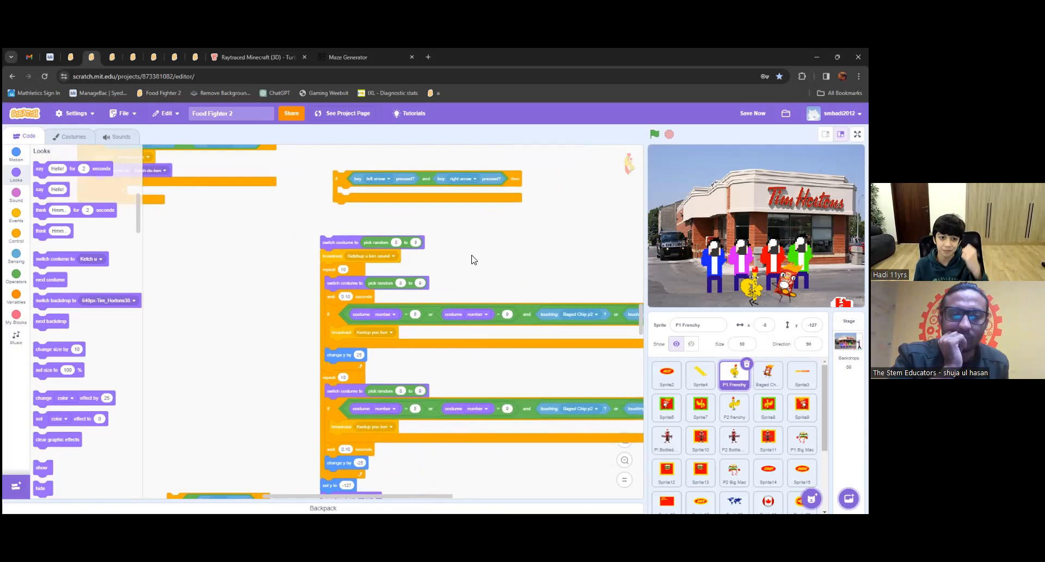
mouse_move(285, 246)
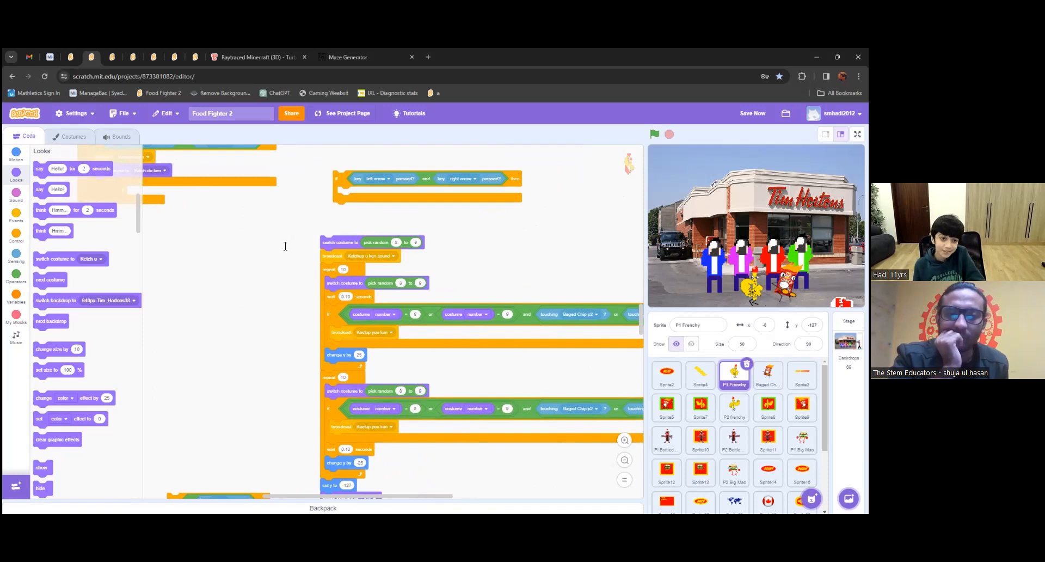
mouse_move(340, 249)
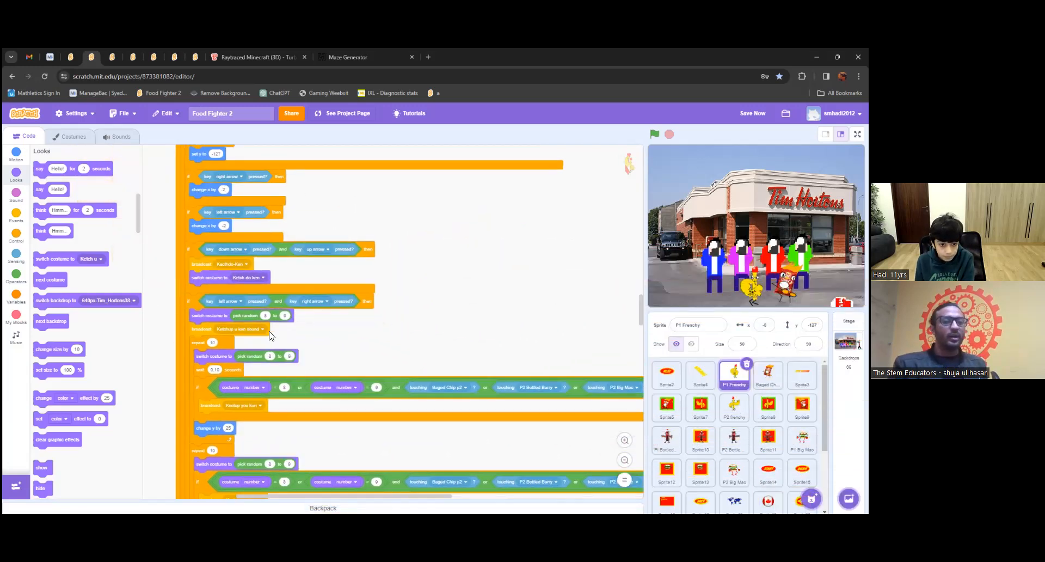
scroll("down", 3)
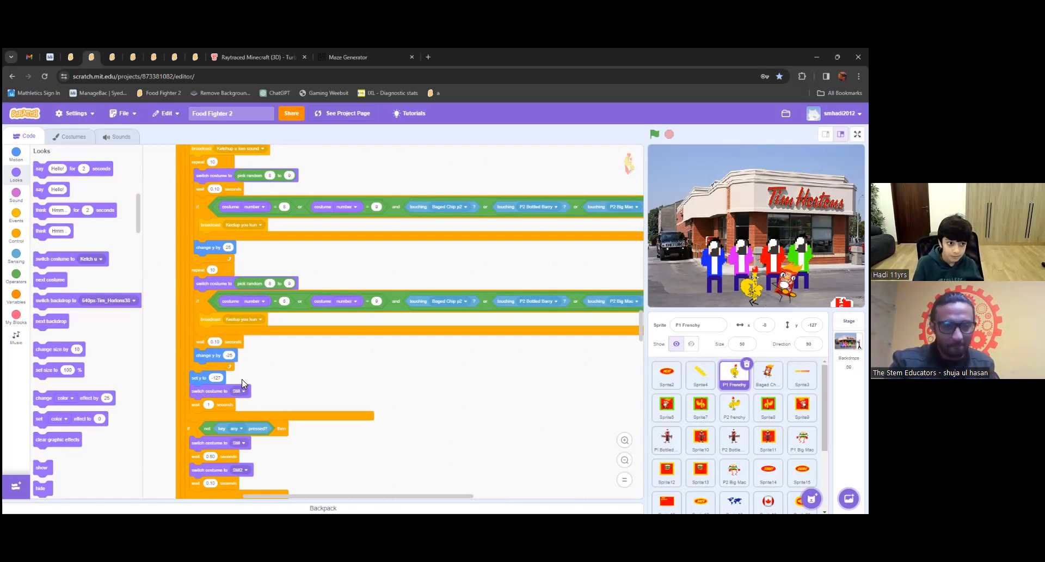
Step: Start renaming the Round variable from its right-click menu in the Variables category
left_click(15, 300)
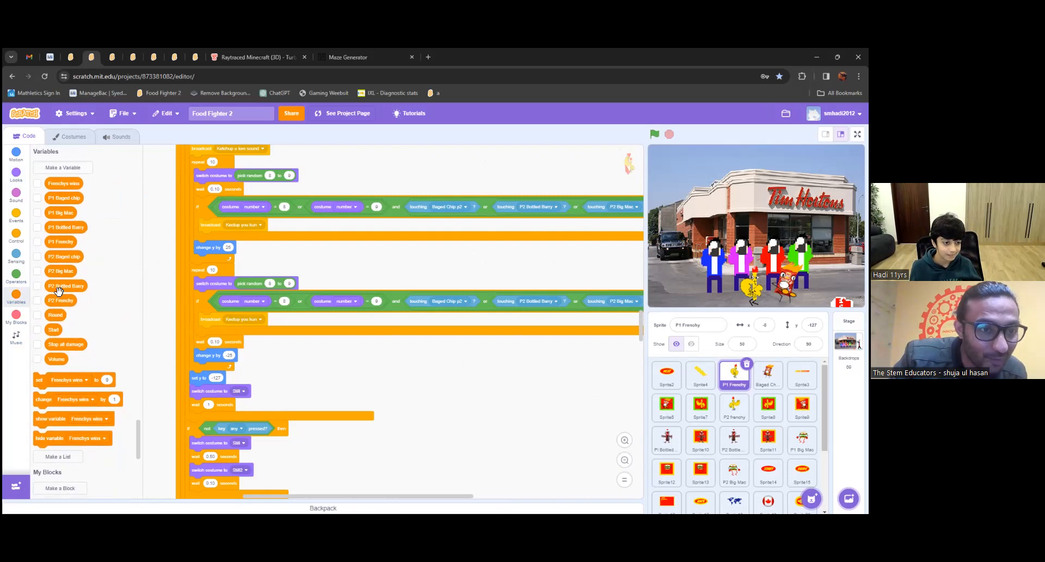
mouse_move(31, 237)
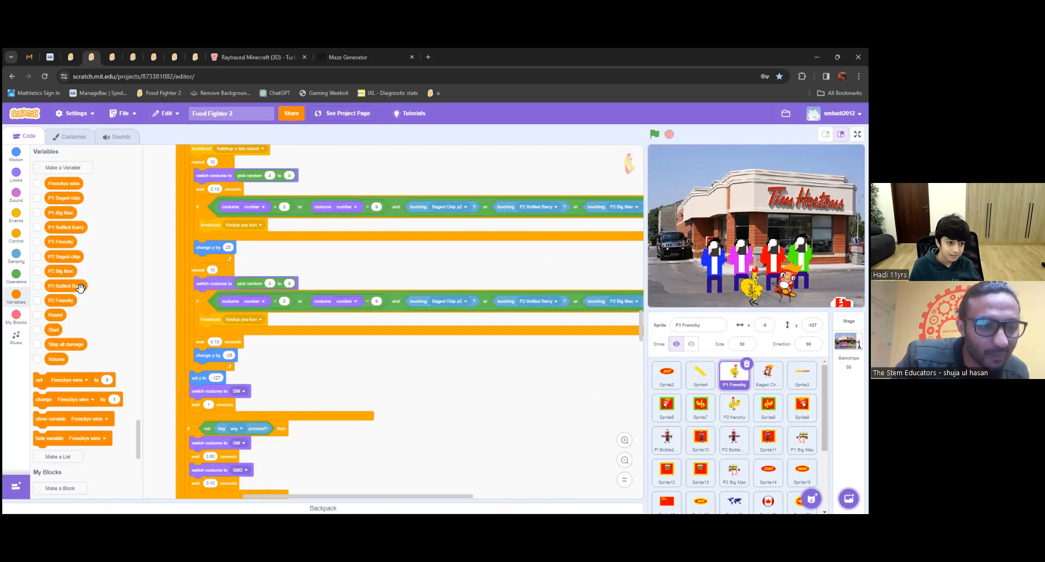
right_click(55, 314)
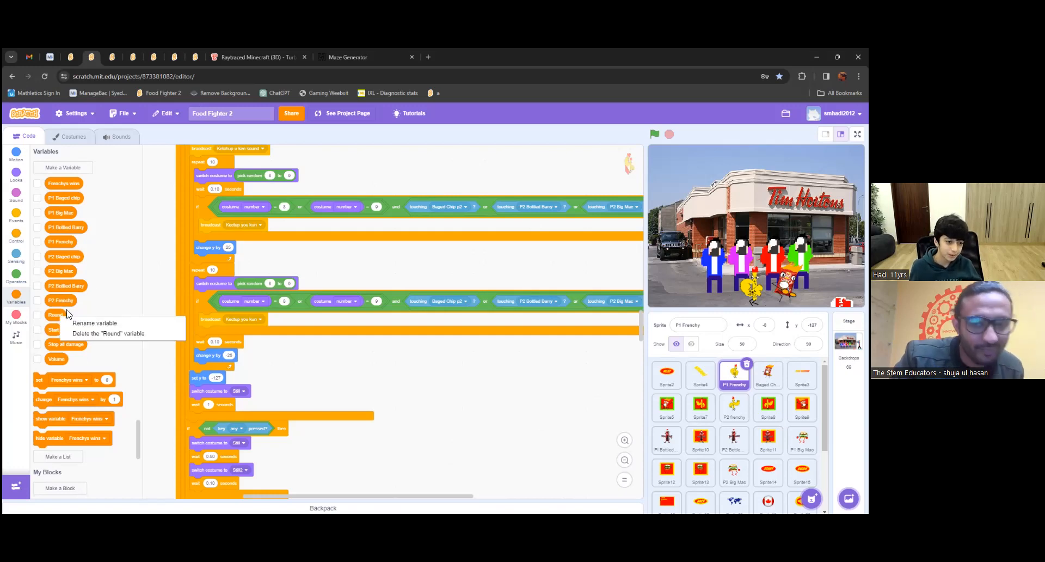
left_click(94, 322)
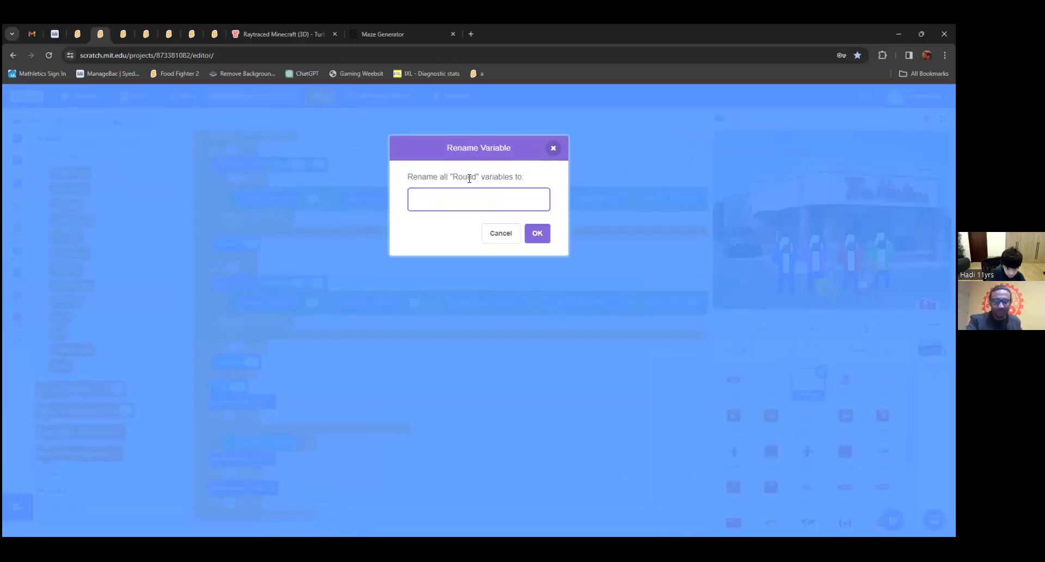
Step: Rename the Round variable to 'P2bagedchipswins' and confirm
type("P2bage")
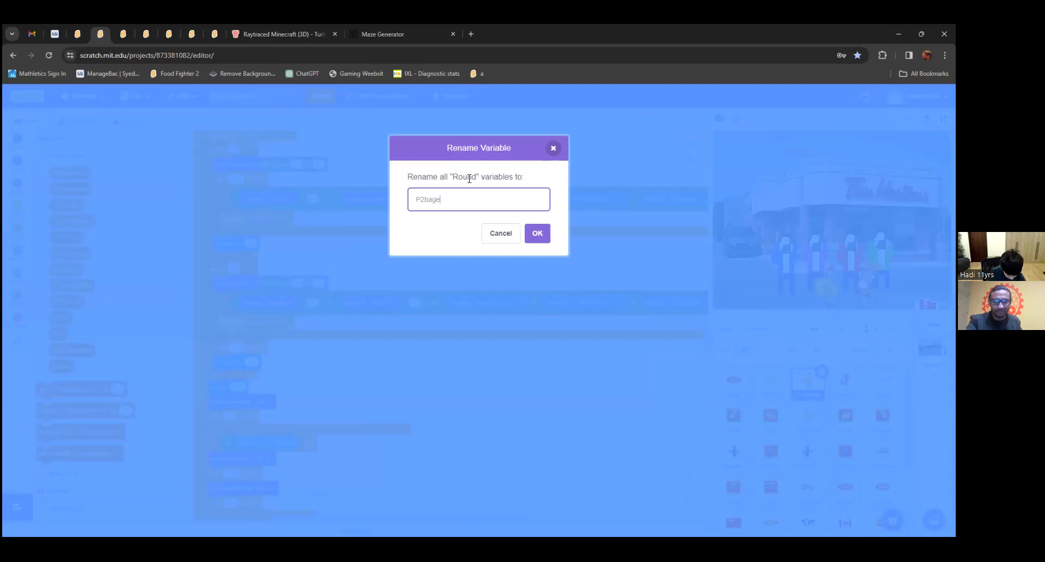
type("dchipsw")
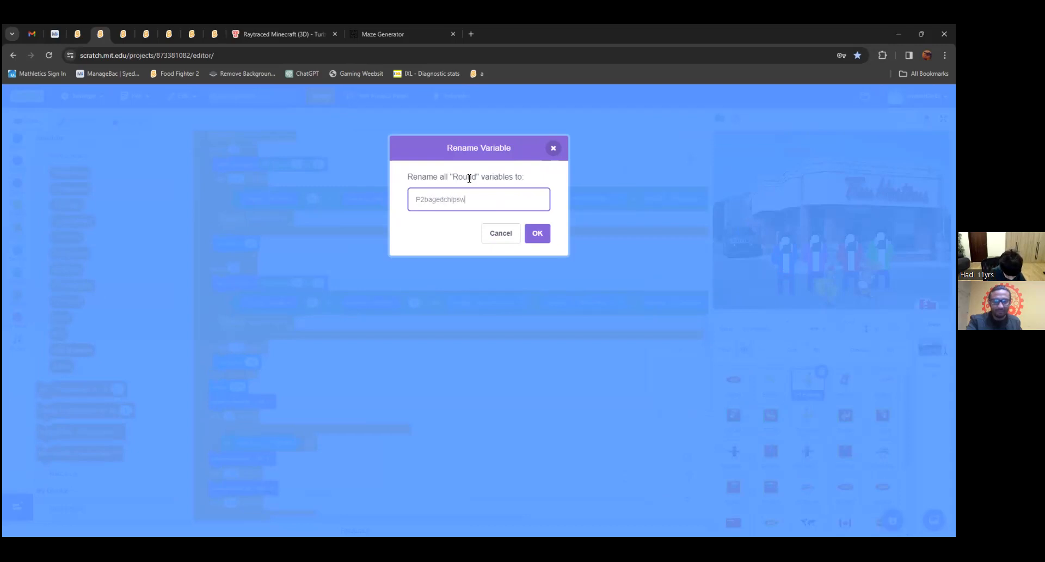
type("ions")
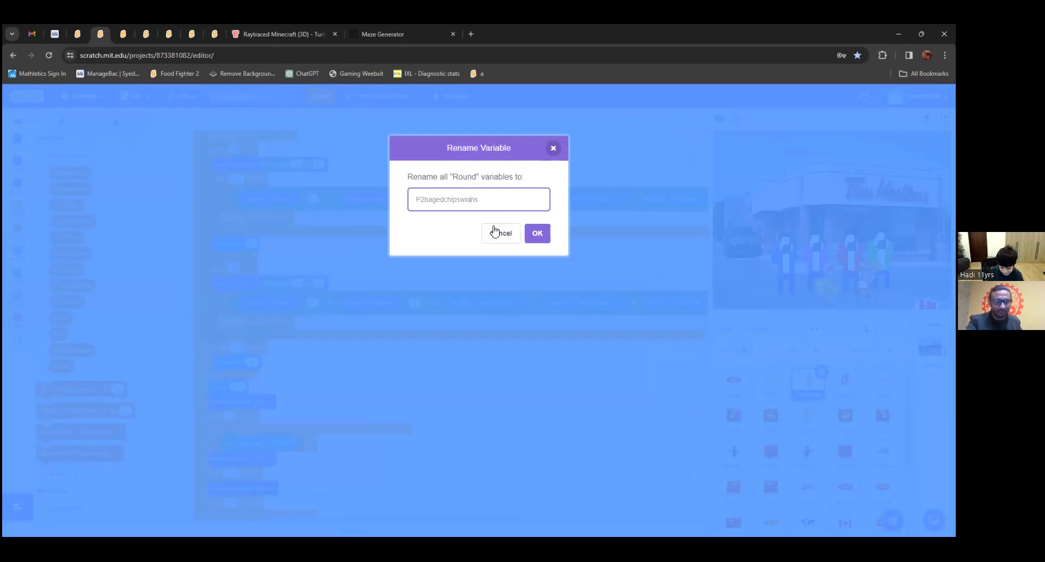
left_click(538, 233)
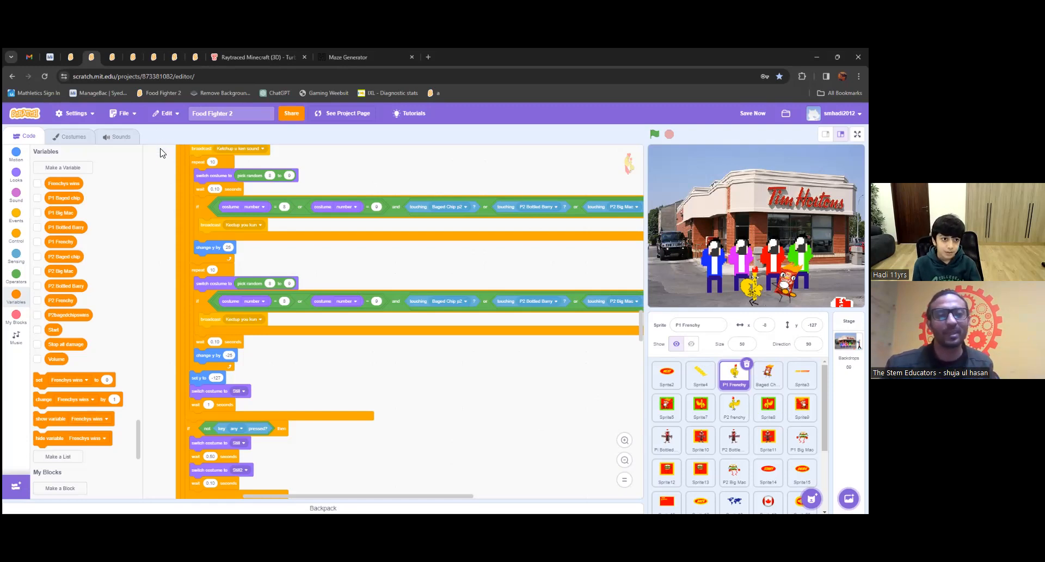
mouse_move(136, 123)
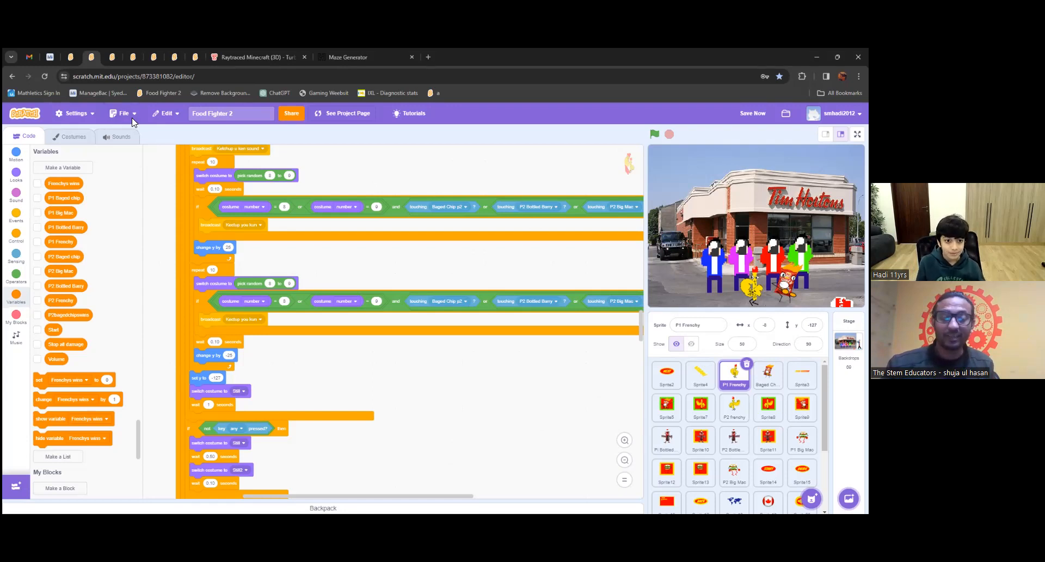
mouse_move(342, 153)
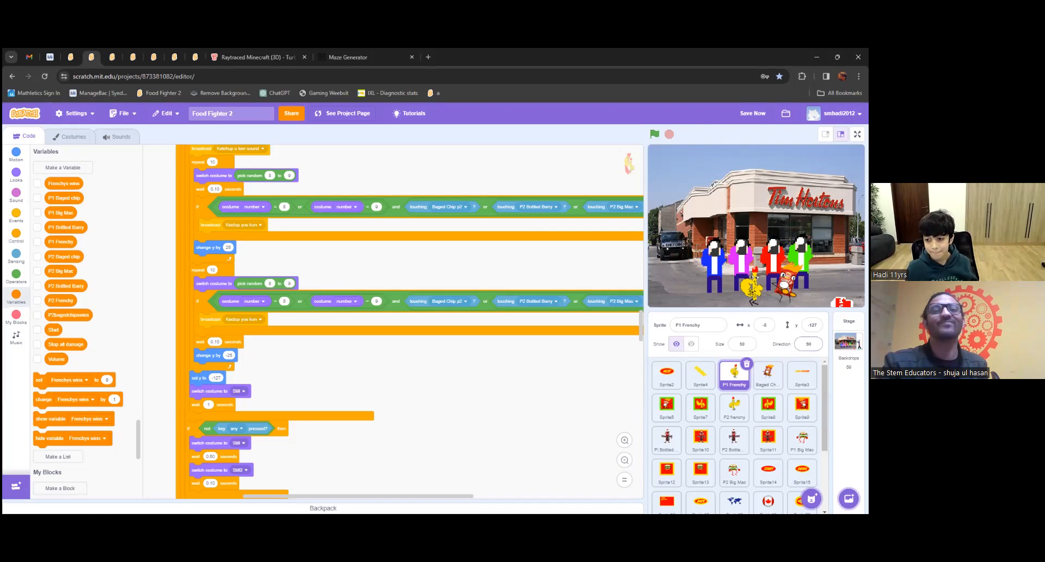
Step: Bring up the direction dial for the P1 Frenchy sprite
left_click(807, 343)
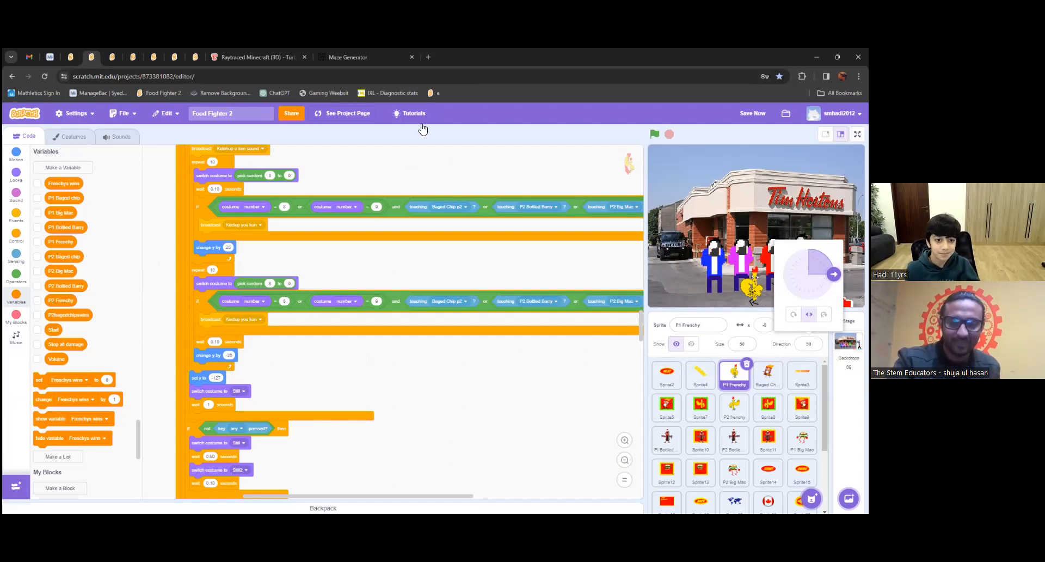
mouse_move(431, 154)
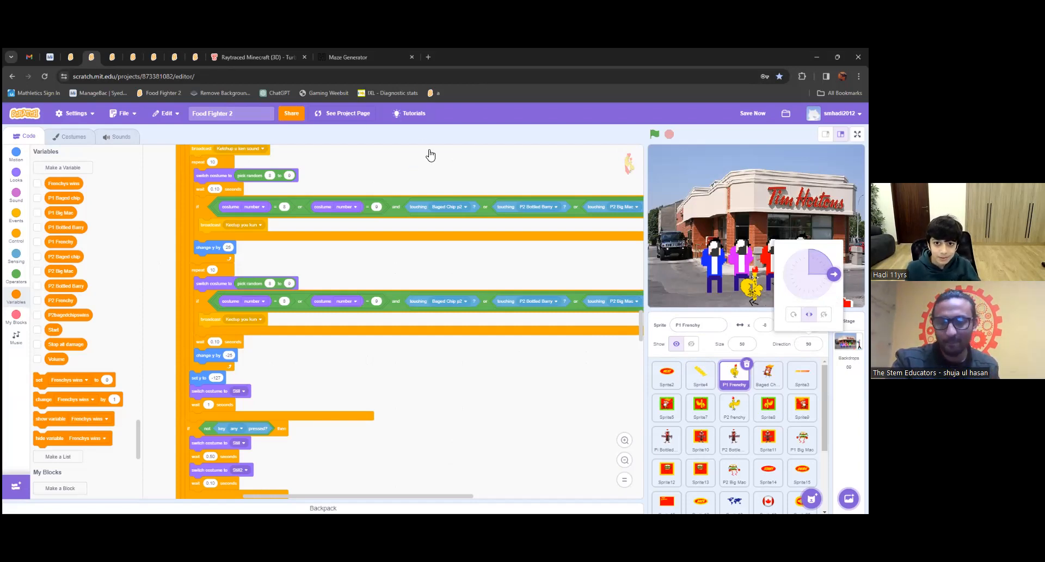